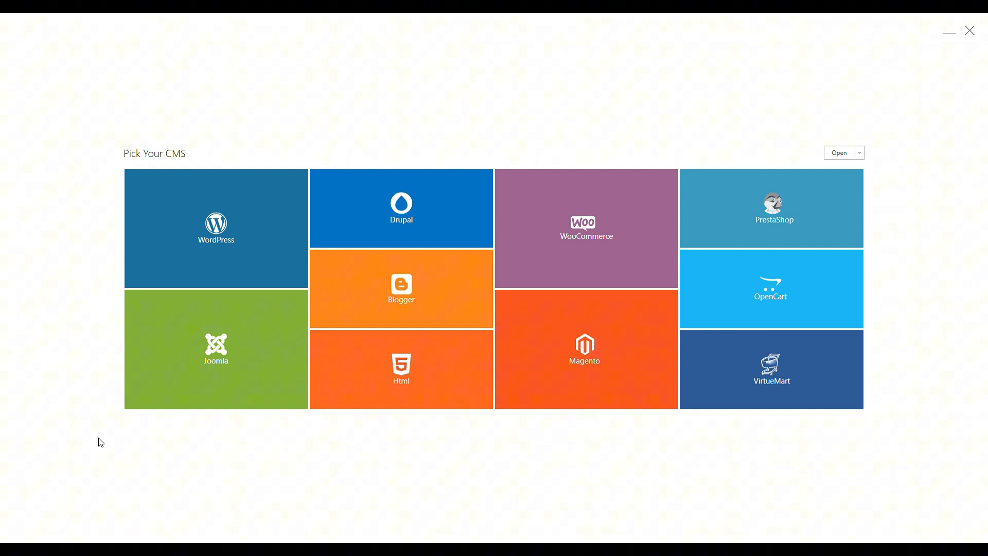
{"action": "mouse_move", "coordinate": [217, 224]}
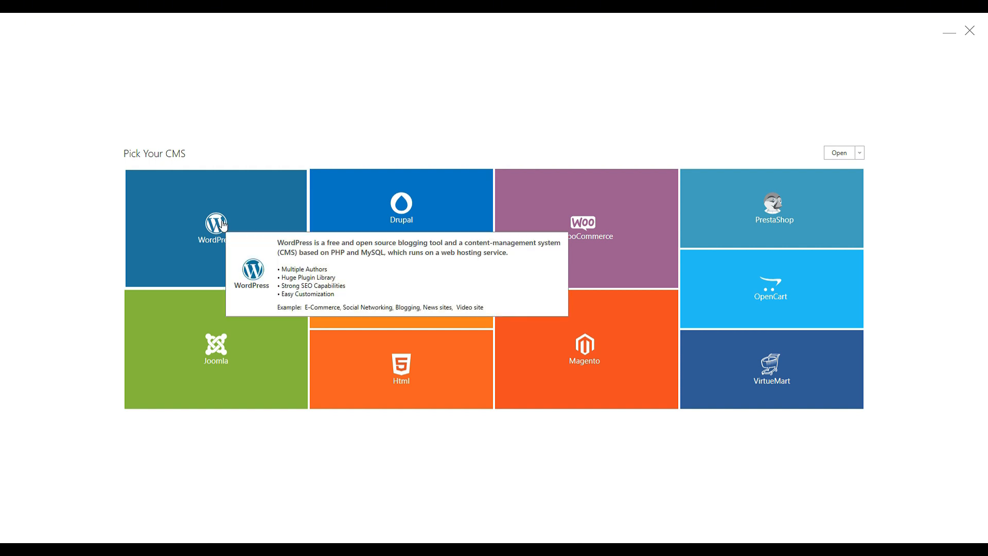
{"action": "mouse_move", "coordinate": [401, 199]}
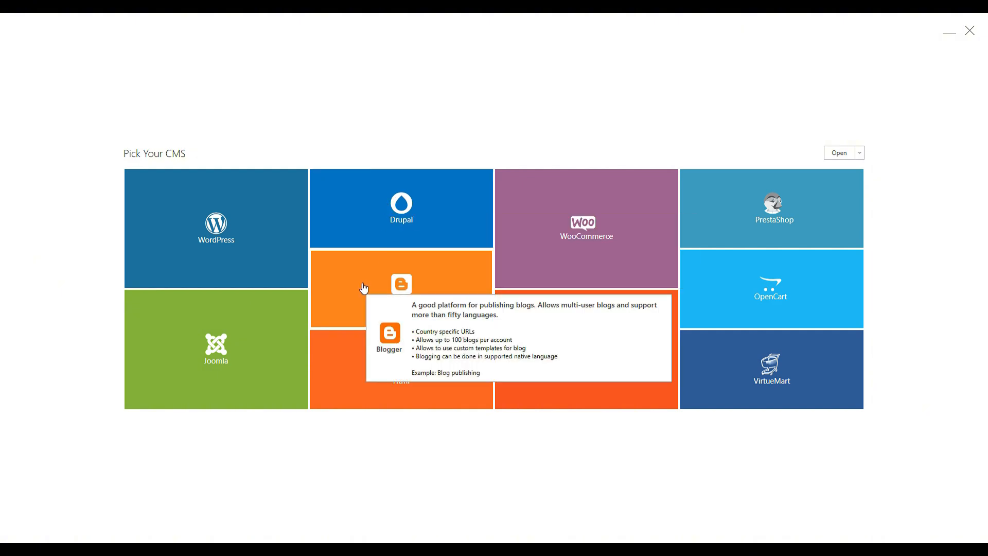
{"action": "mouse_move", "coordinate": [368, 387]}
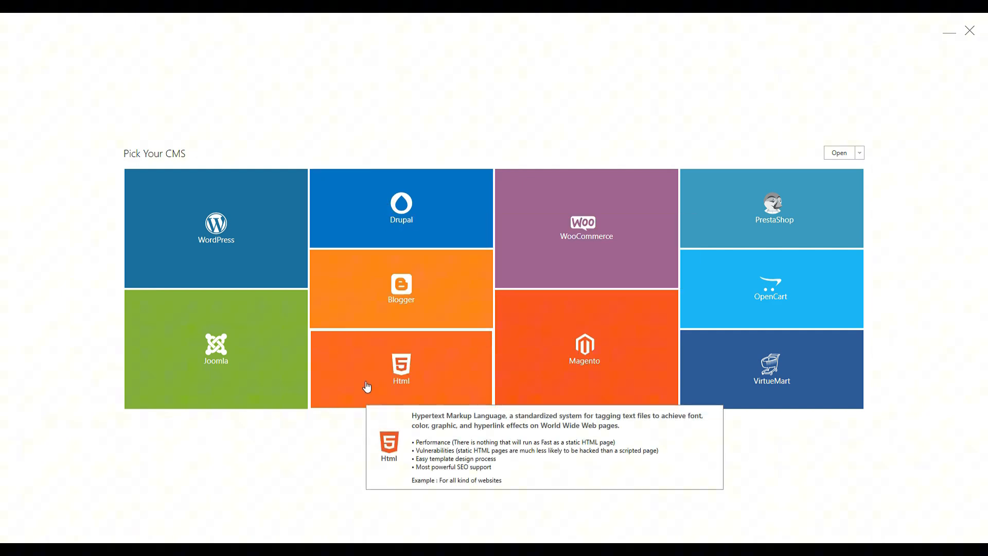
{"action": "mouse_move", "coordinate": [354, 459]}
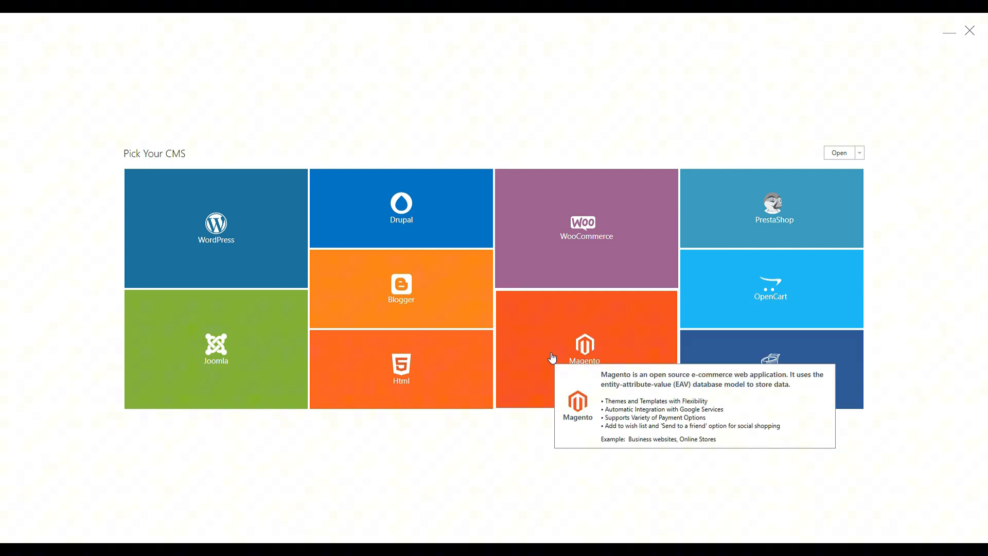
{"action": "mouse_move", "coordinate": [783, 222]}
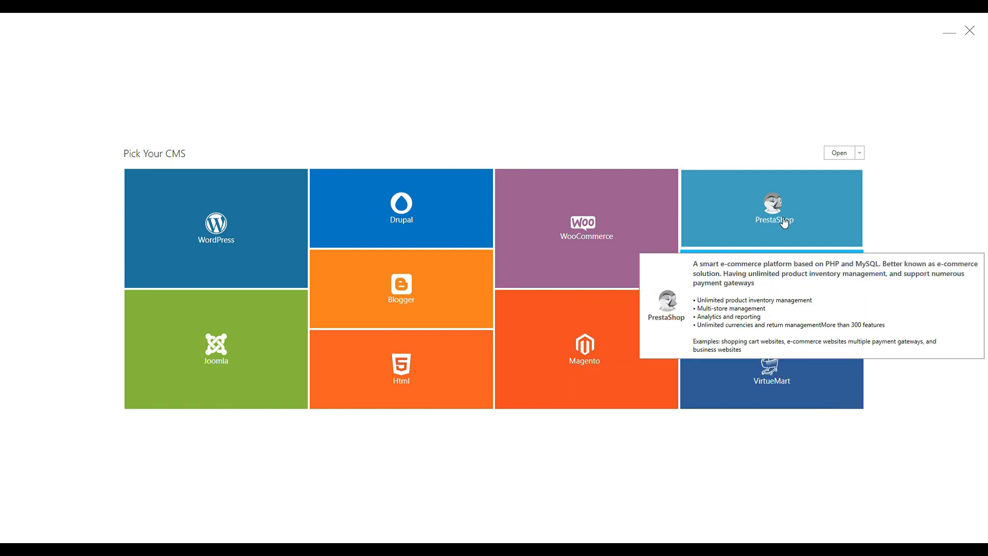
{"action": "mouse_move", "coordinate": [767, 289]}
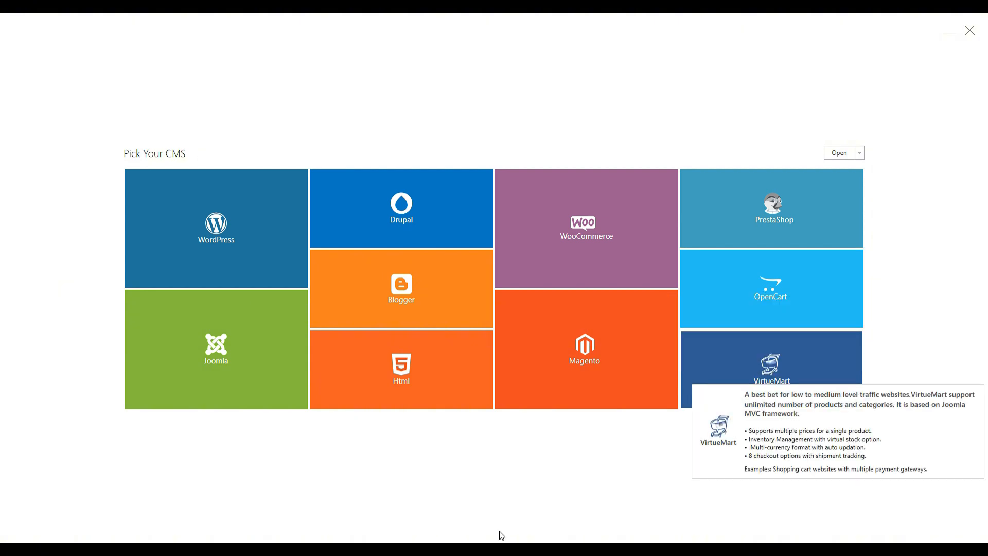
- Choose WordPress as the CMS on the Pick Your CMS screen
{"action": "left_click", "coordinate": [216, 228]}
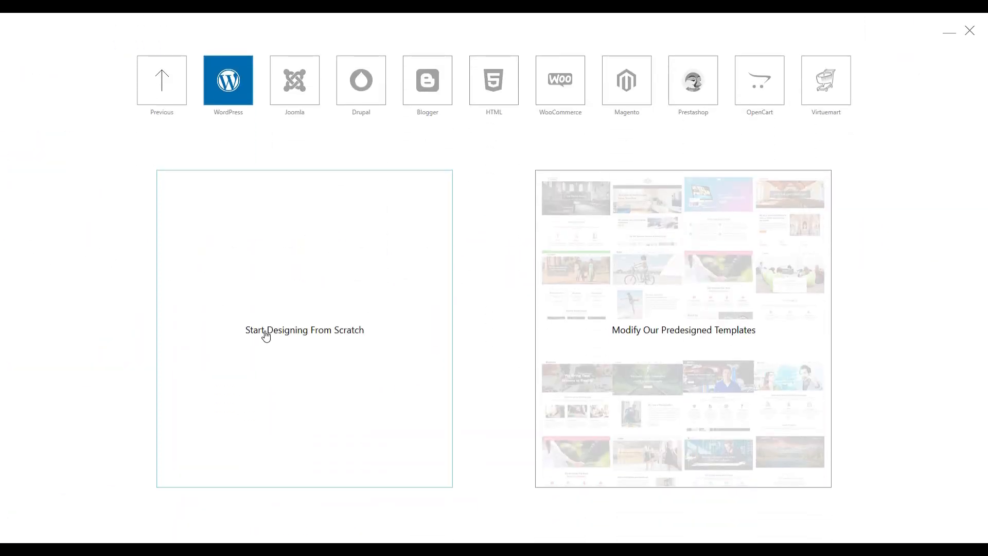
{"action": "mouse_move", "coordinate": [717, 344]}
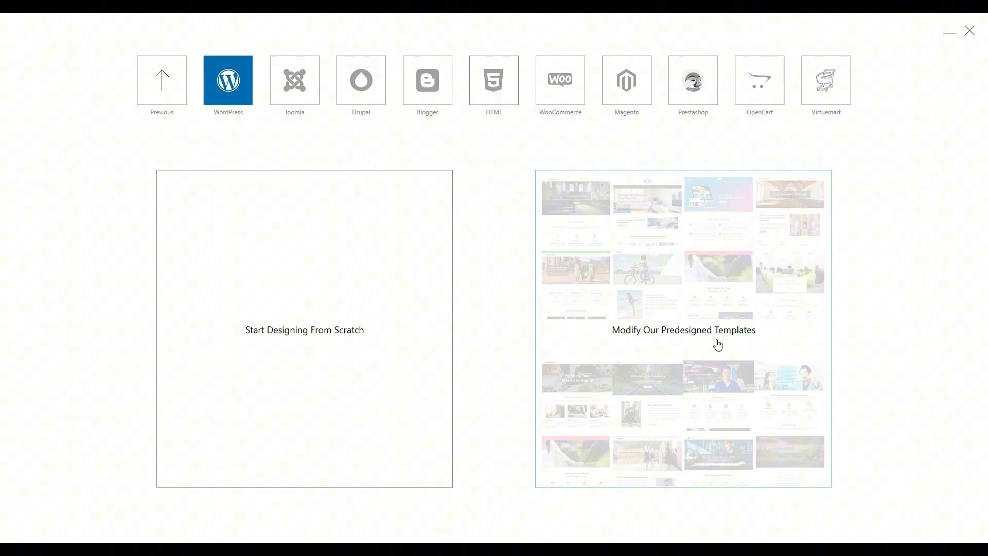
- Scroll down the starting layouts to reach the Menu/Header layout
{"action": "scroll", "scroll_direction": "down", "scroll_amount": 3}
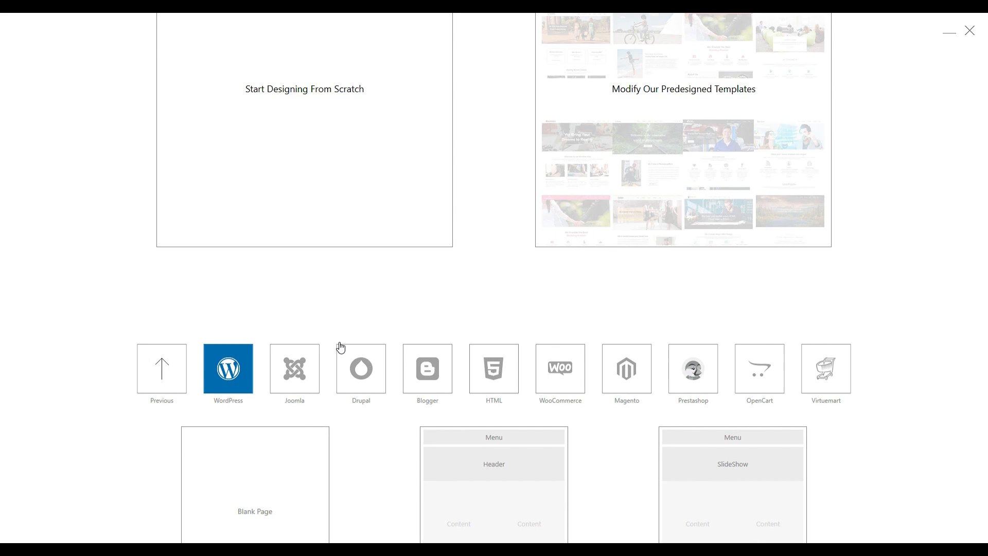
{"action": "scroll", "scroll_direction": "down", "scroll_amount": 3}
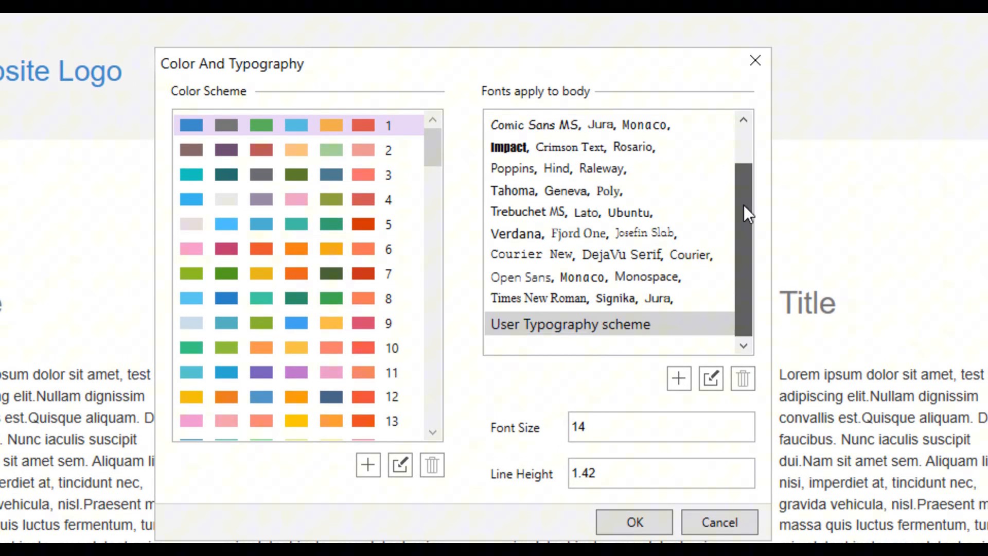
- Apply the Times New Roman/Signika/Jura font set, edited with Verdana, at size 15 and line height 1.5
{"action": "left_click", "coordinate": [607, 276]}
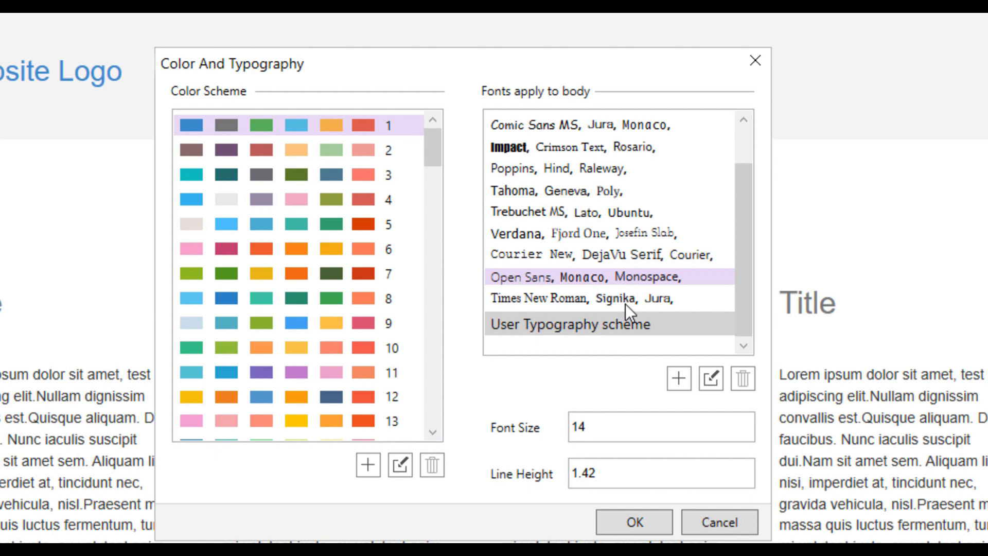
{"action": "left_click", "coordinate": [605, 297]}
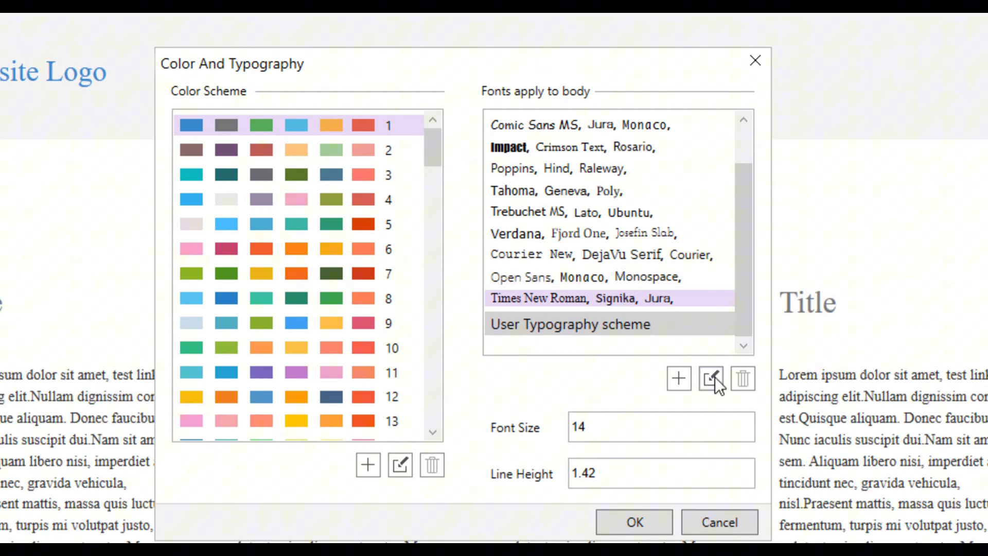
{"action": "left_click", "coordinate": [710, 378]}
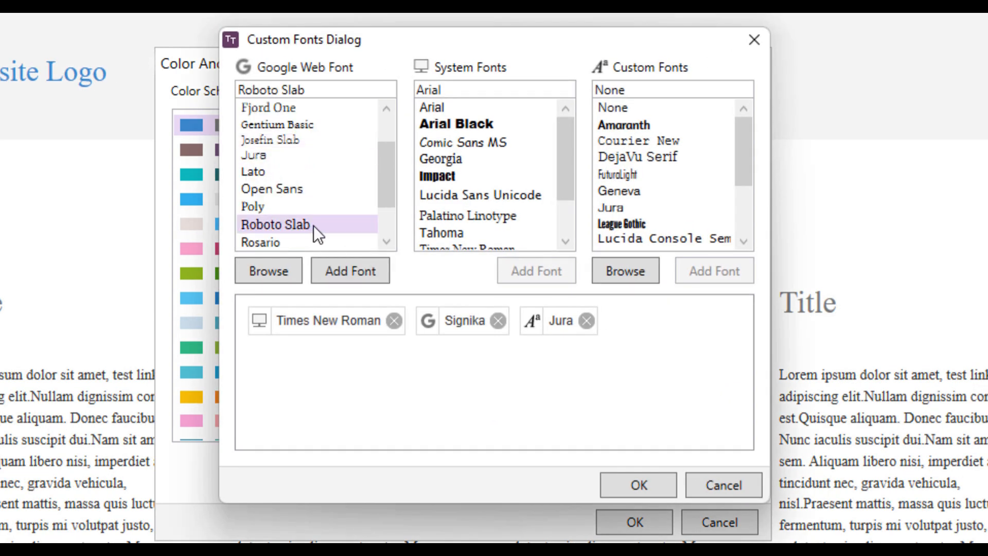
{"action": "left_click", "coordinate": [444, 231]}
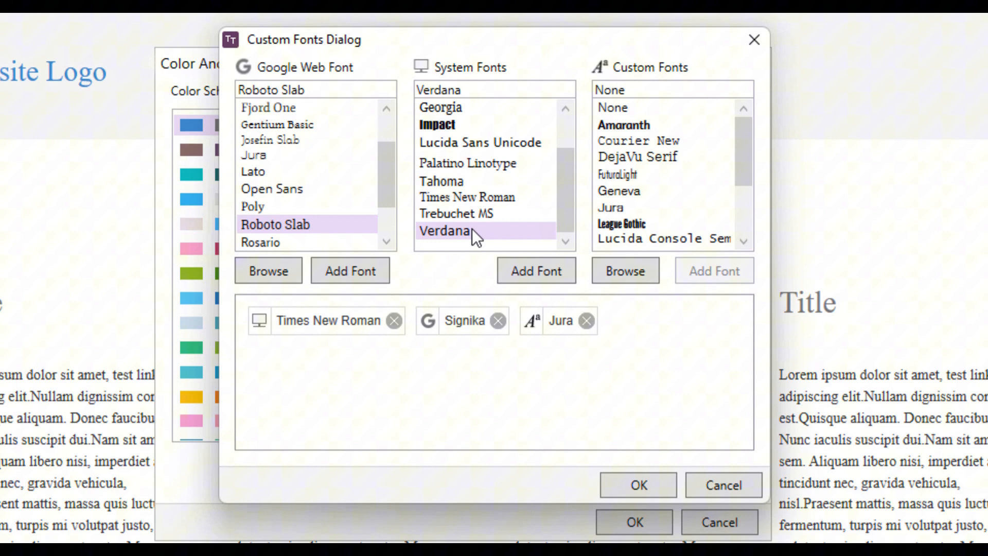
{"action": "left_click", "coordinate": [617, 225]}
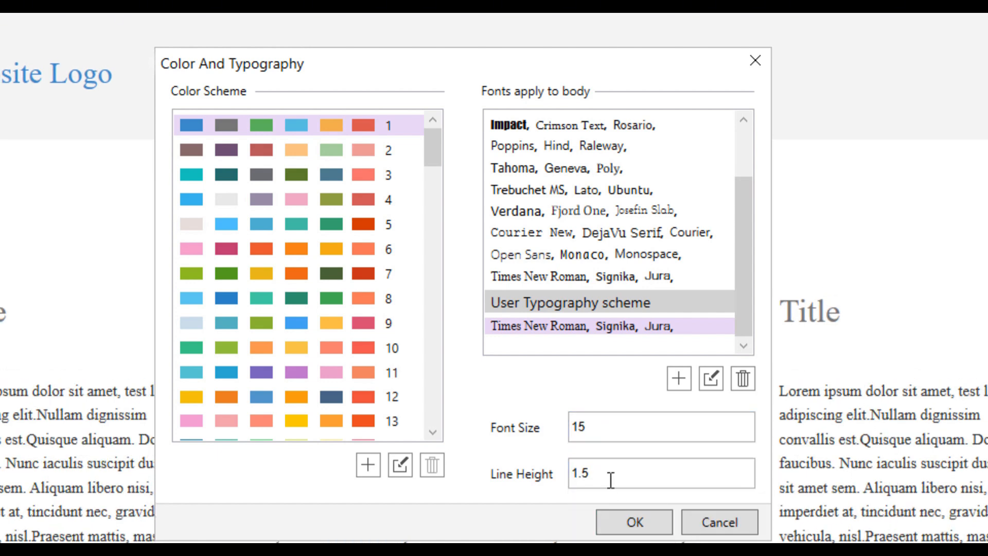
{"action": "scroll", "scroll_direction": "down", "scroll_amount": 3}
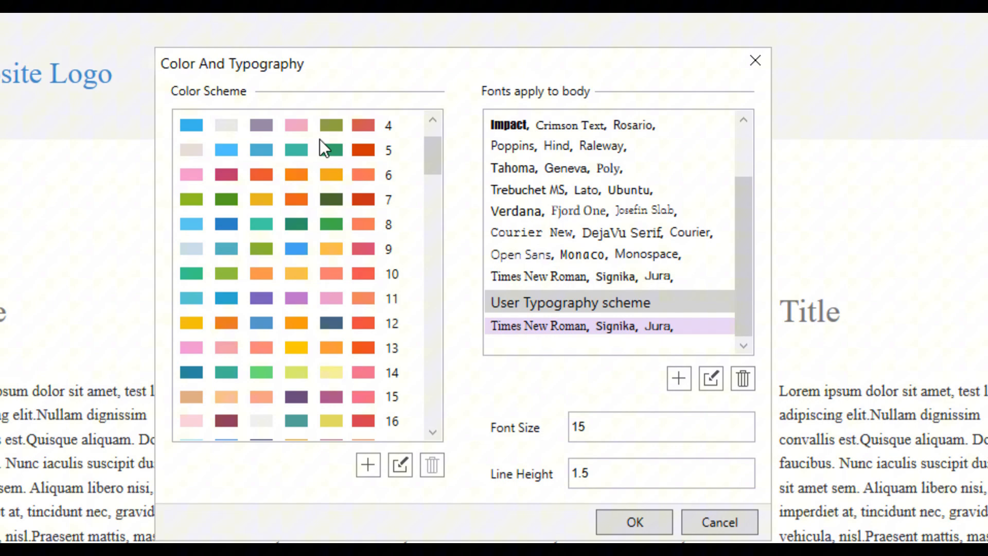
{"action": "left_click", "coordinate": [633, 521]}
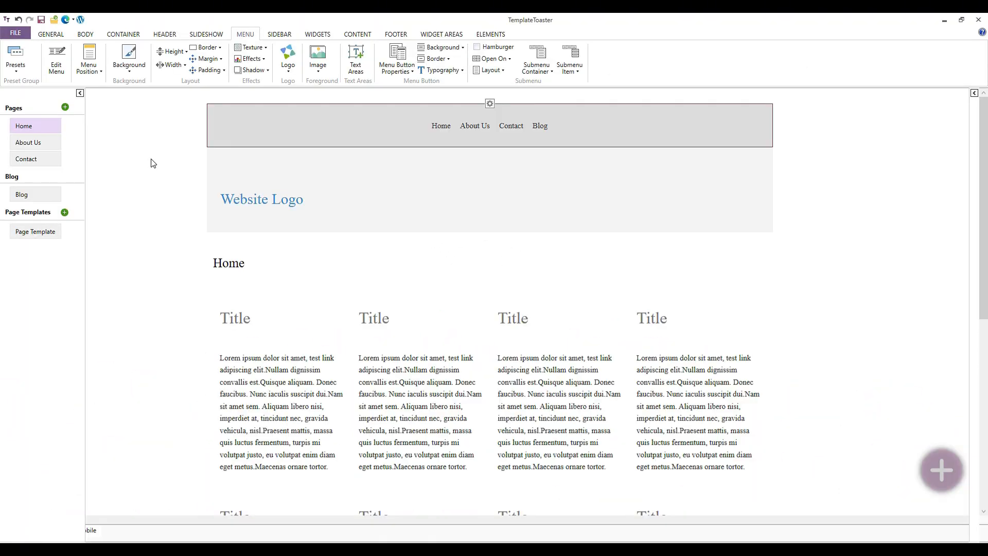
- Insert the logo image from Downloads > family house as the menu bar logo
{"action": "left_click", "coordinate": [288, 56]}
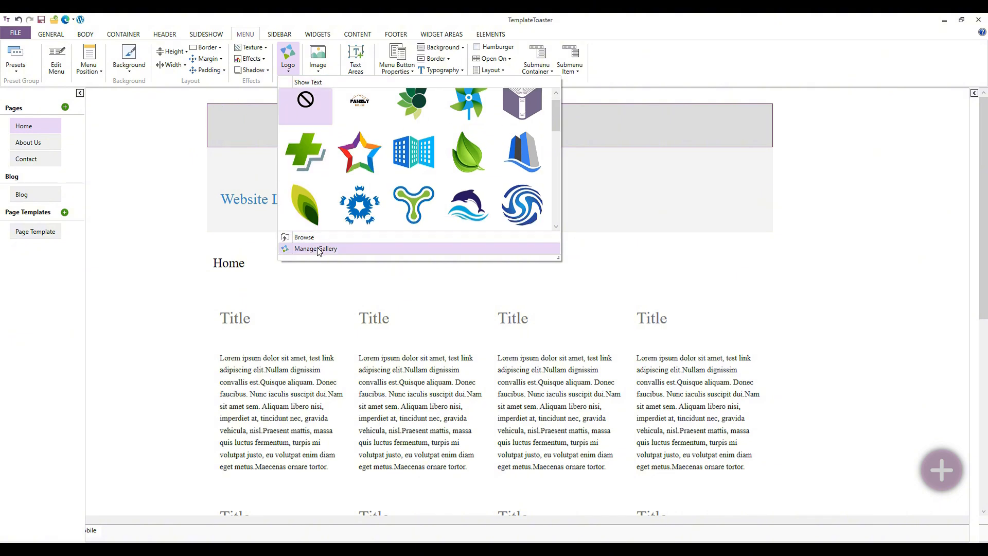
{"action": "left_click", "coordinate": [304, 237]}
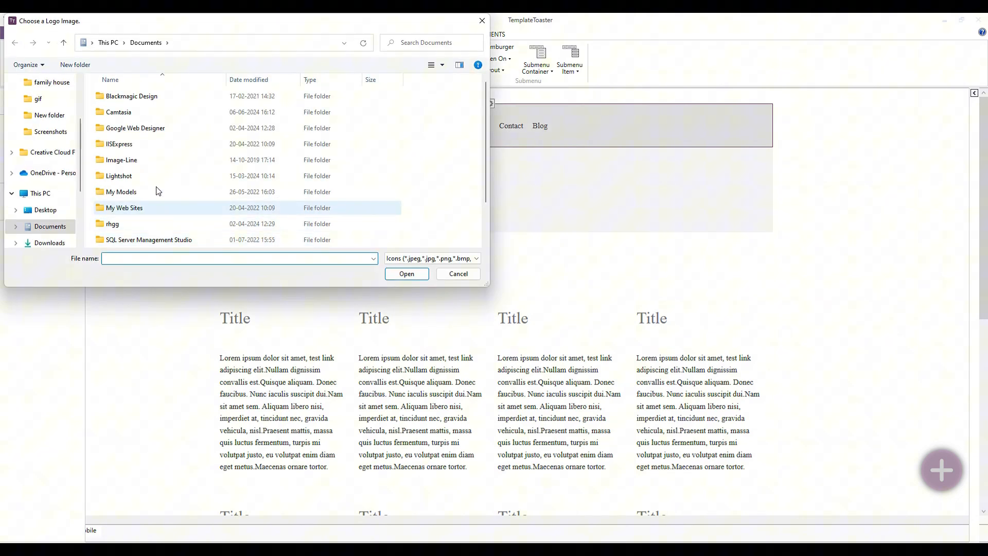
{"action": "left_click", "coordinate": [50, 226]}
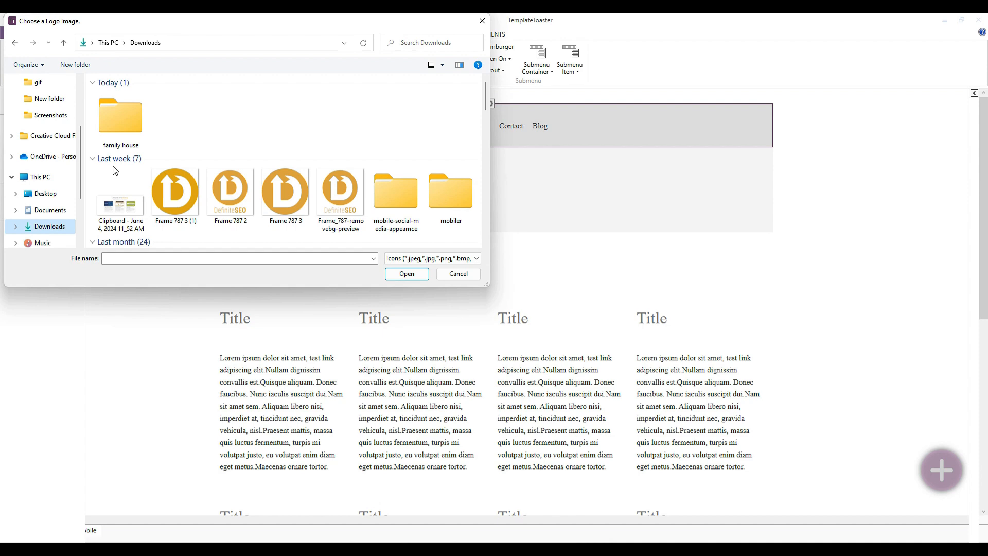
{"action": "double_click", "coordinate": [120, 117]}
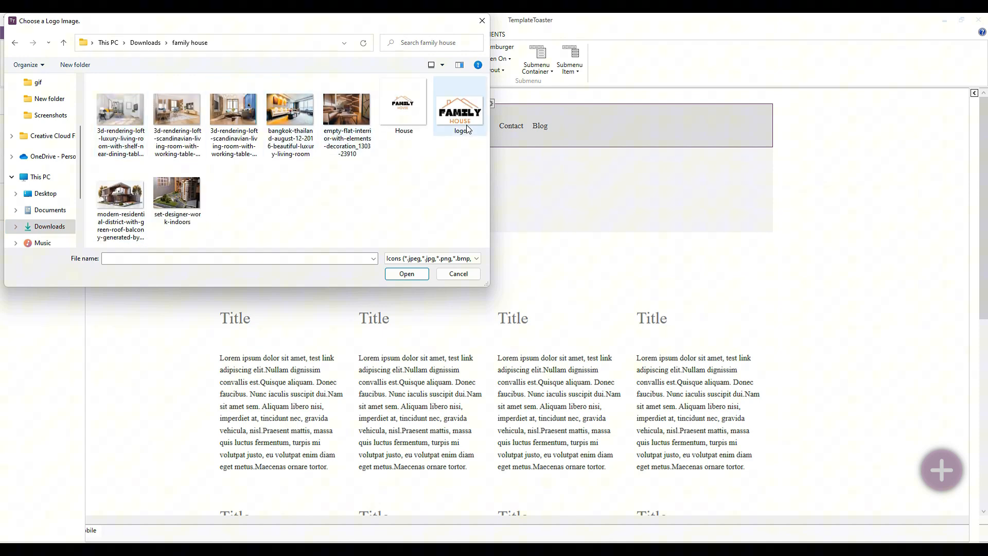
{"action": "left_click", "coordinate": [460, 107]}
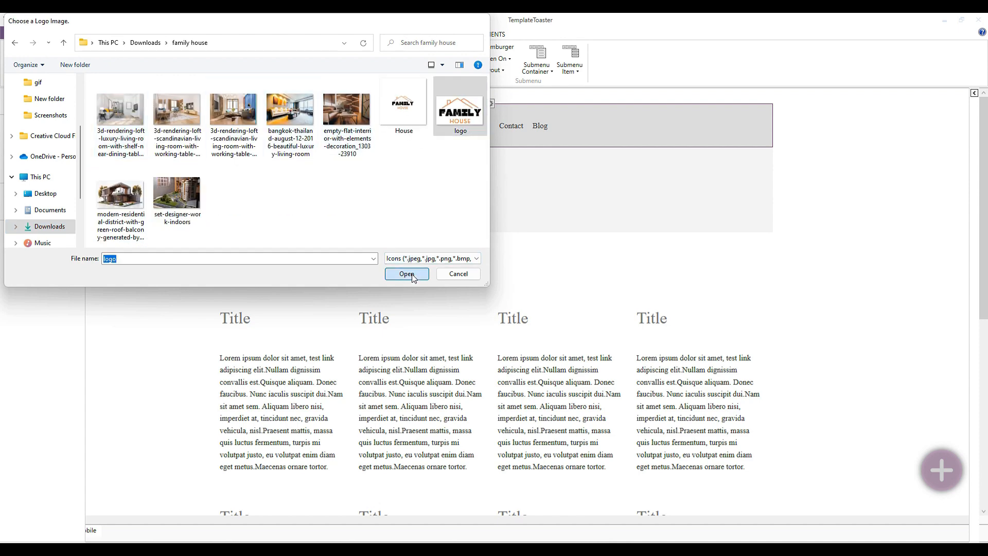
{"action": "left_click", "coordinate": [406, 273]}
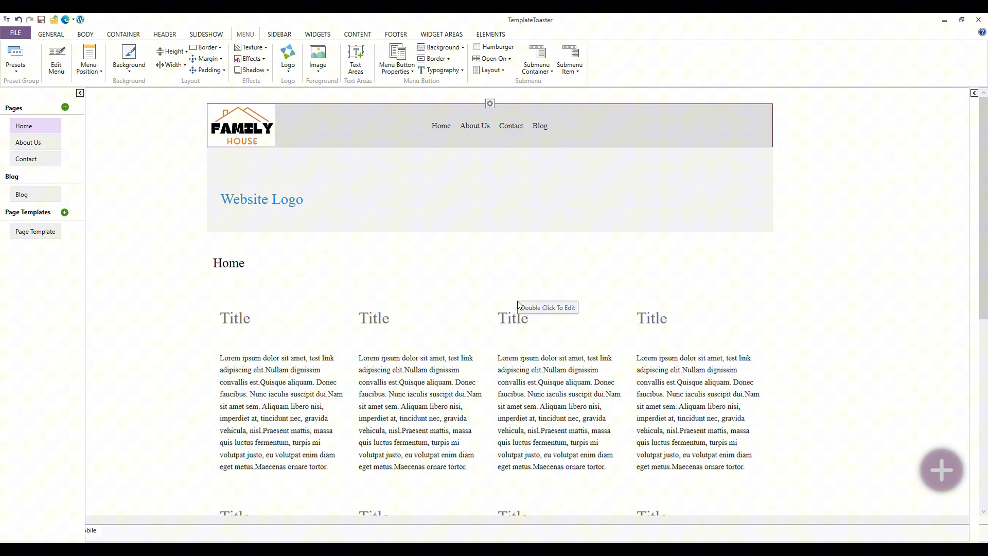
{"action": "mouse_move", "coordinate": [337, 102]}
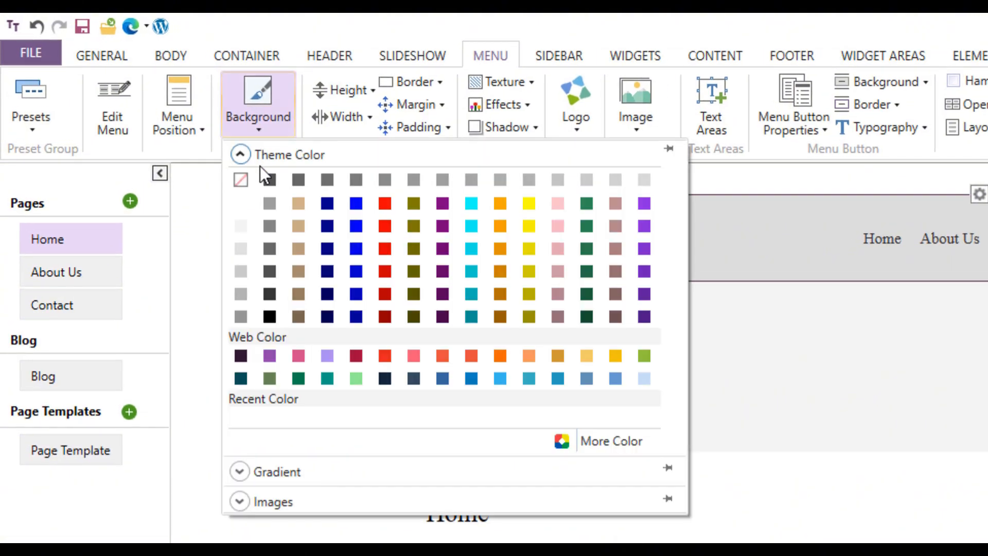
- Remove the menu bar background and make its items bold with red colour
{"action": "left_click", "coordinate": [472, 294]}
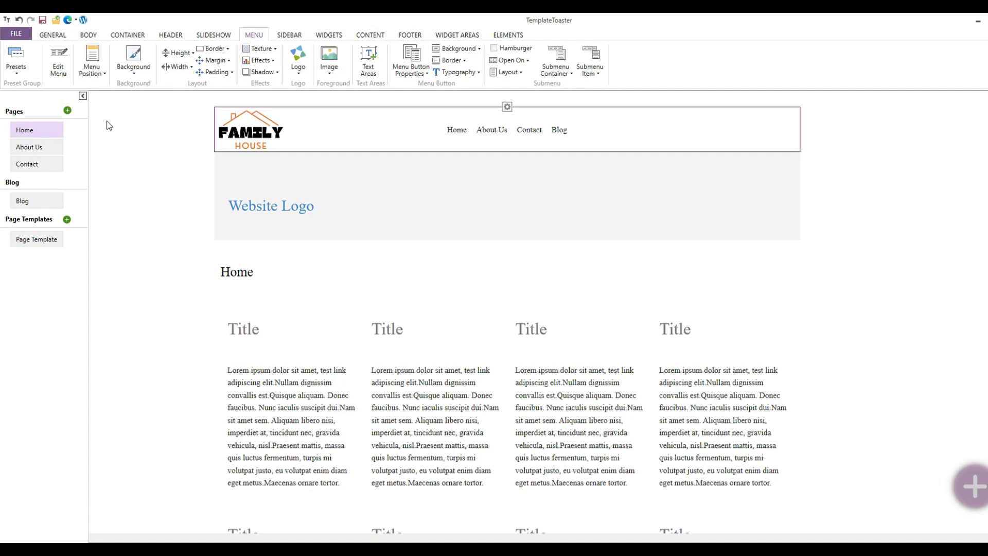
{"action": "left_click", "coordinate": [85, 34]}
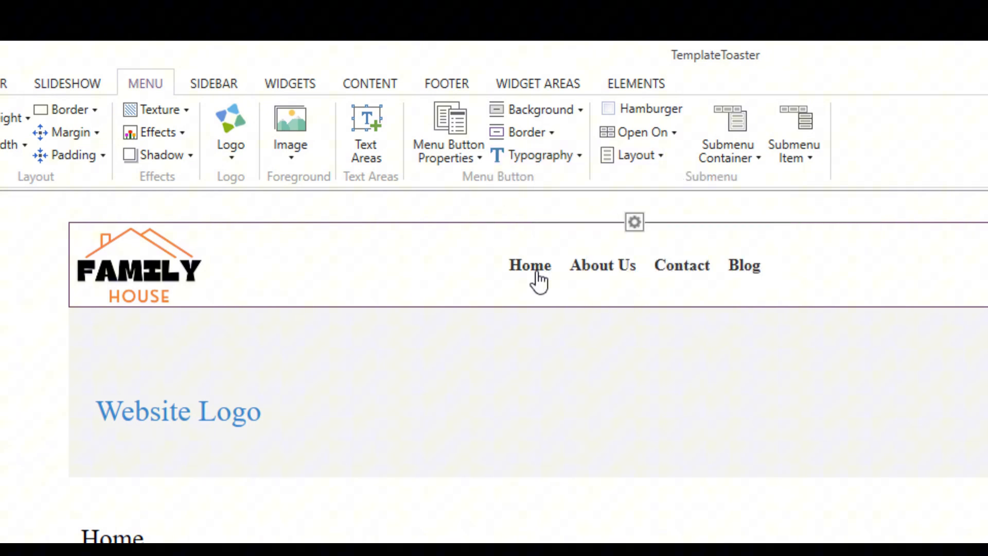
{"action": "left_click", "coordinate": [535, 155]}
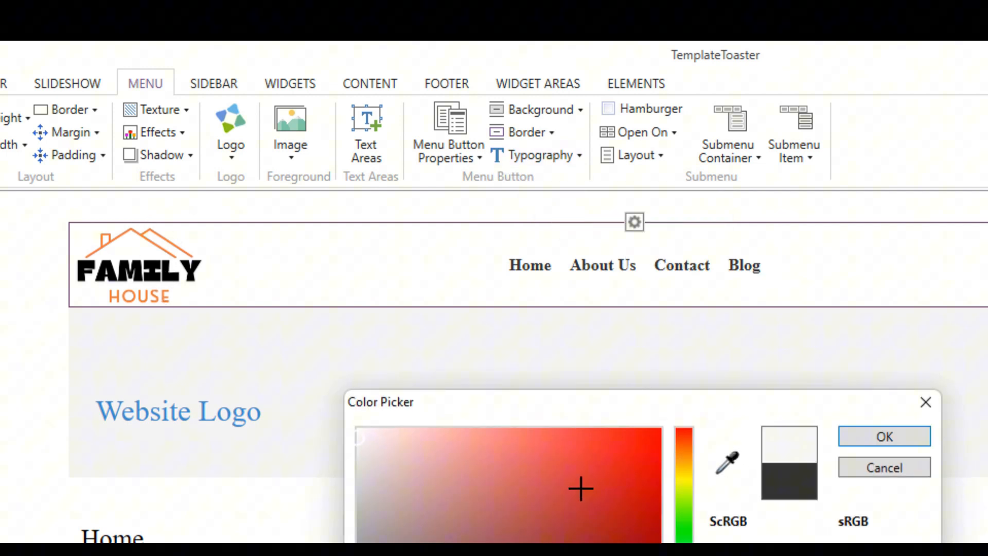
{"action": "left_click", "coordinate": [884, 436]}
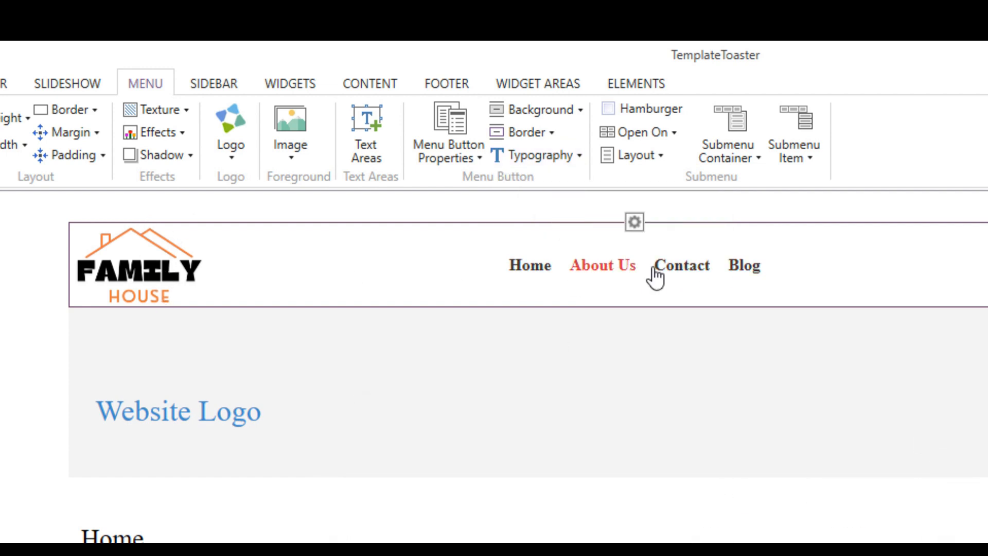
{"action": "left_click", "coordinate": [535, 155]}
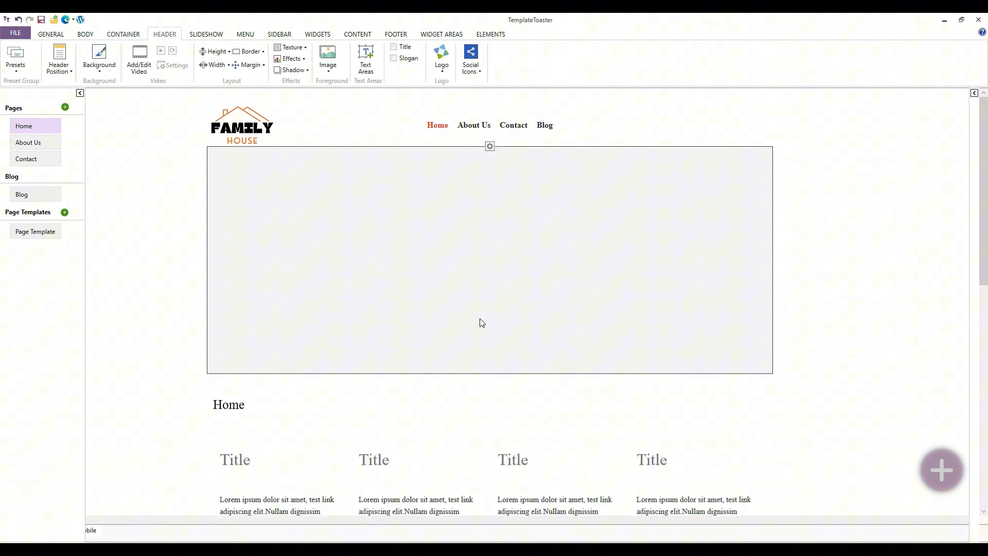
- Select the empty area under the header to show its Background, Border and Layout settings
{"action": "left_click", "coordinate": [489, 146]}
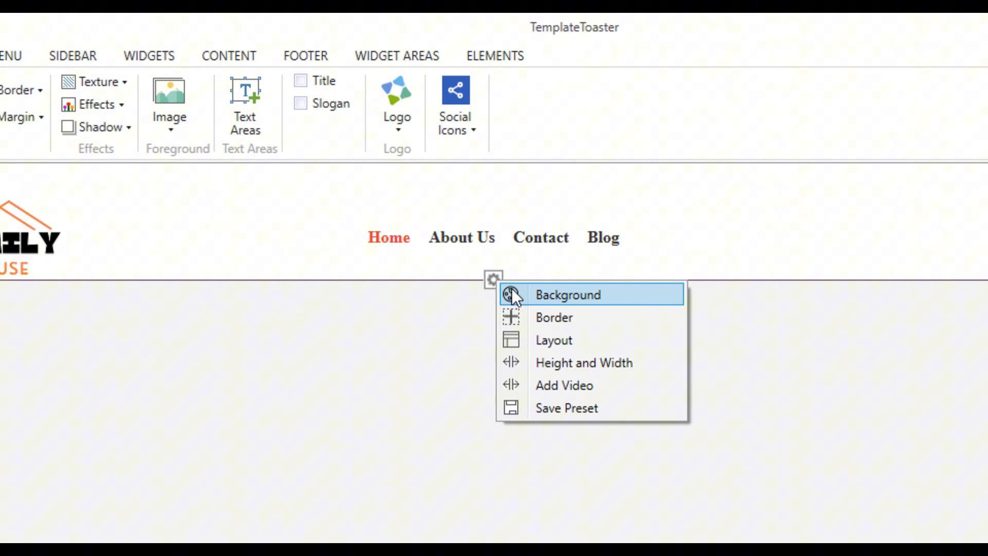
- Load the modern residential house photo as this area's background image
{"action": "left_click", "coordinate": [567, 294]}
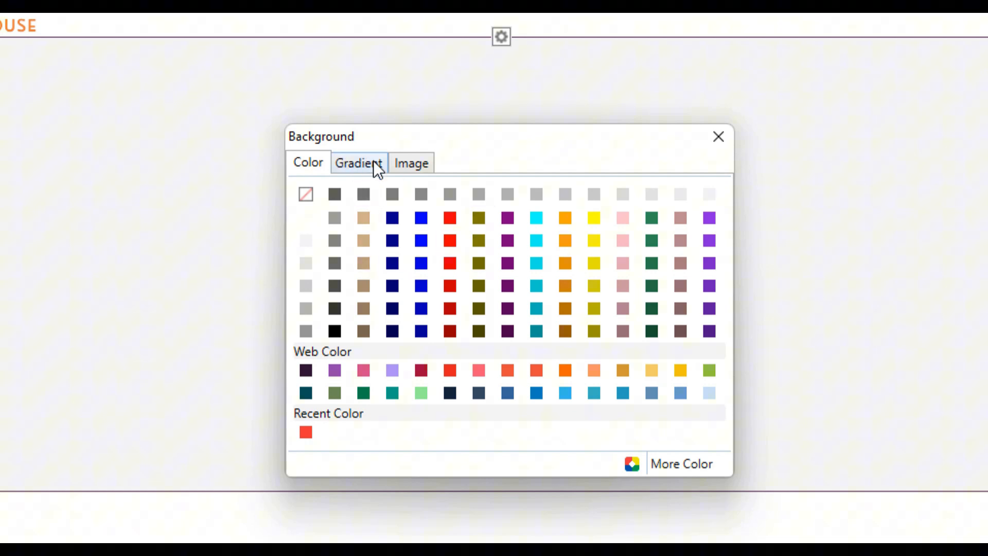
{"action": "left_click", "coordinate": [410, 163]}
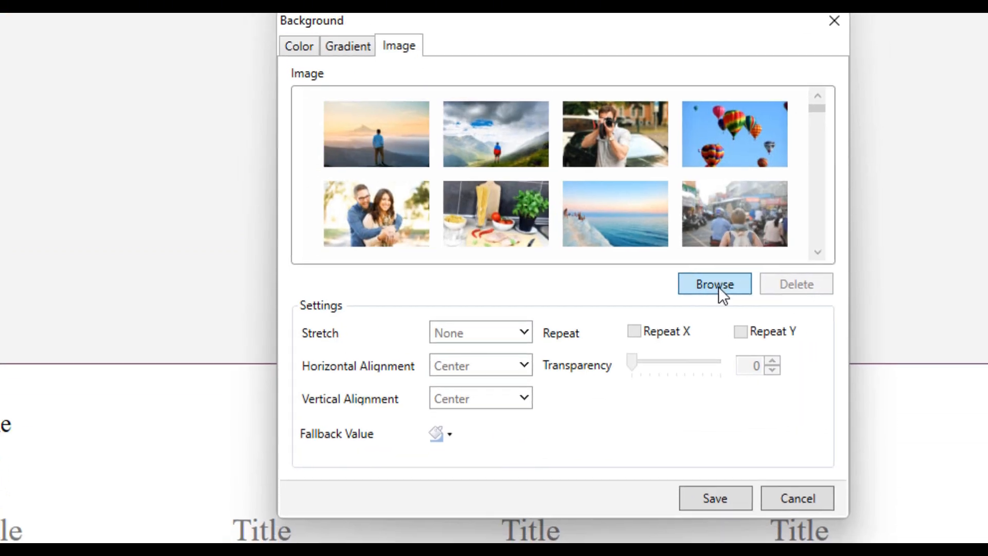
{"action": "left_click", "coordinate": [713, 283]}
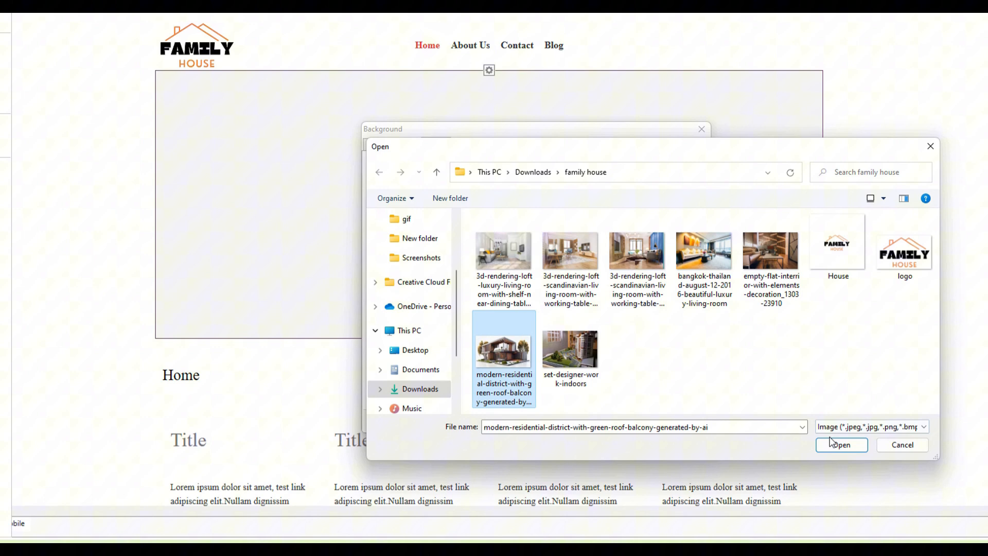
{"action": "left_click", "coordinate": [840, 443]}
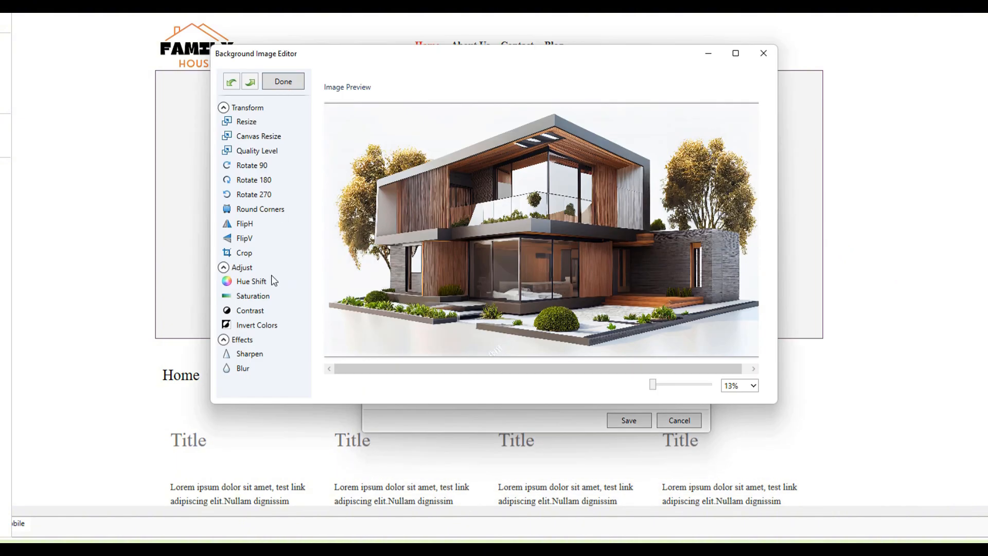
- Adjust the photo's brightness and canvas, add it to the gallery, and align it to the bottom
{"action": "left_click", "coordinate": [250, 309]}
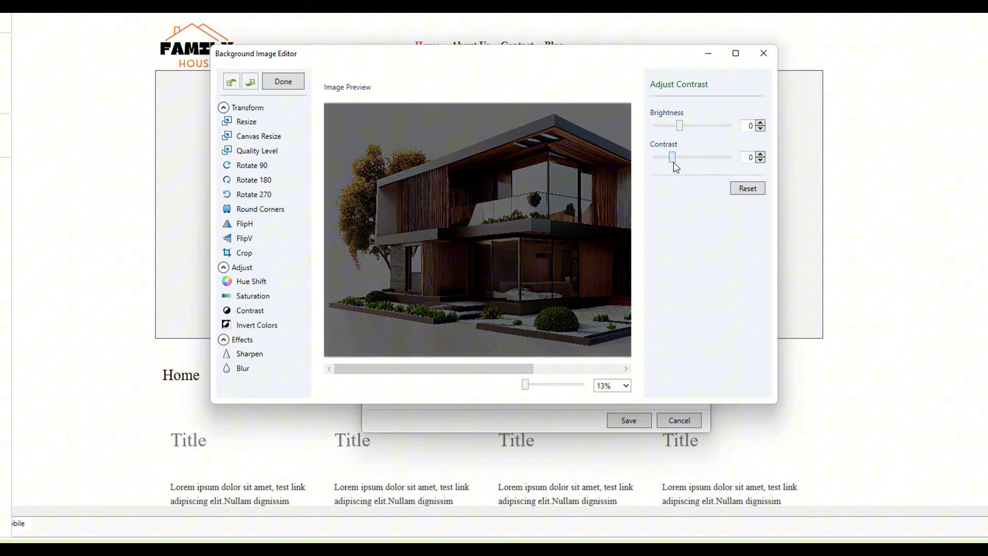
{"action": "left_click", "coordinate": [258, 136]}
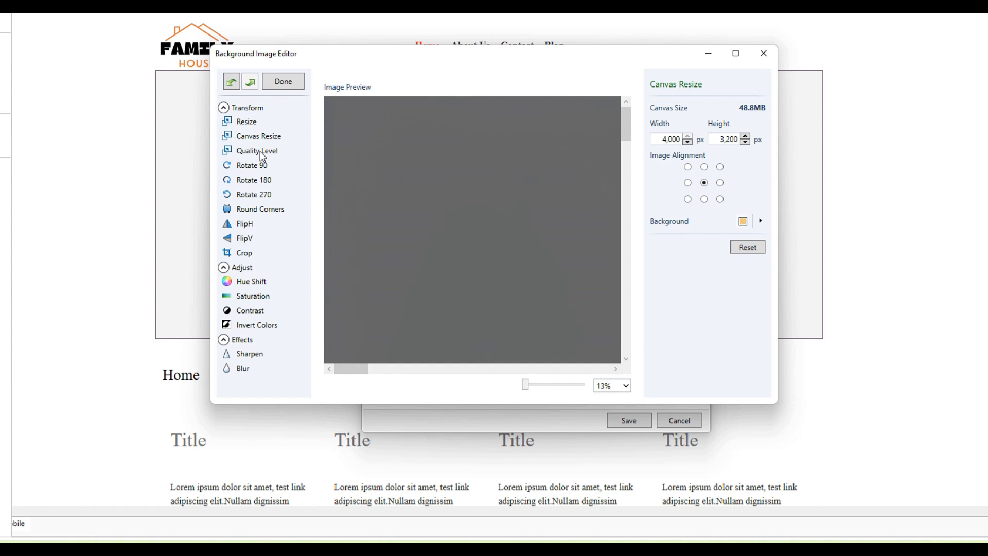
{"action": "left_click", "coordinate": [282, 82]}
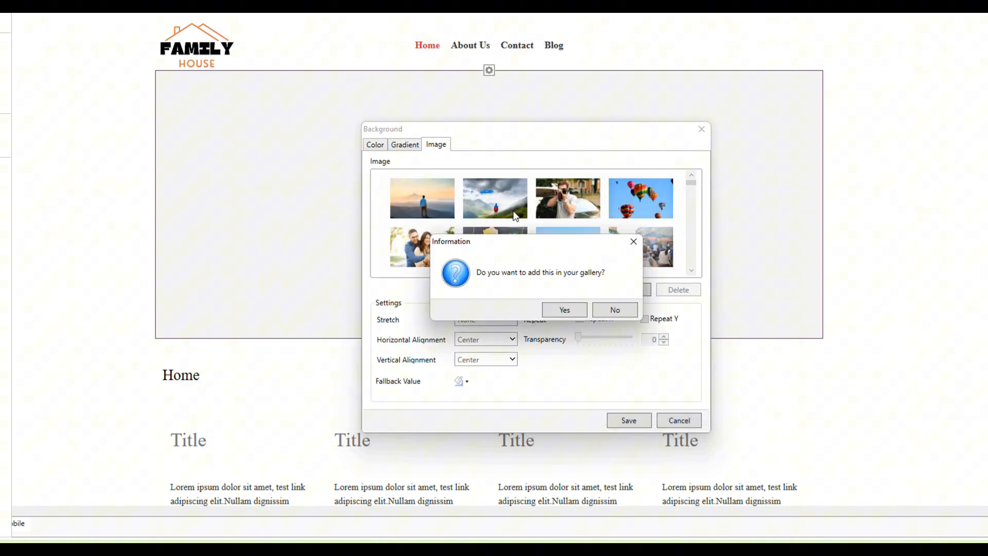
{"action": "left_click", "coordinate": [564, 310]}
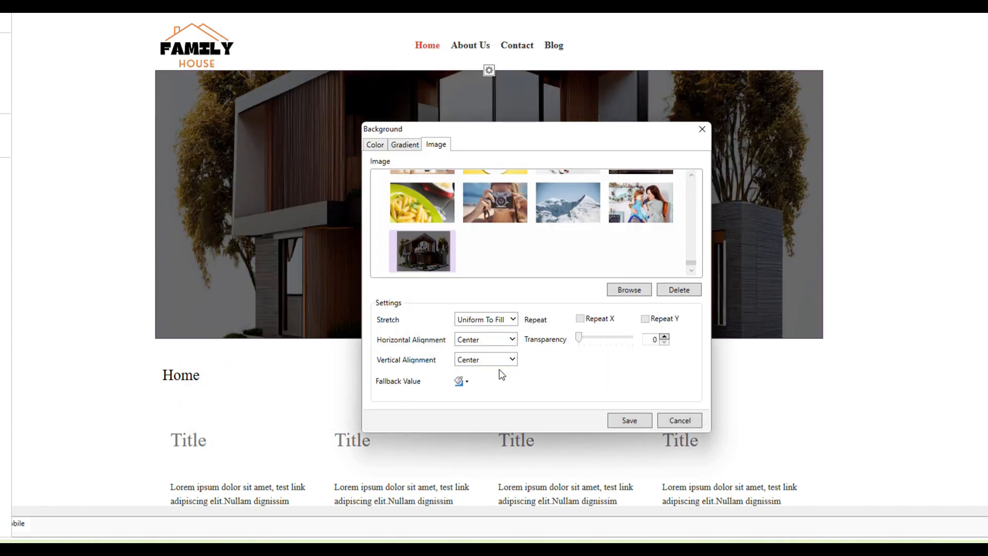
{"action": "left_click", "coordinate": [485, 359]}
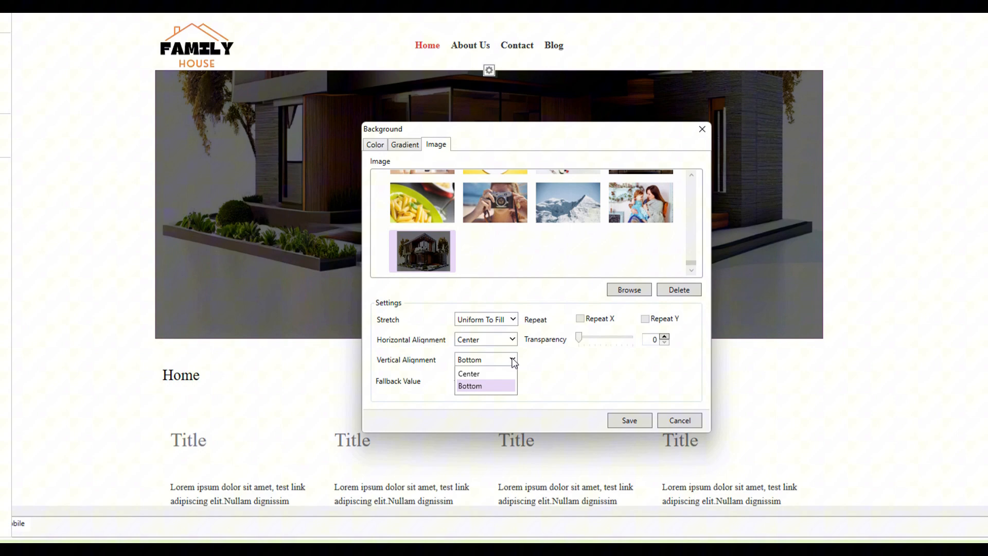
{"action": "left_click", "coordinate": [628, 421]}
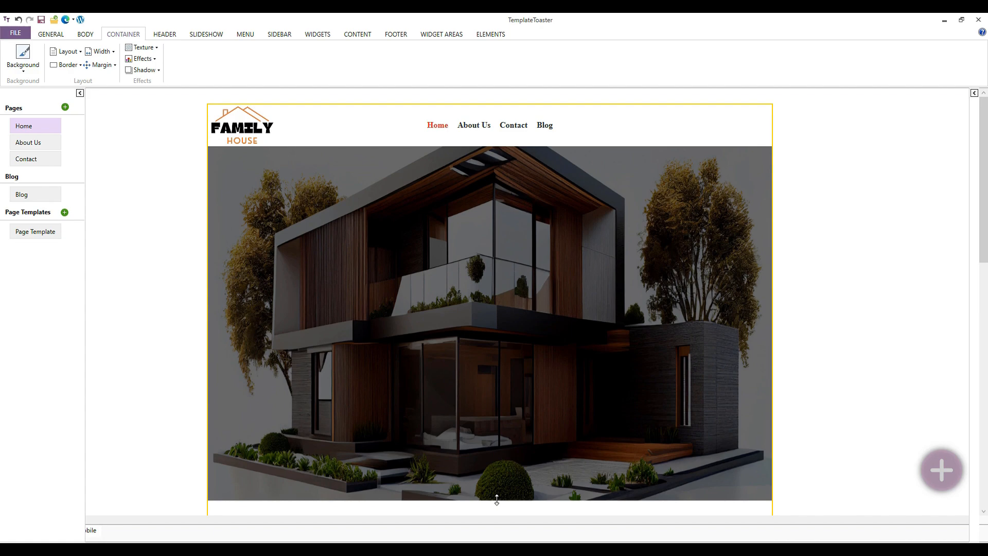
- Insert a text area into the header from the HEADER tab's Text Areas
{"action": "scroll", "scroll_direction": "down", "scroll_amount": 3}
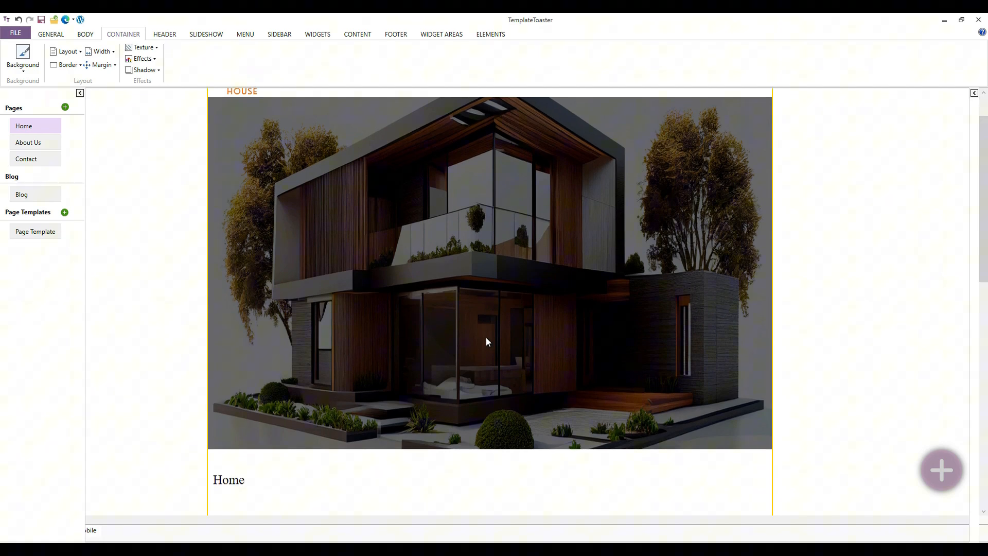
{"action": "scroll", "scroll_direction": "down", "scroll_amount": 3}
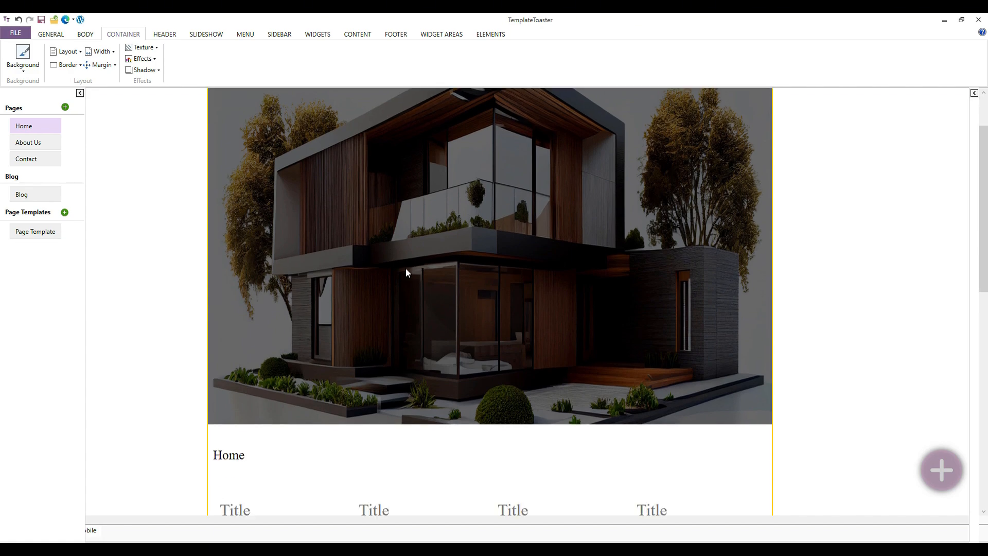
{"action": "left_click", "coordinate": [164, 33]}
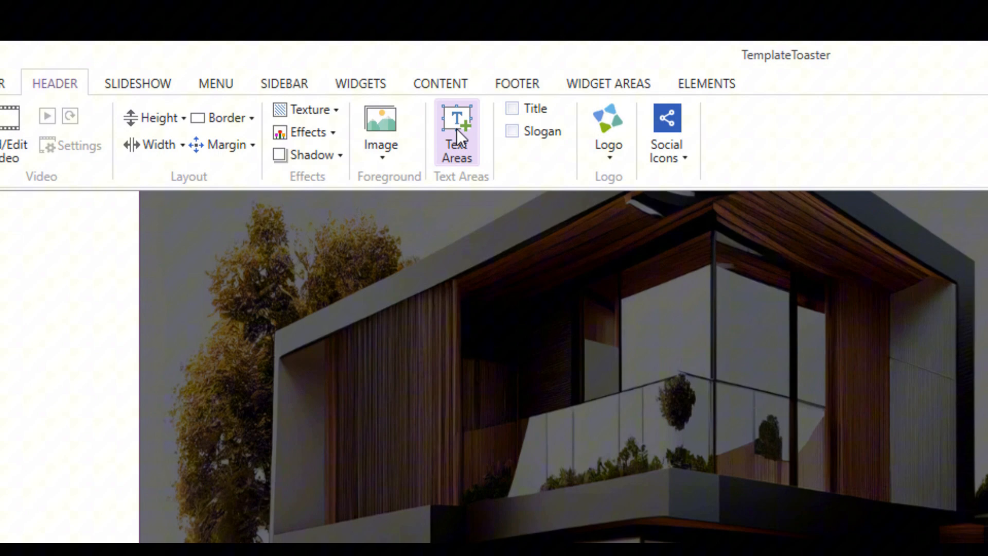
{"action": "left_click", "coordinate": [456, 133]}
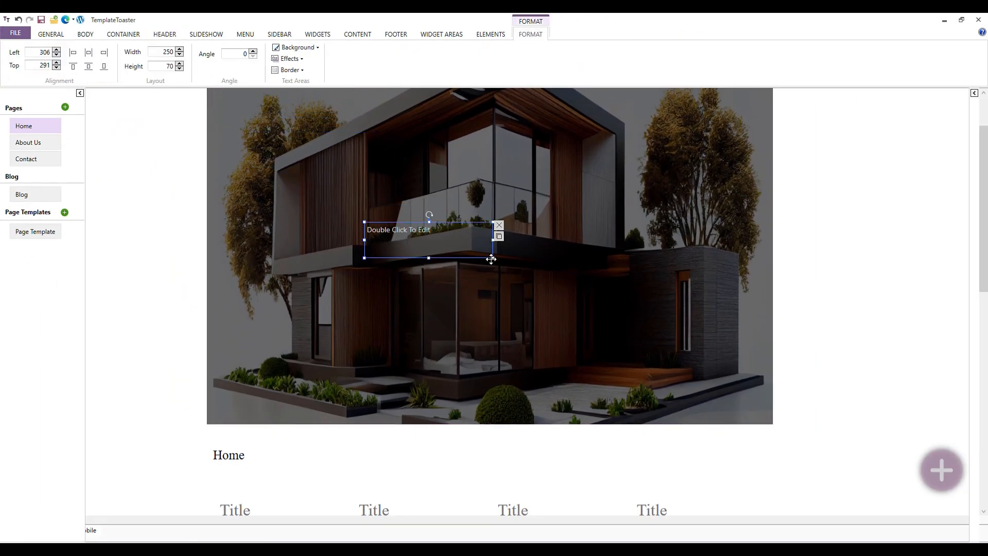
- Write a white size-18 tagline and a bold size-48 'Simplicity Defines Elegance' heading
{"action": "double_click", "coordinate": [399, 229]}
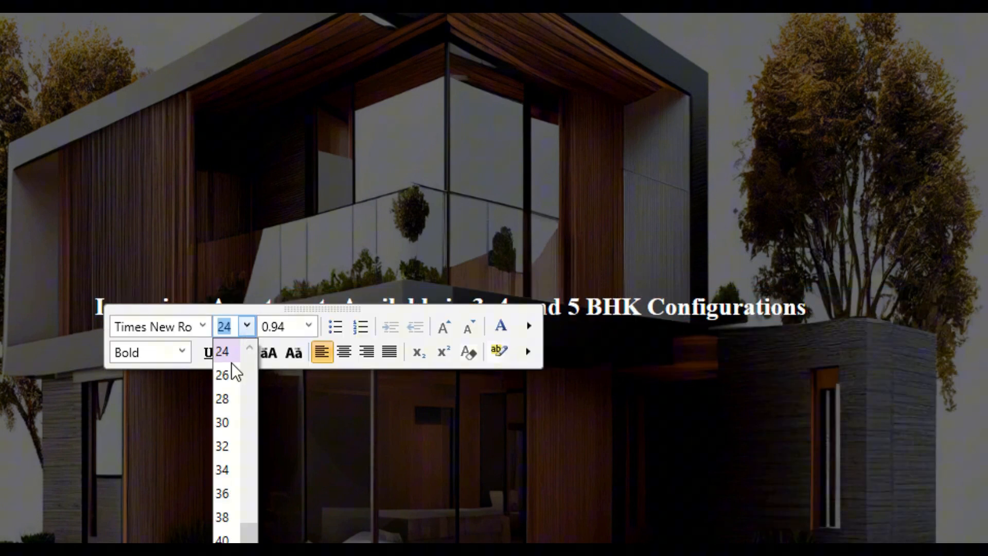
{"action": "left_click", "coordinate": [500, 326]}
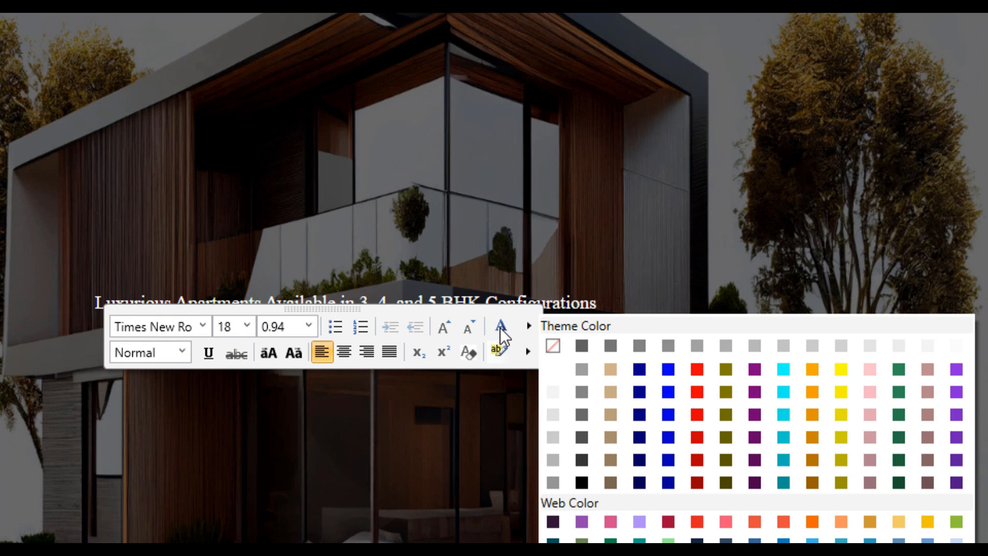
{"action": "mouse_move", "coordinate": [558, 407]}
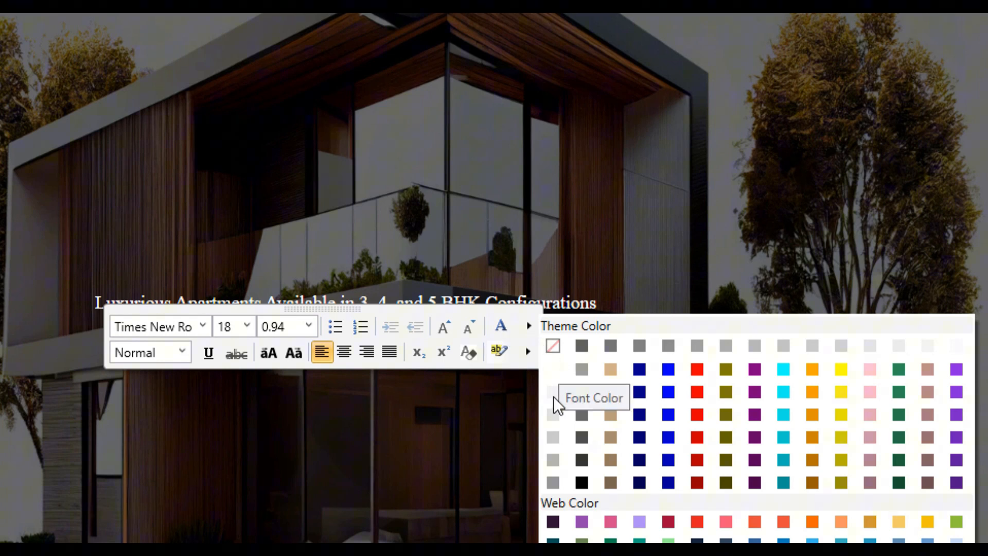
{"action": "left_click", "coordinate": [345, 352]}
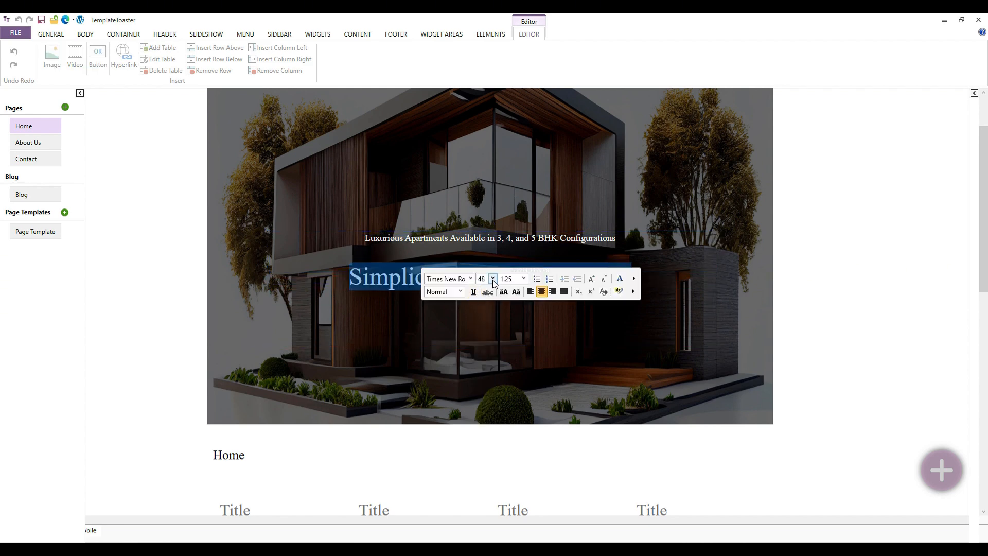
{"action": "left_click", "coordinate": [619, 279]}
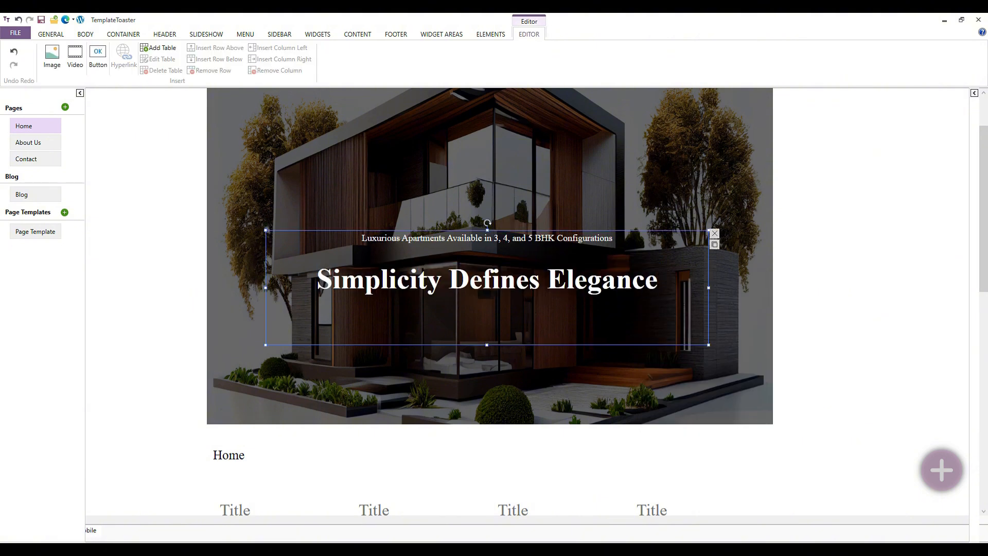
{"action": "left_click", "coordinate": [429, 257]}
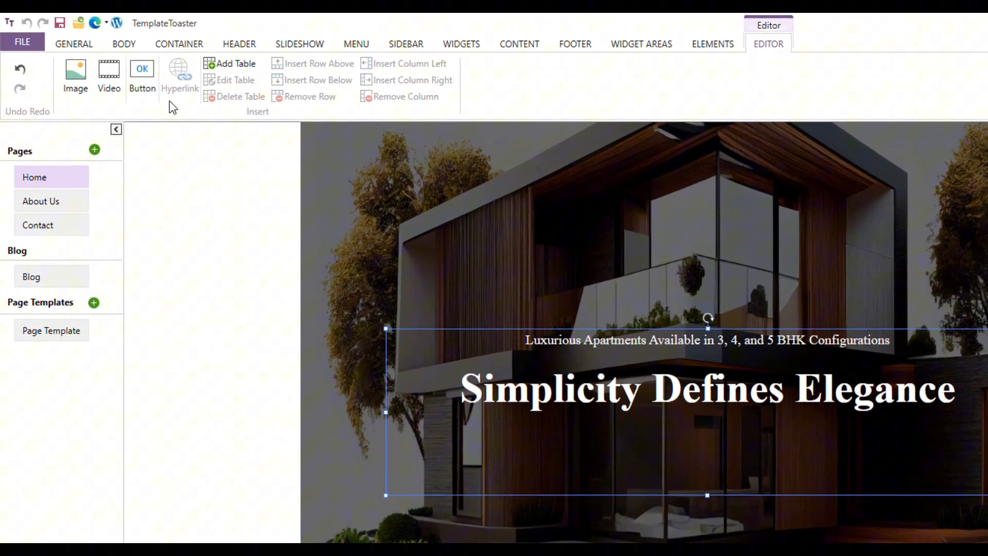
- Insert a button labelled 'View More' below the heading and save it
{"action": "left_click", "coordinate": [180, 75]}
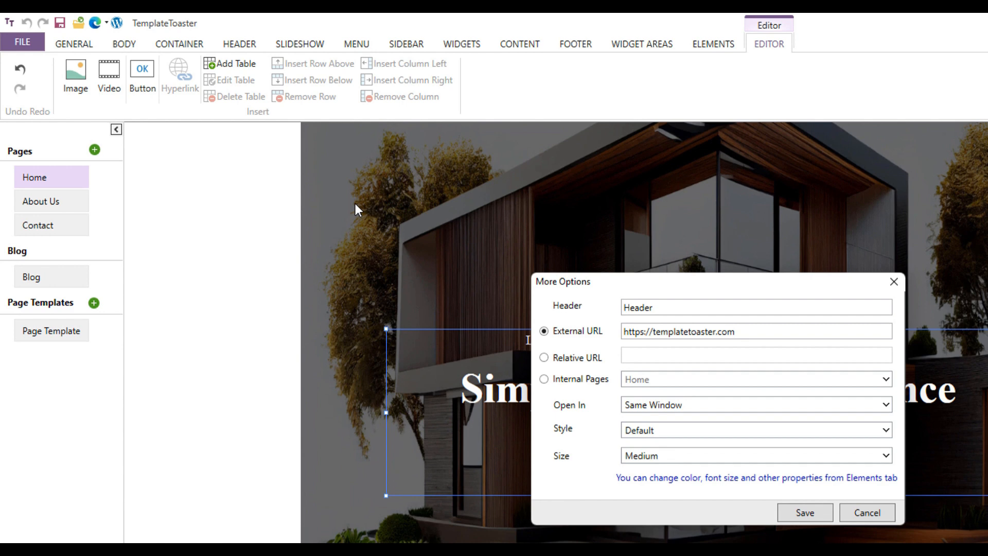
{"action": "triple_click", "coordinate": [755, 306]}
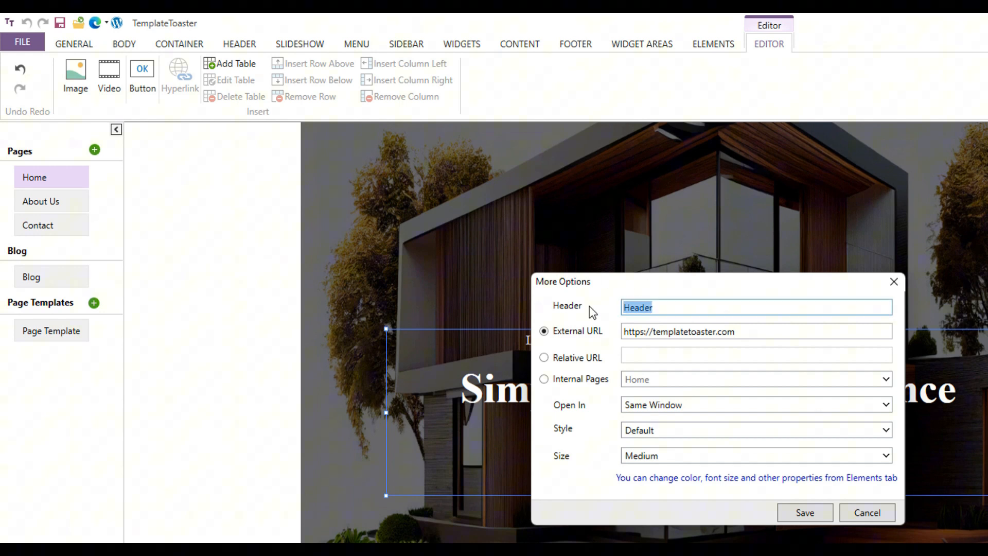
{"action": "key", "text": "Delete"}
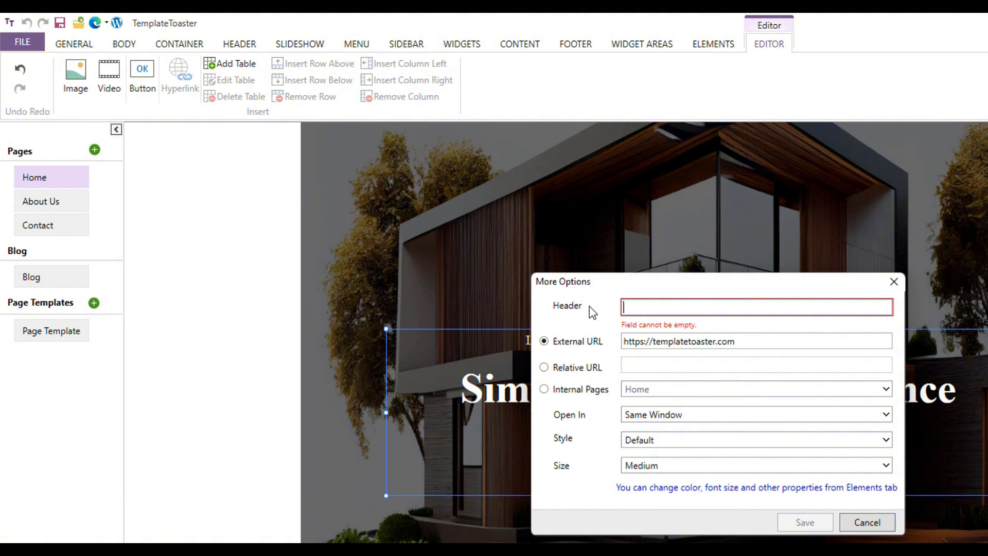
{"action": "type", "text": "V"}
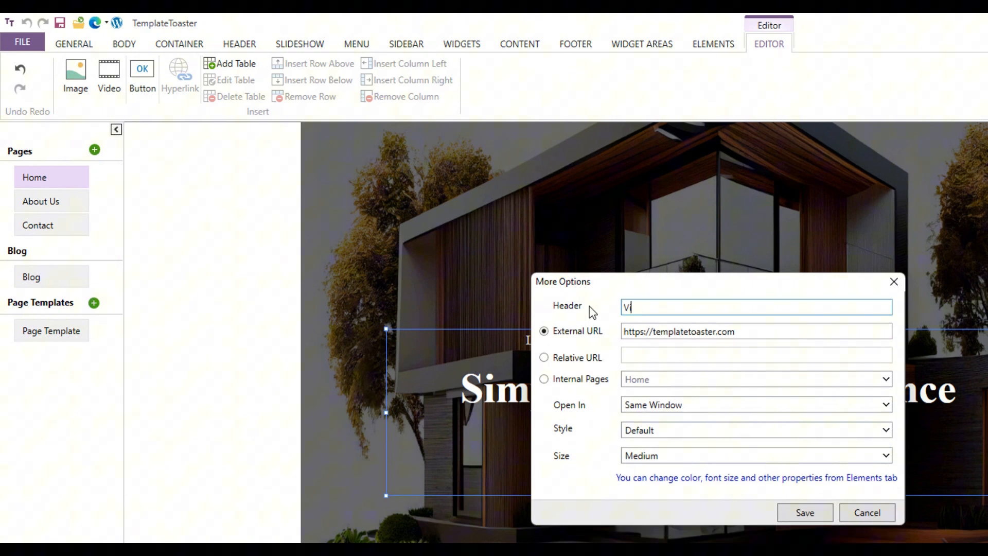
{"action": "type", "text": "iew"}
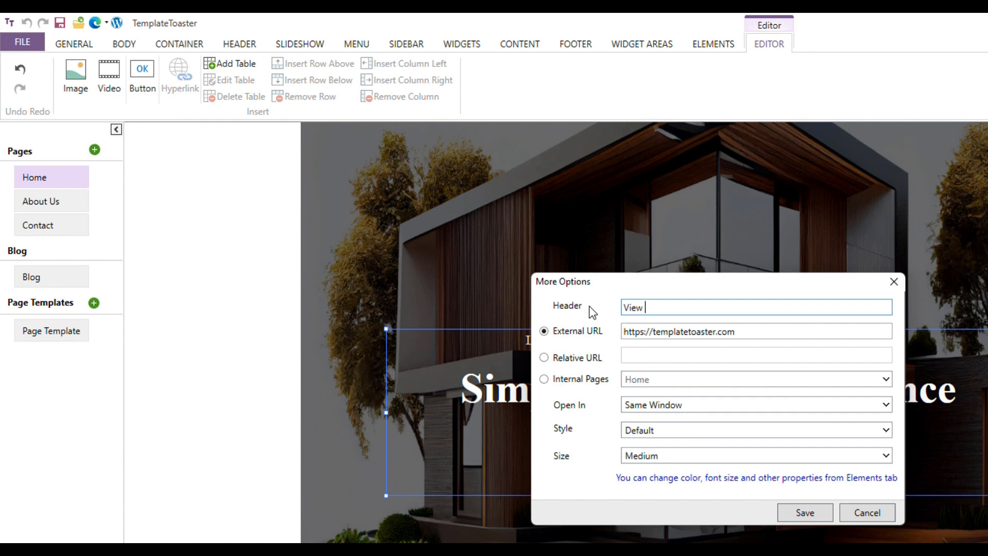
{"action": "type", "text": "More"}
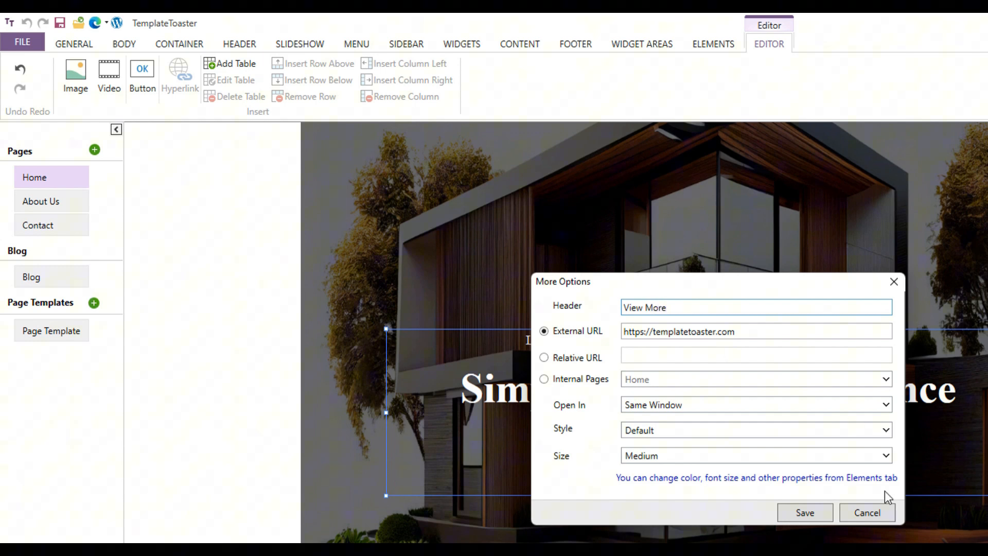
{"action": "left_click", "coordinate": [804, 511]}
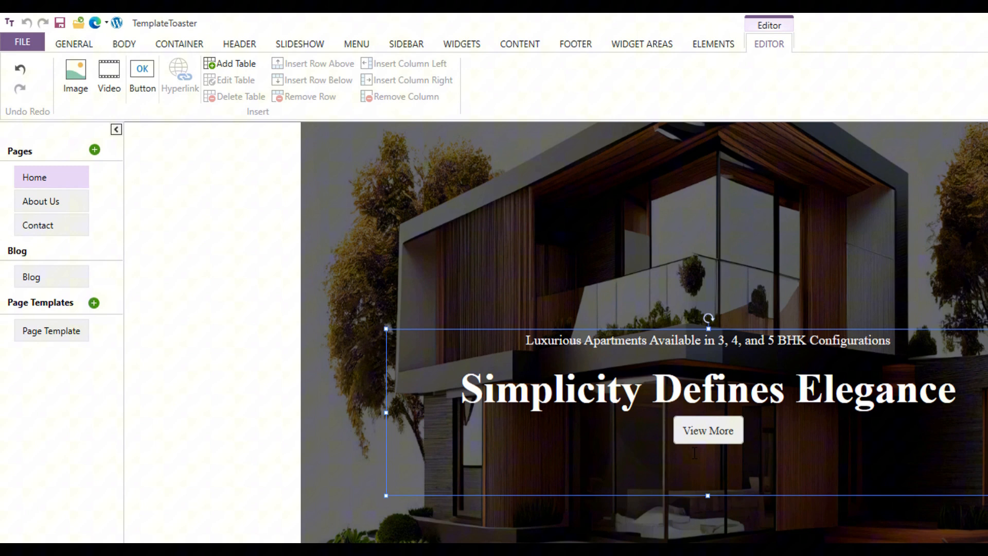
{"action": "mouse_move", "coordinate": [713, 43]}
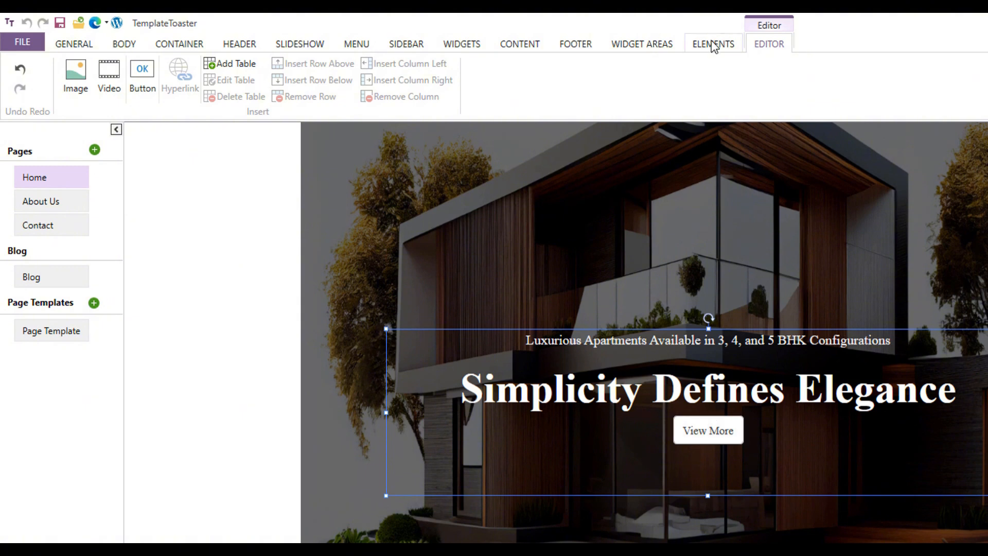
- Give the View More button a red normal-state background from Recent Color and larger padding
{"action": "left_click", "coordinate": [712, 43]}
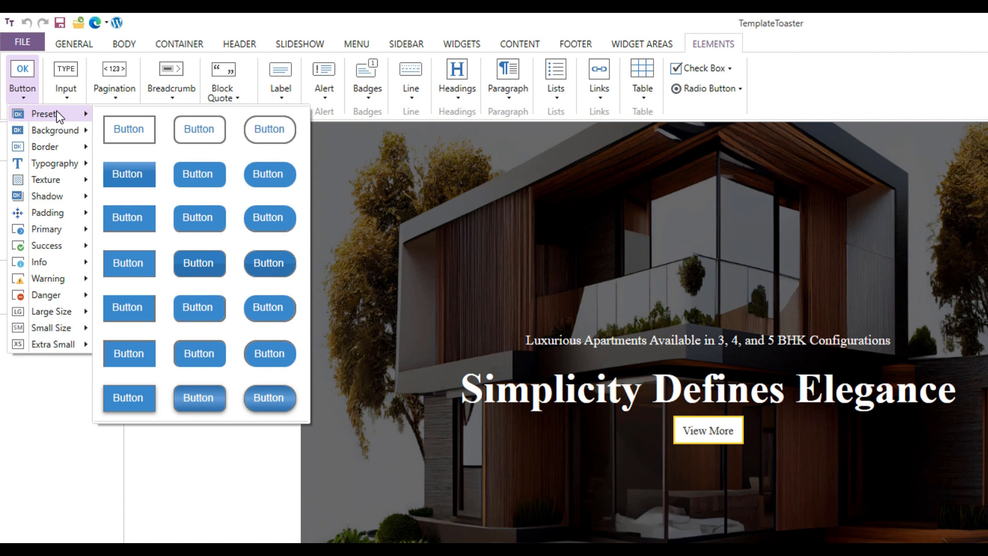
{"action": "mouse_move", "coordinate": [269, 130]}
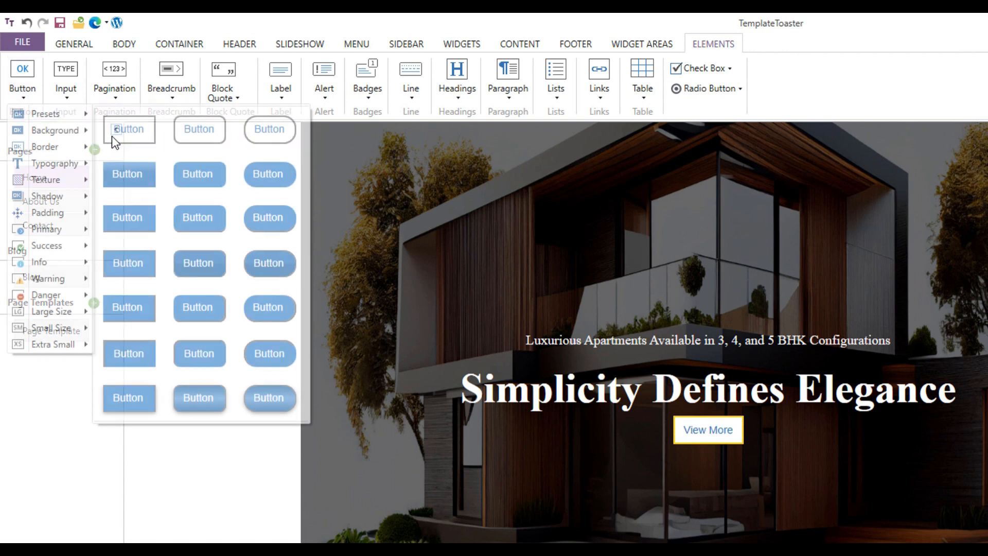
{"action": "left_click", "coordinate": [54, 130]}
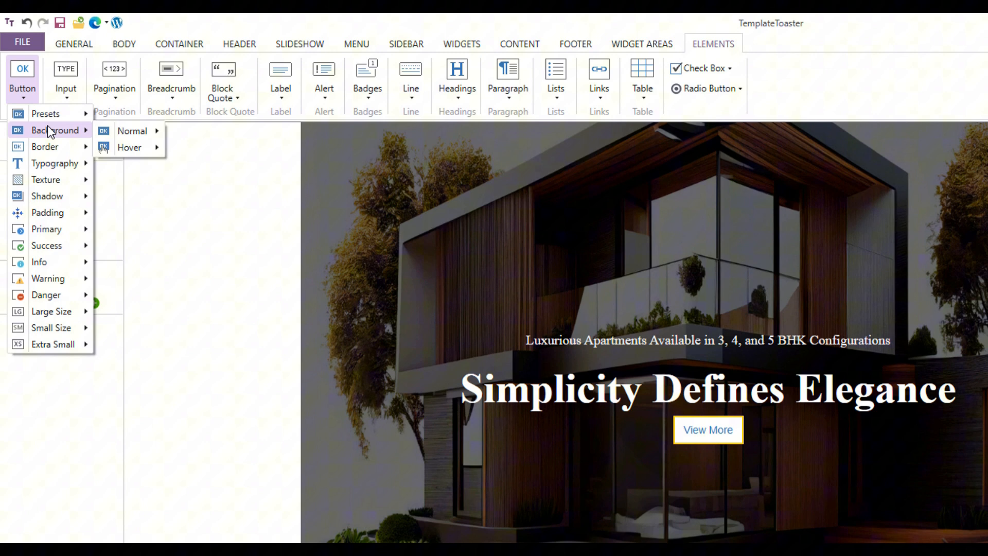
{"action": "left_click", "coordinate": [132, 131]}
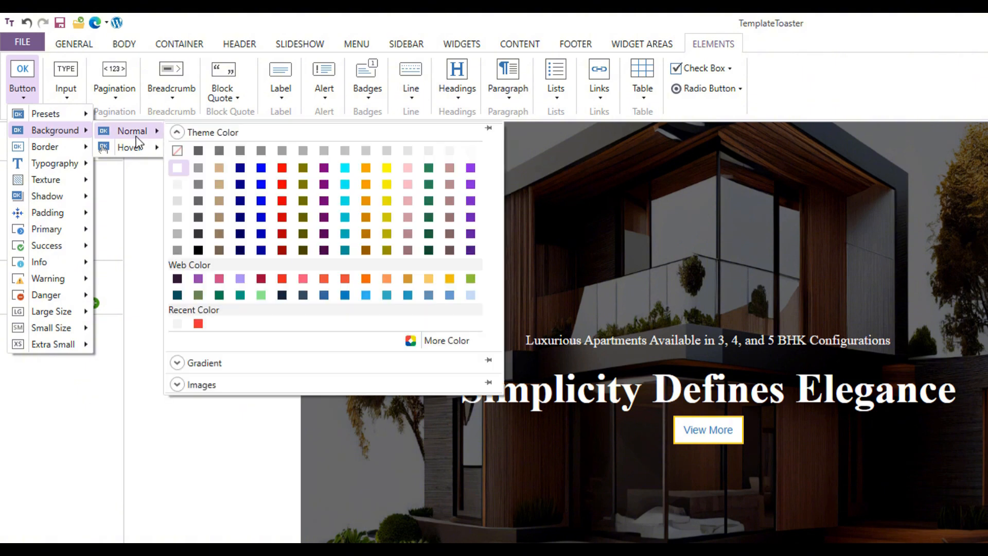
{"action": "left_click", "coordinate": [197, 324]}
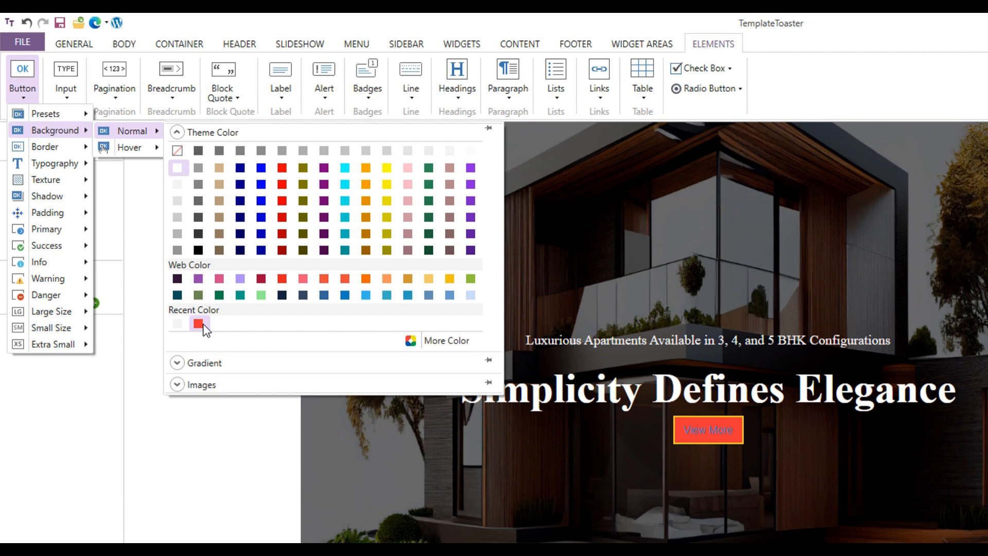
{"action": "left_click", "coordinate": [56, 164]}
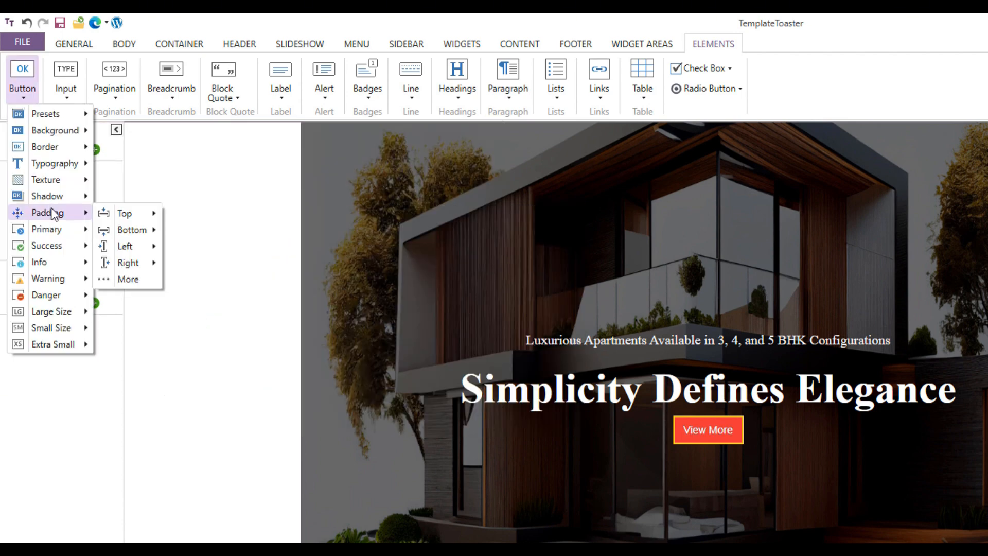
{"action": "left_click", "coordinate": [128, 279]}
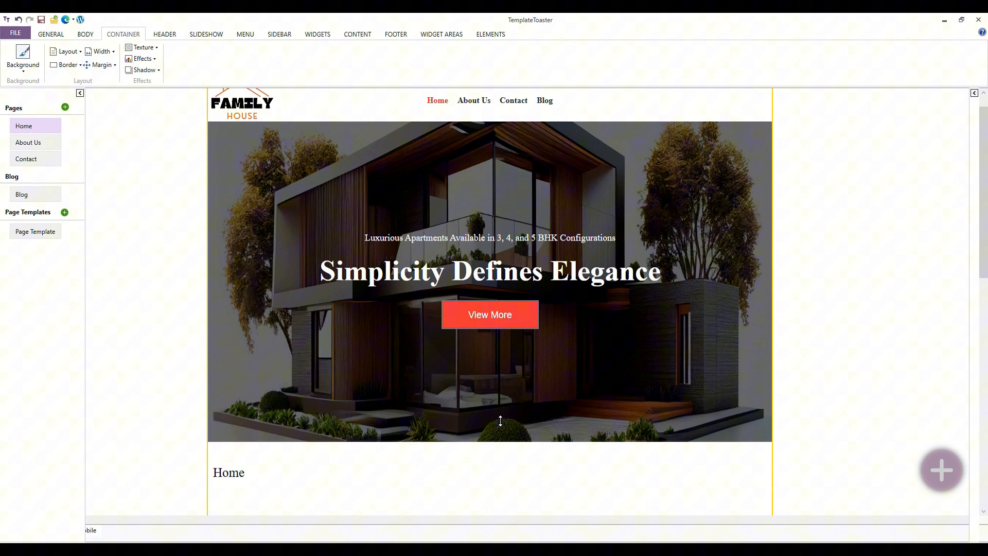
{"action": "left_click", "coordinate": [489, 264]}
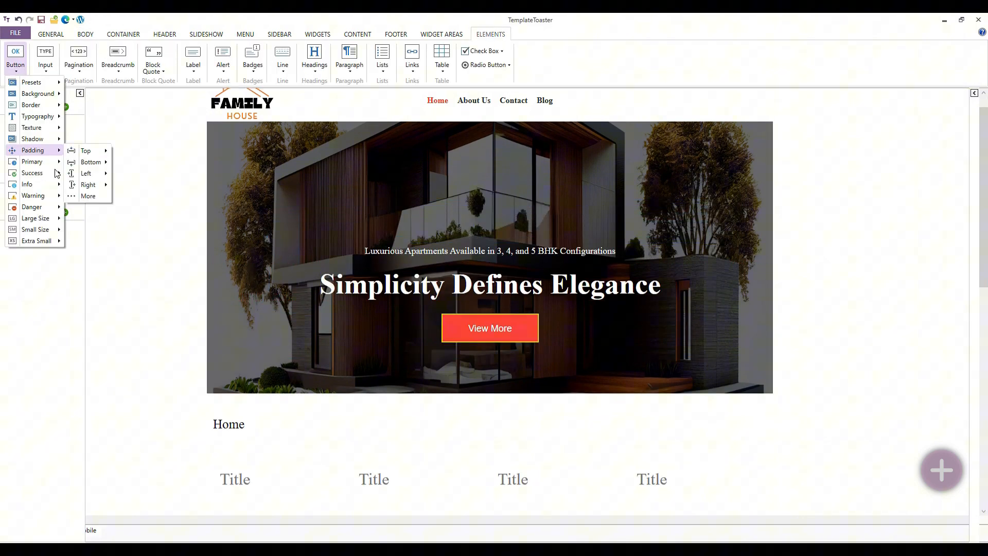
{"action": "left_click", "coordinate": [88, 196]}
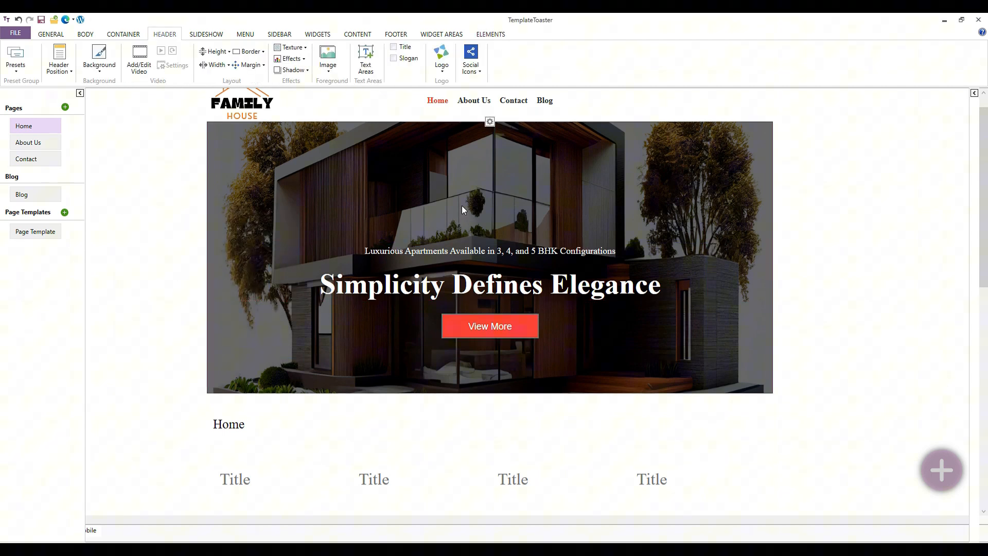
{"action": "scroll", "scroll_direction": "down", "scroll_amount": 3}
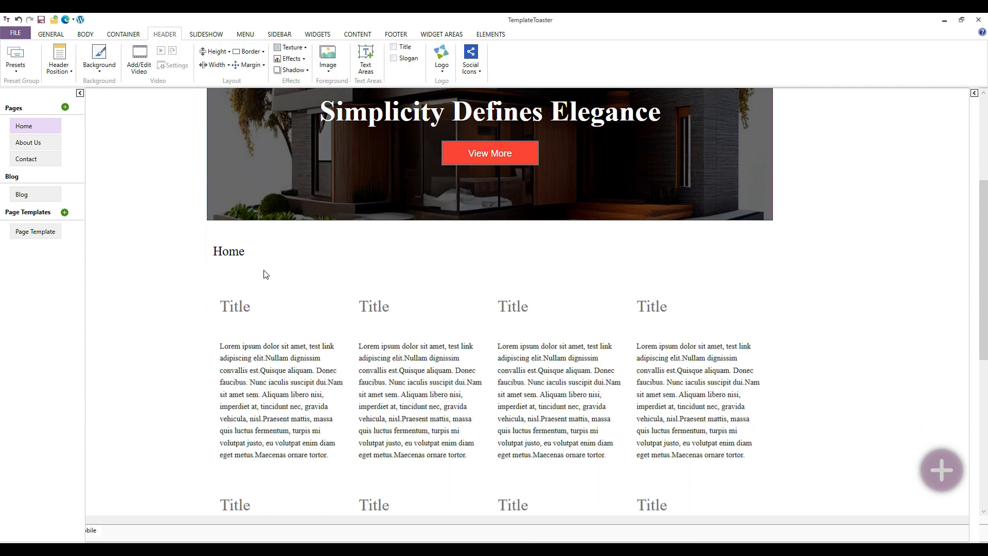
- Add a Row with 2 Columns at 50% width below the title columns
{"action": "left_click", "coordinate": [357, 34]}
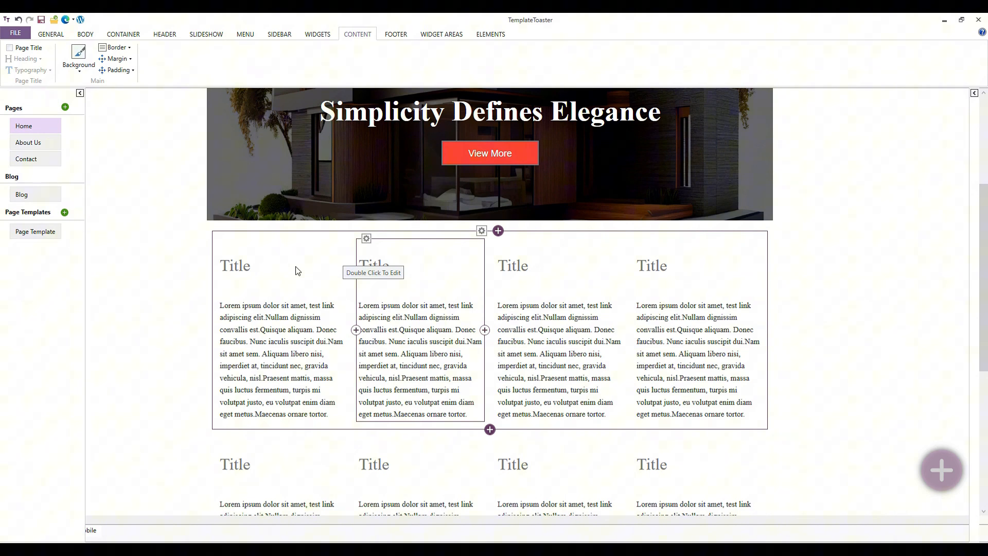
{"action": "mouse_move", "coordinate": [504, 246]}
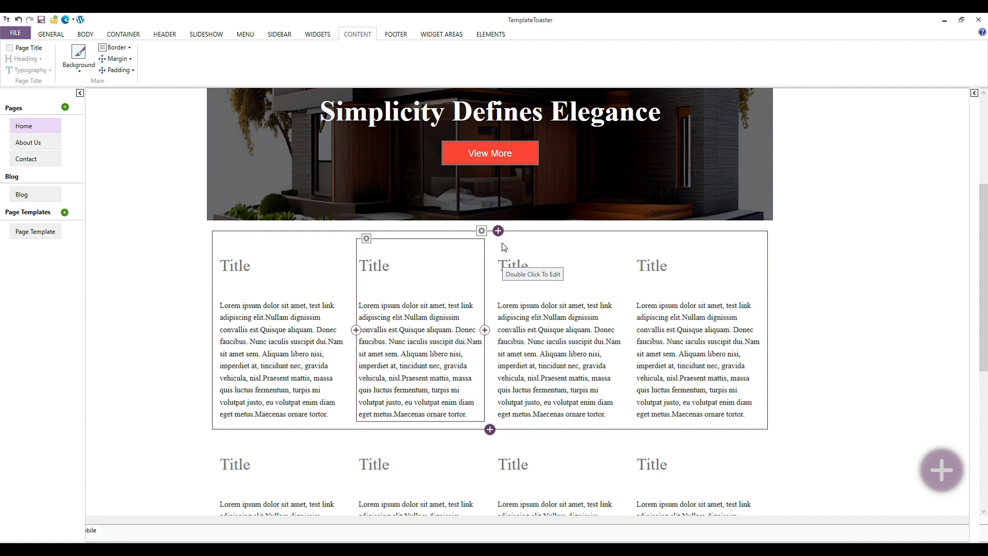
{"action": "mouse_move", "coordinate": [498, 233]}
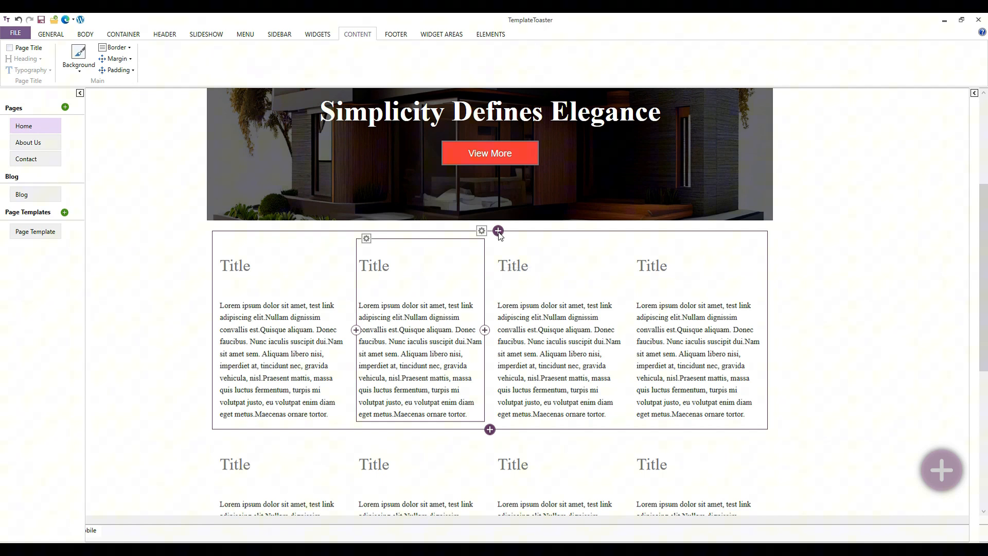
{"action": "left_click", "coordinate": [497, 231]}
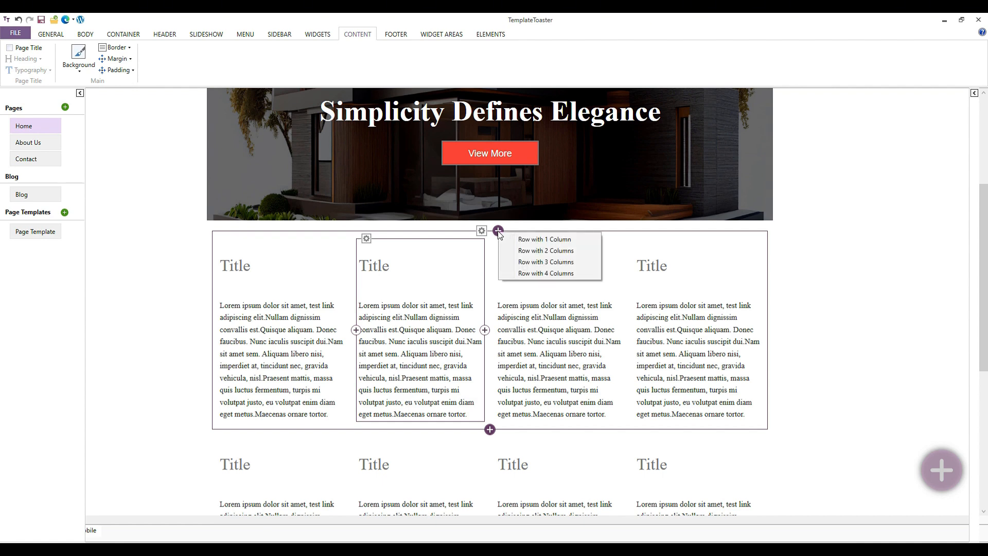
{"action": "mouse_move", "coordinate": [544, 239]}
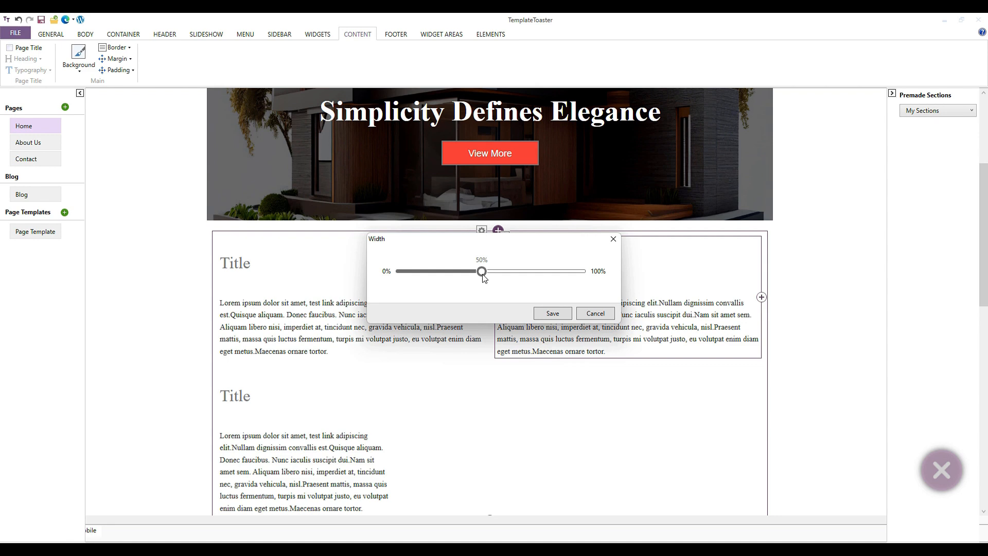
{"action": "left_click", "coordinate": [551, 314]}
{"action": "type", "text": "Family Hous"}
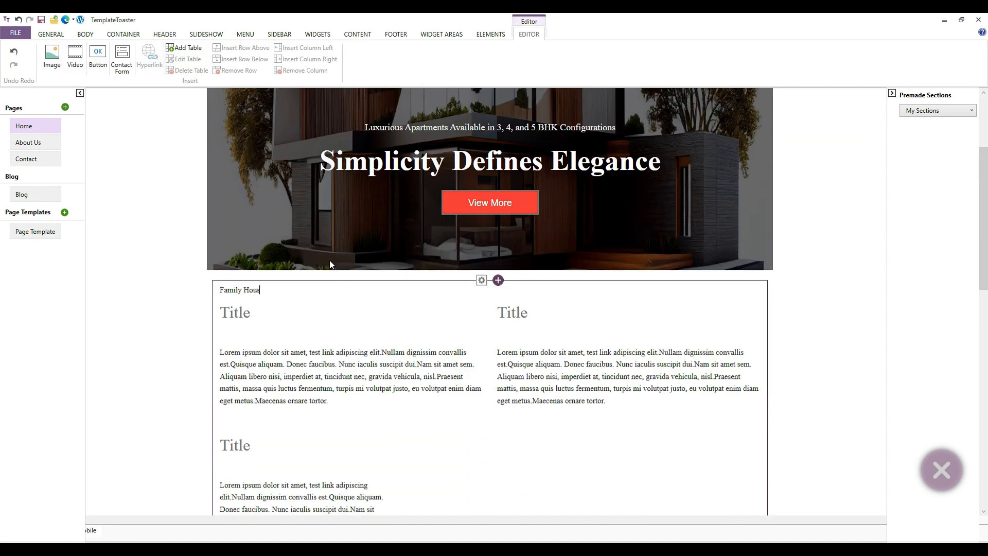
- Add the uppercase About Us label, the enlarged 'Where Life Turns Enchanting' heading and the bulleted feature list
{"action": "type", "text": "About Us"}
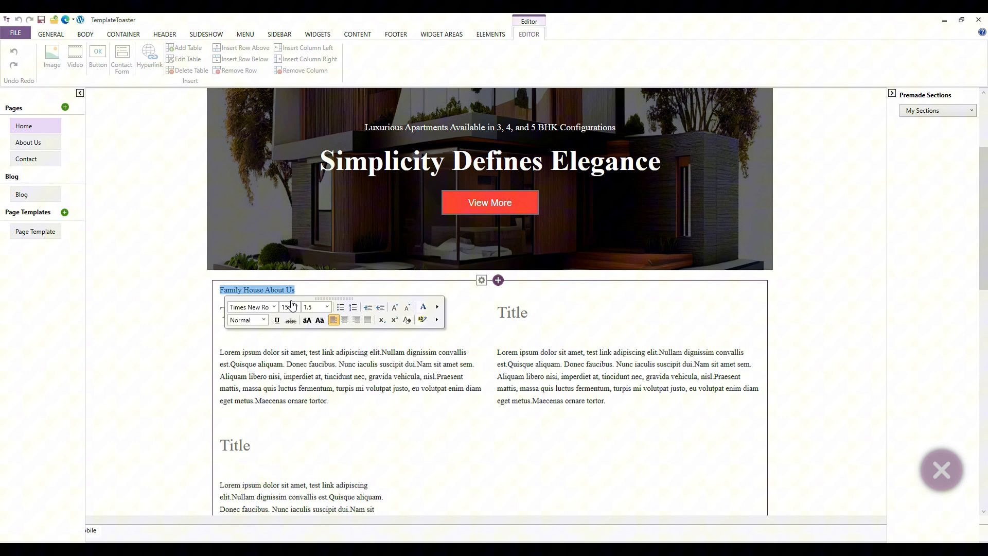
{"action": "left_click", "coordinate": [296, 336]}
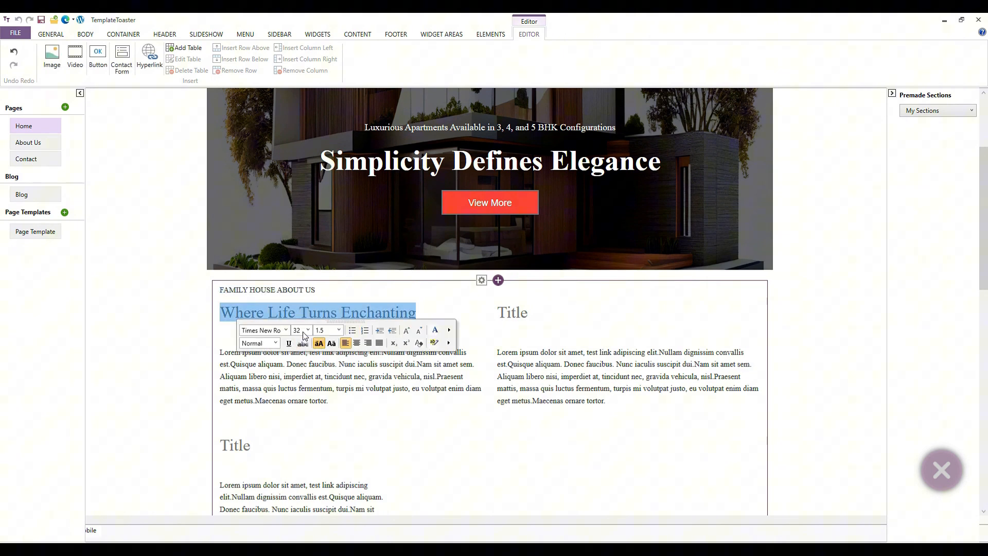
{"action": "left_click", "coordinate": [309, 330]}
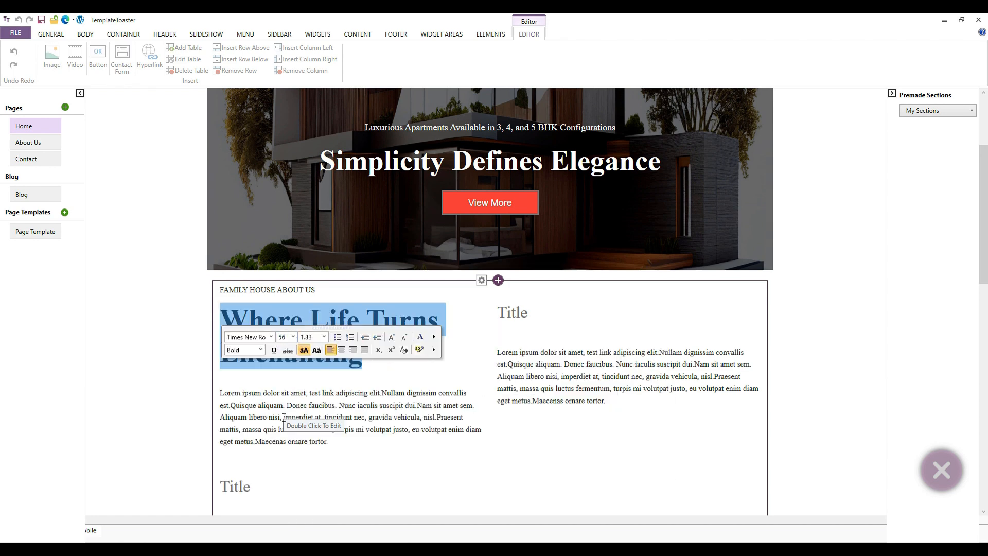
{"action": "left_click", "coordinate": [292, 336]}
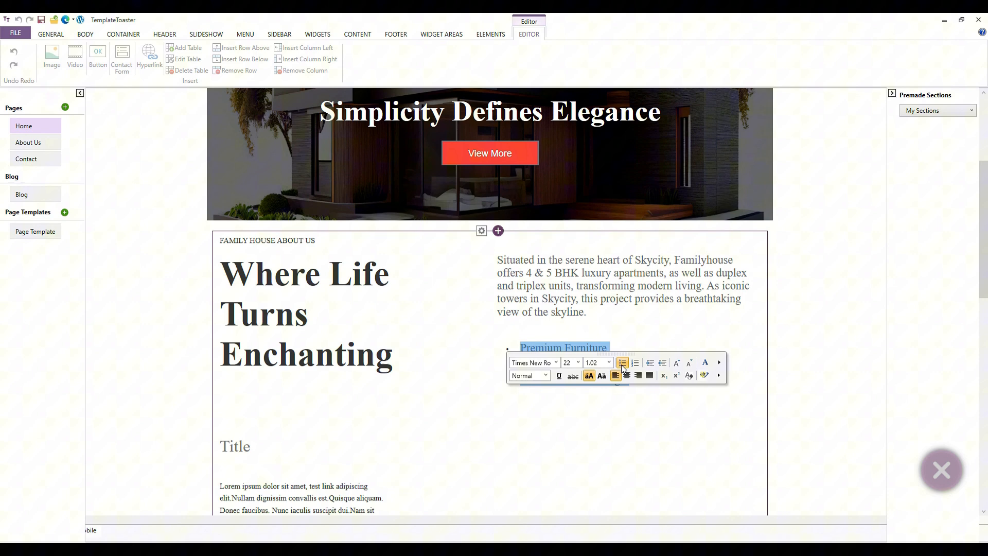
{"action": "left_click", "coordinate": [621, 362]}
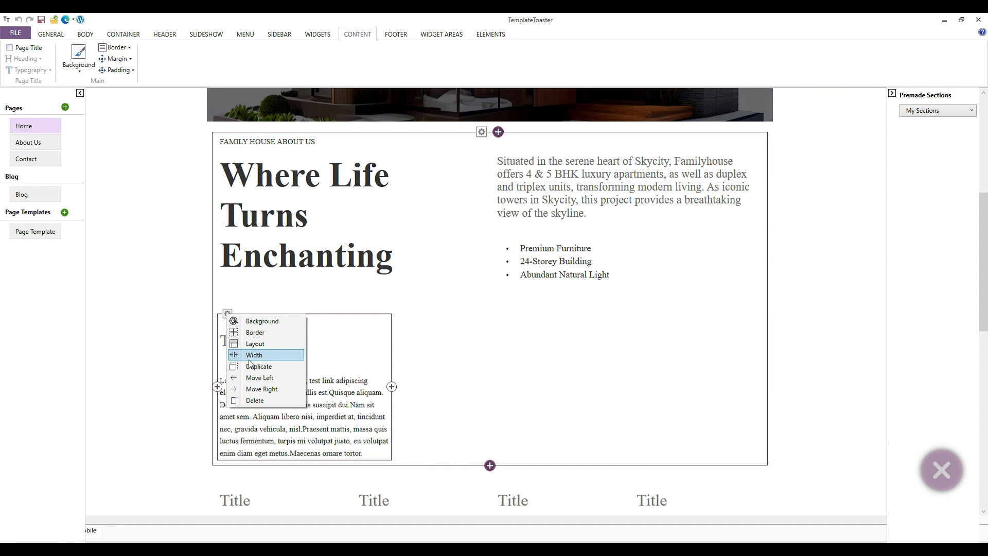
- Open the extra column's Width setting, close it, and delete the placeholder column
{"action": "left_click", "coordinate": [254, 355]}
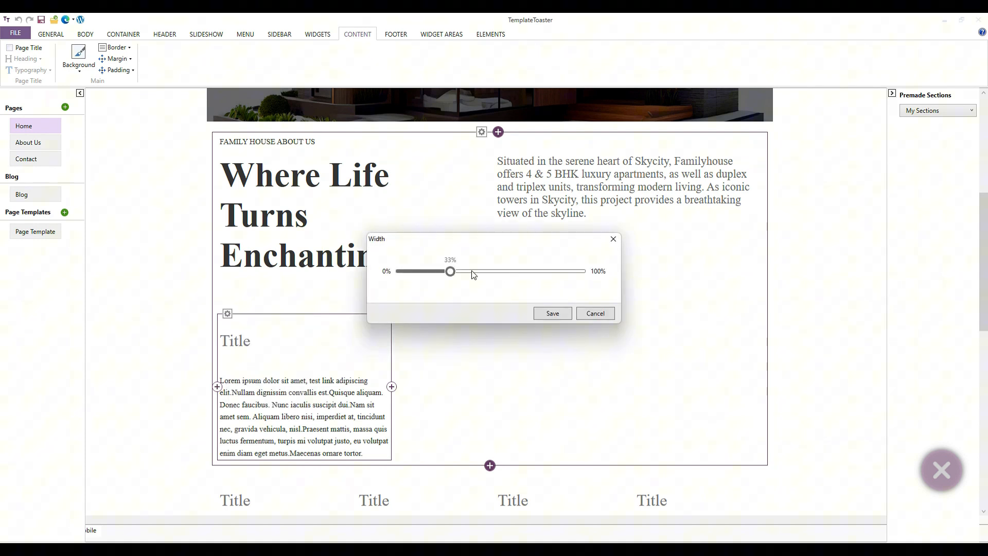
{"action": "left_click", "coordinate": [551, 313]}
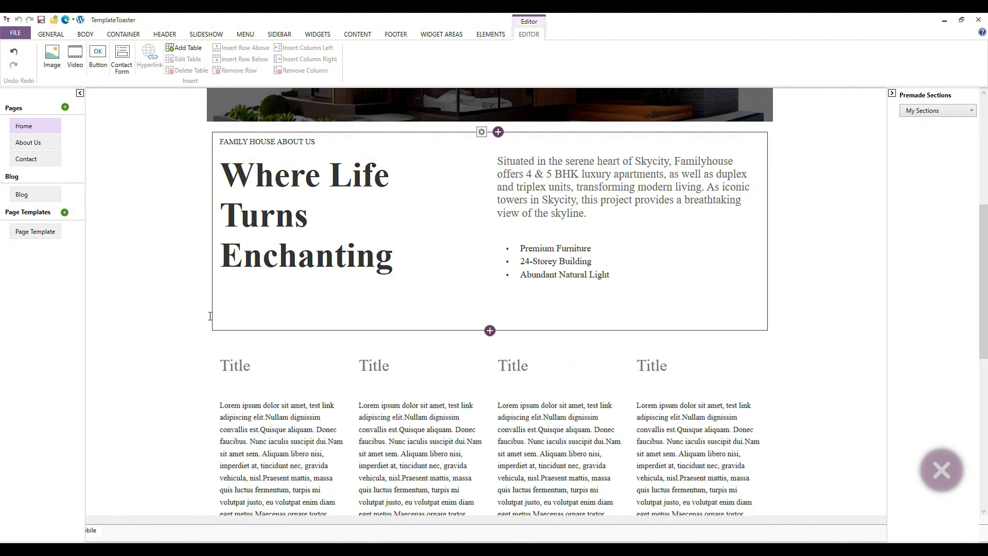
- Insert the tower model photo from the family house folder with rounded corners
{"action": "left_click", "coordinate": [51, 57]}
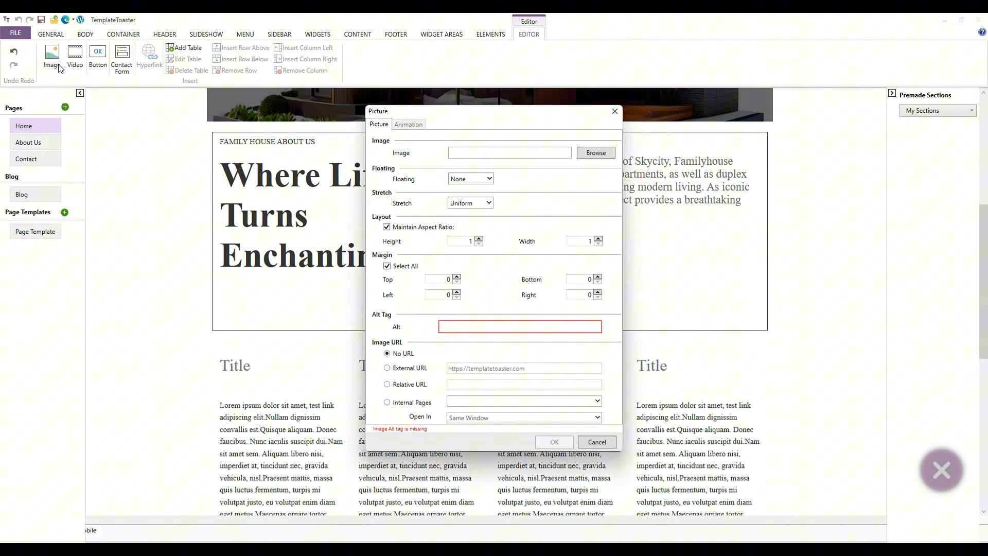
{"action": "left_click", "coordinate": [594, 153]}
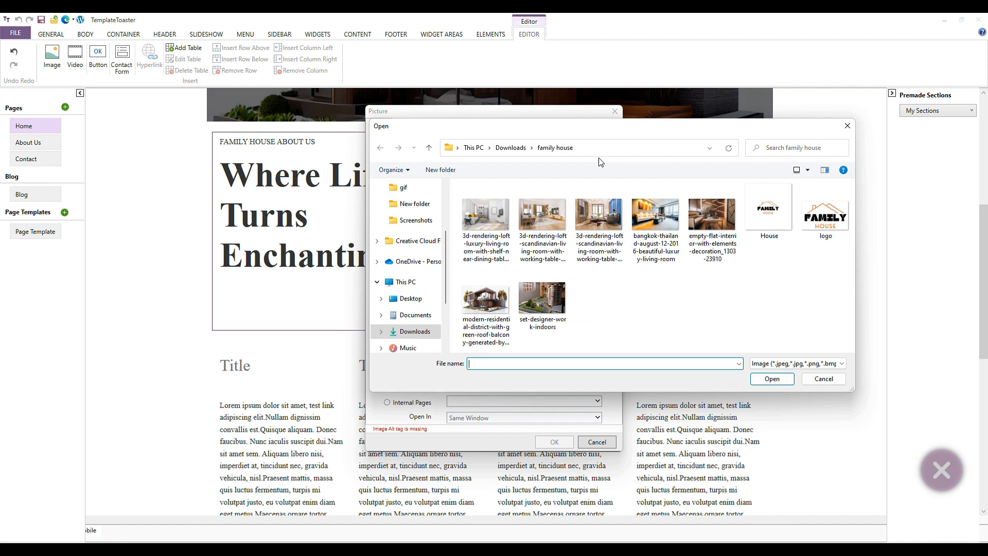
{"action": "left_click", "coordinate": [770, 378]}
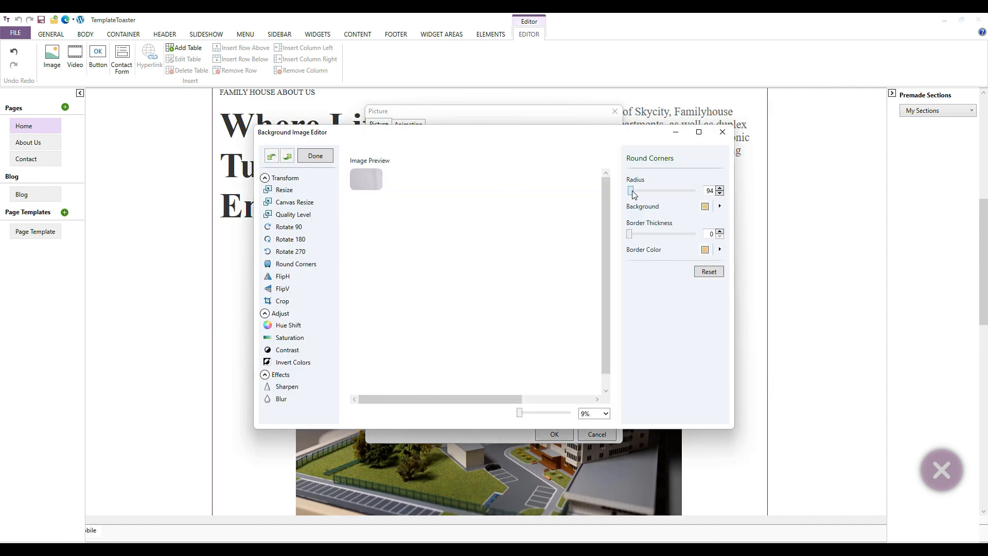
{"action": "left_click", "coordinate": [287, 349]}
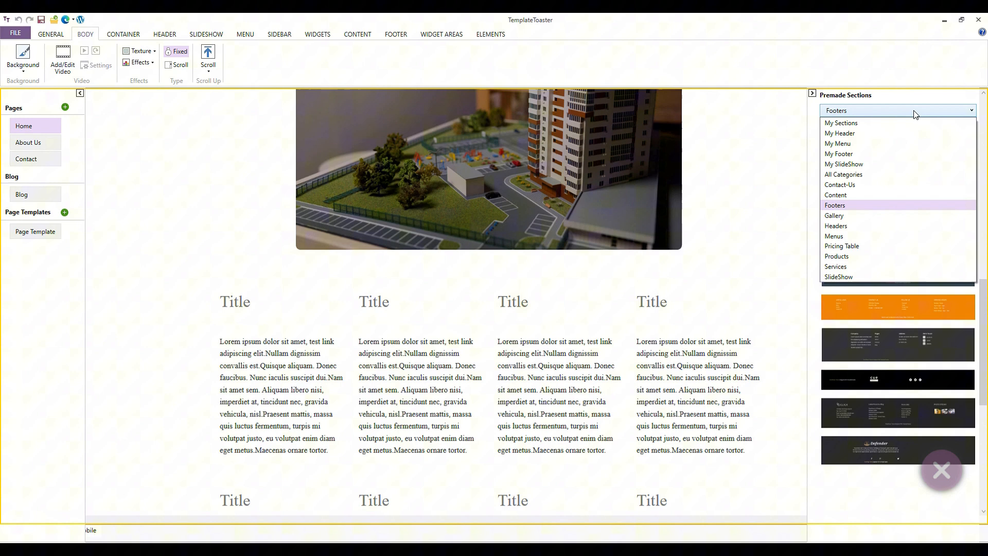
{"action": "mouse_move", "coordinate": [843, 174]}
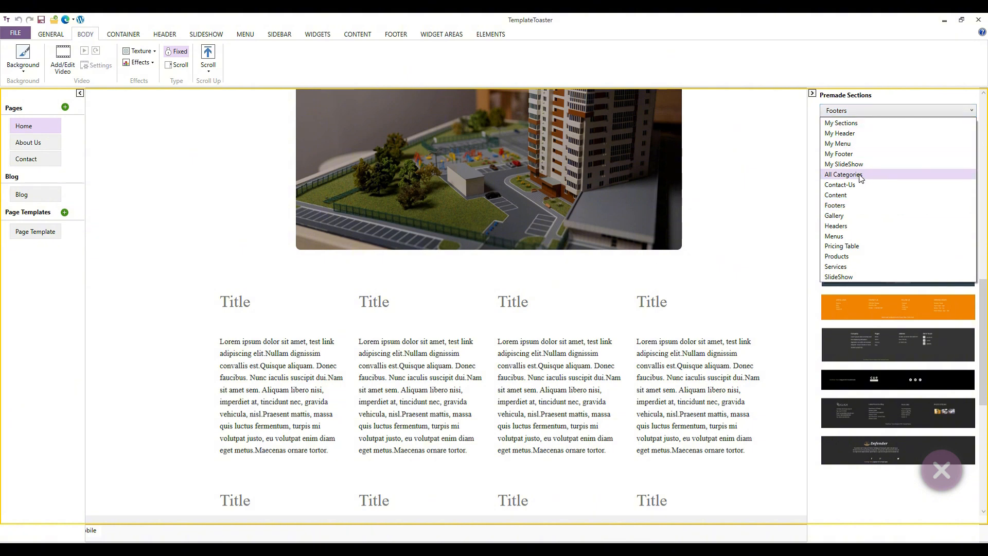
- List premade sections from All Categories and add the orange certificates section
{"action": "left_click", "coordinate": [844, 174]}
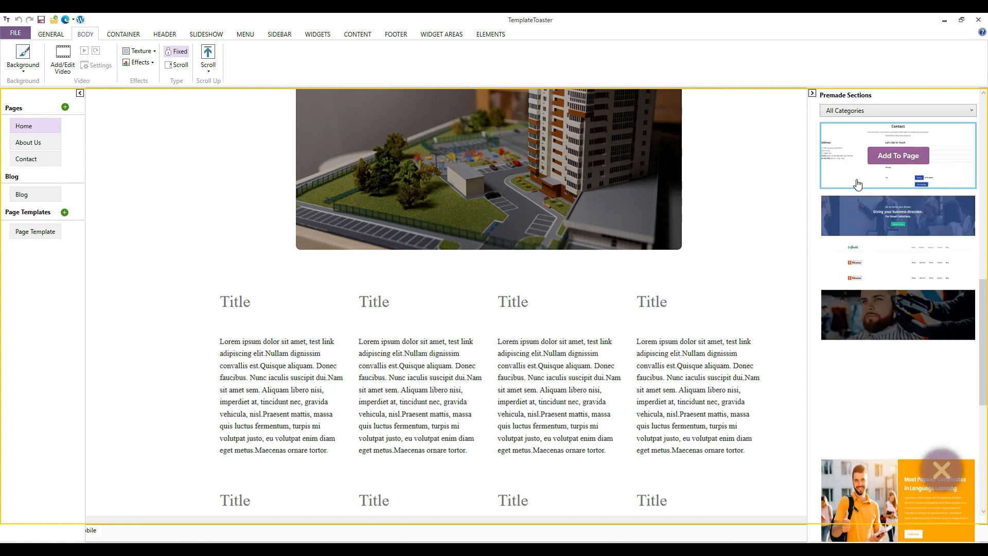
{"action": "scroll", "scroll_direction": "down", "scroll_amount": 3}
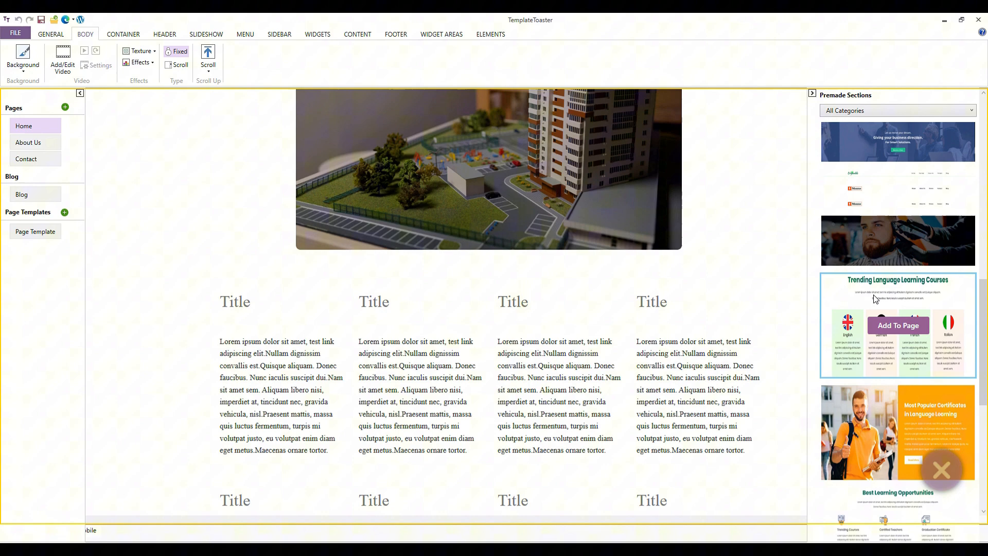
{"action": "scroll", "scroll_direction": "down", "scroll_amount": 3}
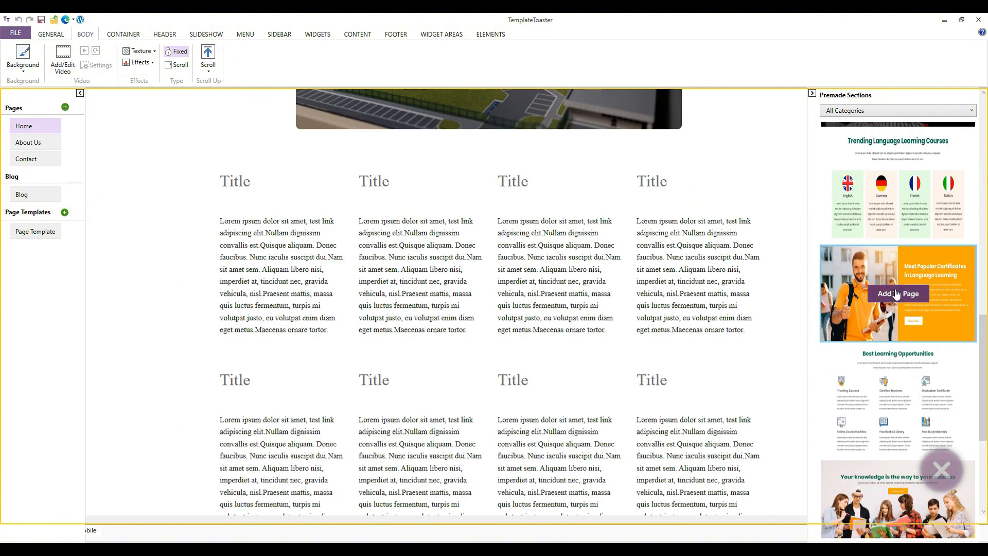
{"action": "left_click", "coordinate": [898, 294]}
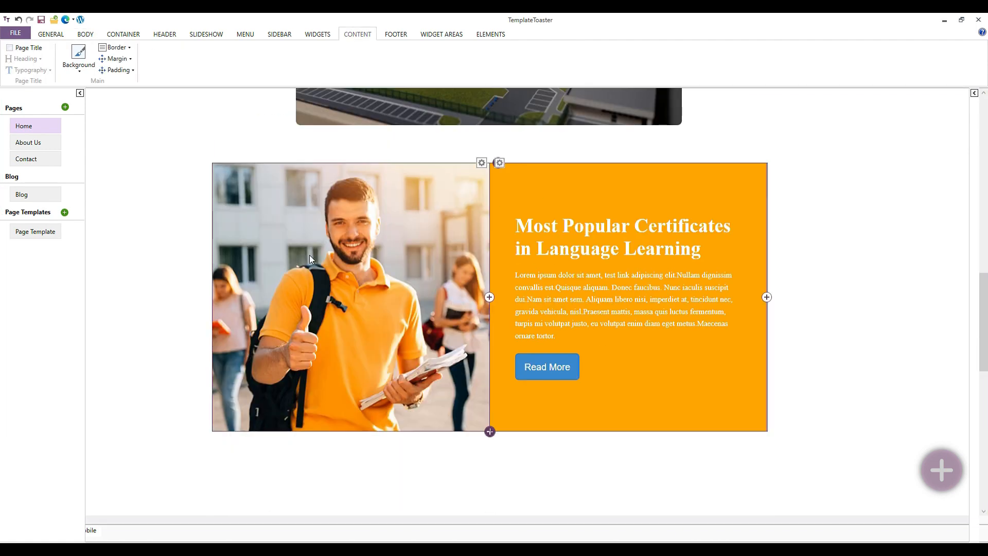
- Set the section border to none, finish the Facilities text, and adjust the photo column settings
{"action": "left_click", "coordinate": [78, 59]}
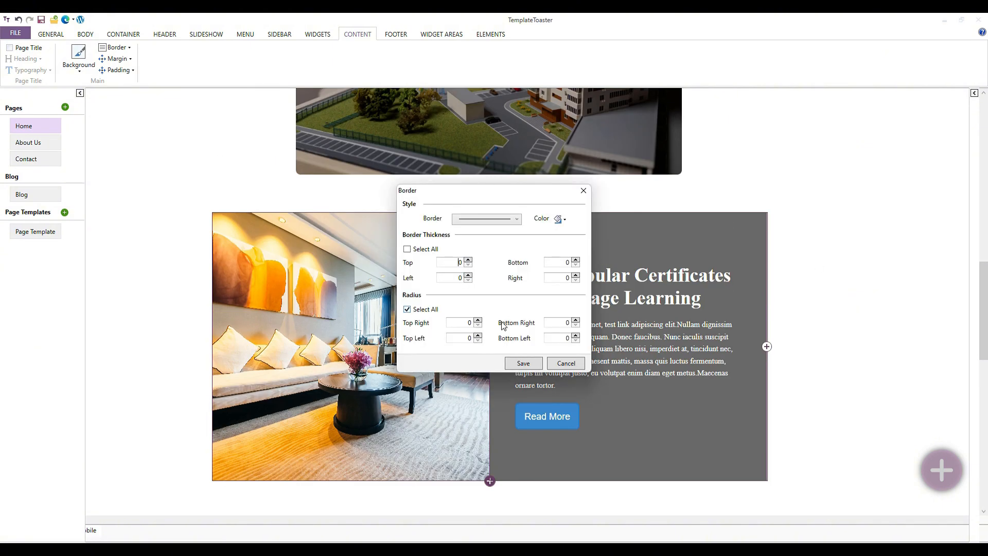
{"action": "left_click", "coordinate": [522, 362]}
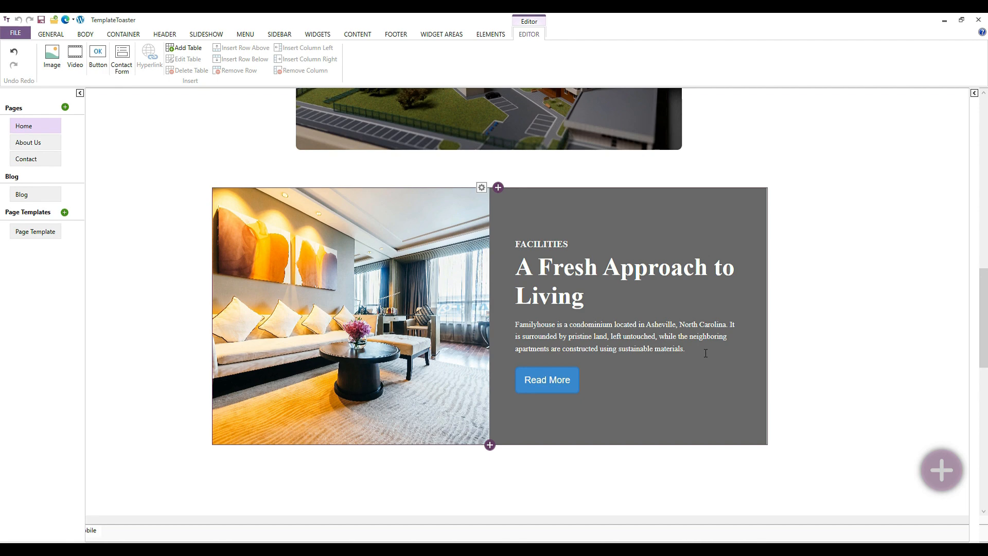
{"action": "left_click", "coordinate": [395, 34]}
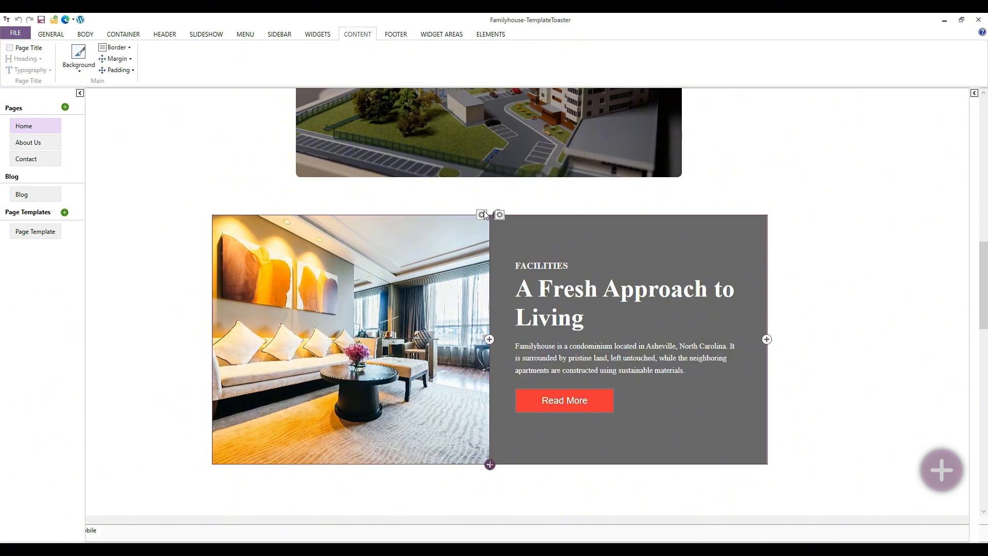
{"action": "left_click", "coordinate": [499, 215]}
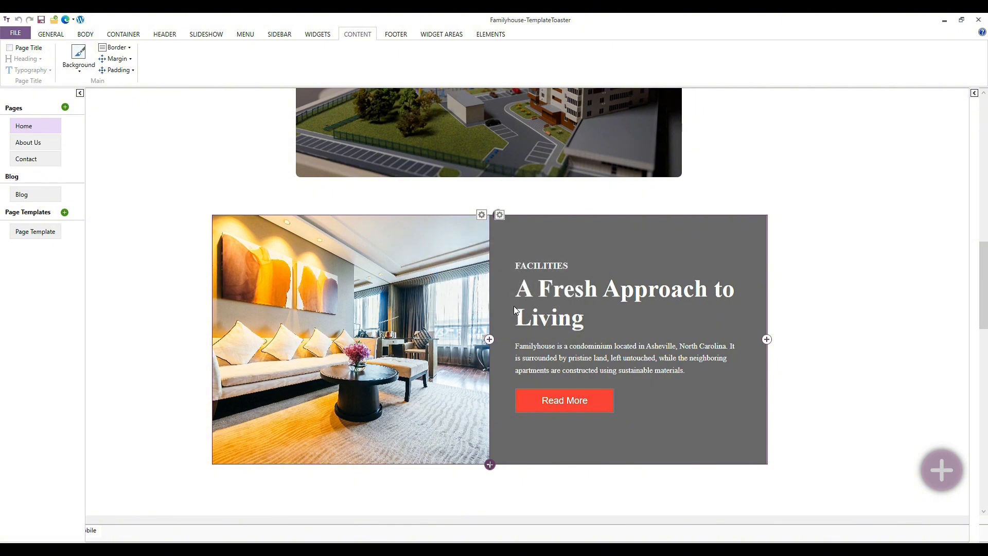
{"action": "scroll", "scroll_direction": "up", "scroll_amount": 3}
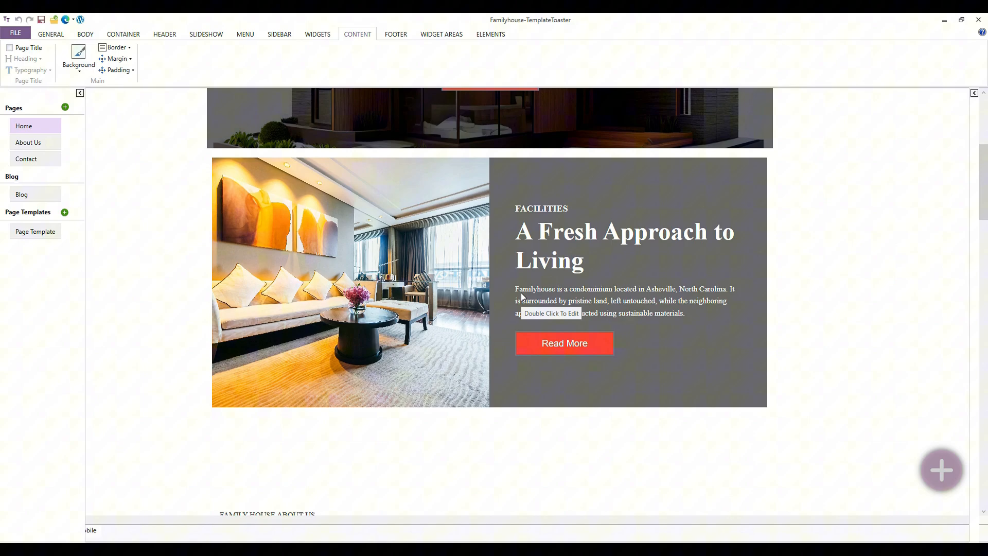
- Make the 120 statistic red and duplicate it into the second and third positions
{"action": "left_click", "coordinate": [497, 298]}
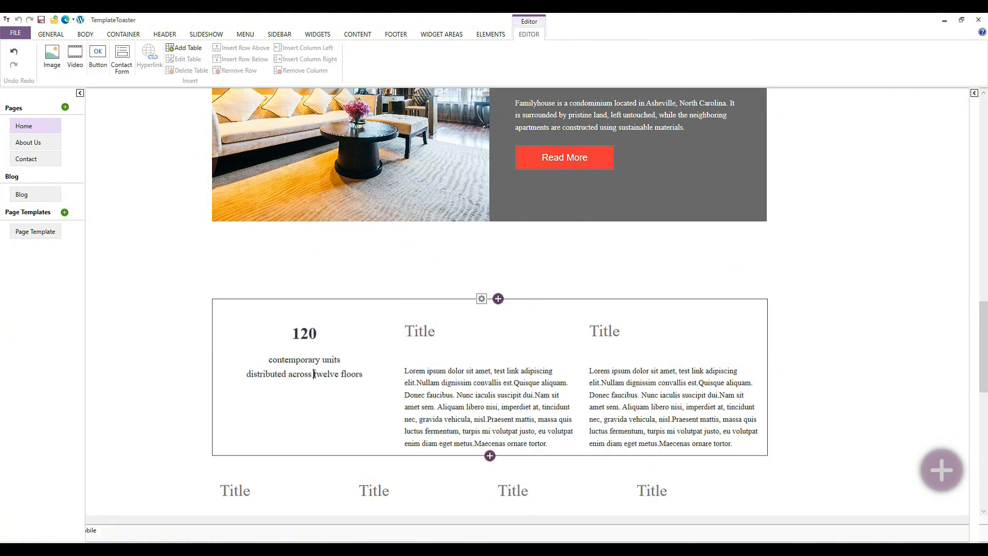
{"action": "left_click", "coordinate": [387, 360]}
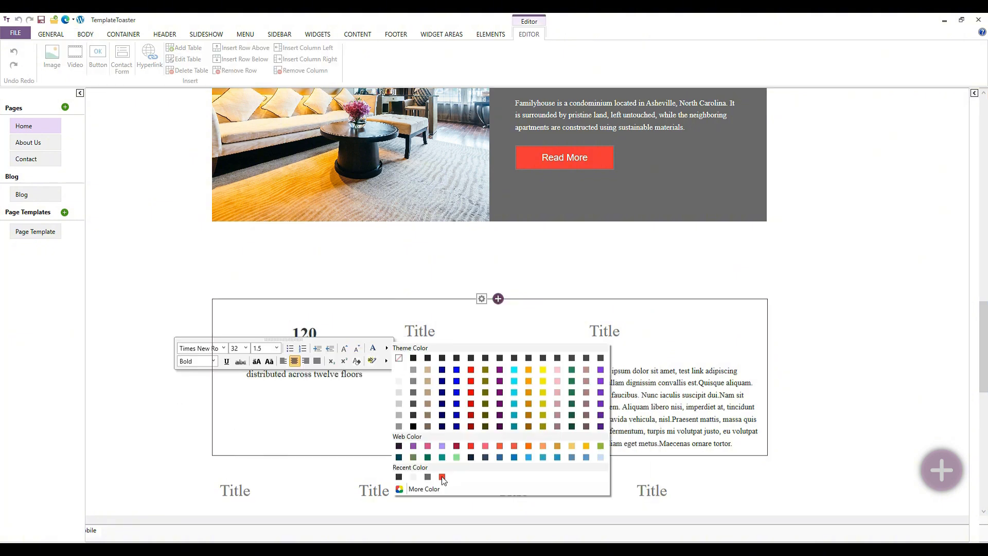
{"action": "left_click", "coordinate": [441, 477]}
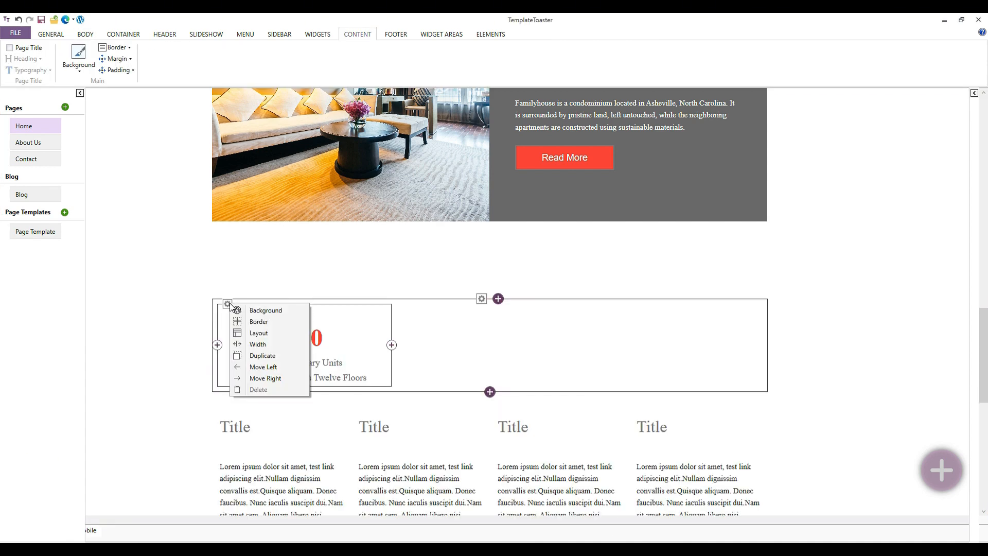
{"action": "mouse_move", "coordinate": [264, 357]}
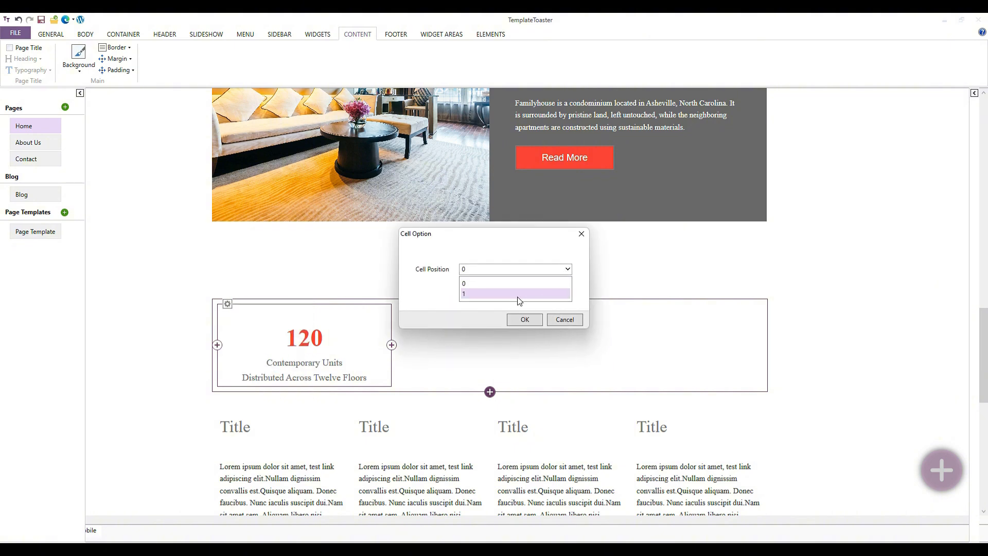
{"action": "left_click", "coordinate": [524, 319]}
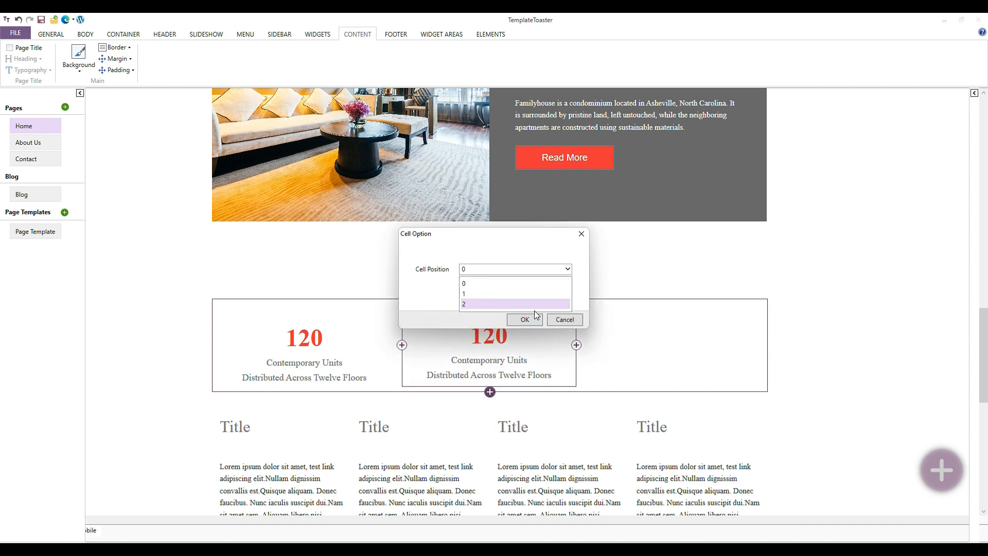
{"action": "left_click", "coordinate": [523, 320]}
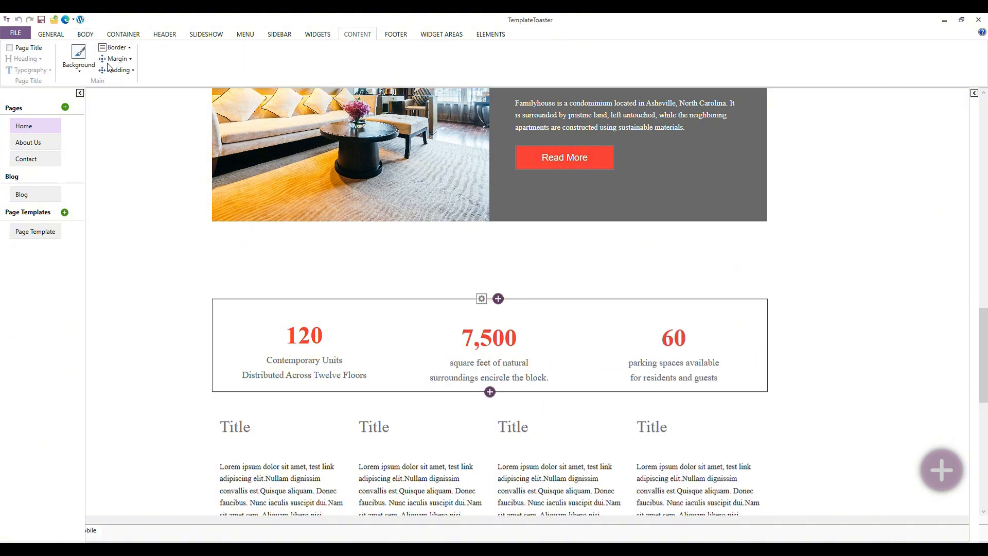
{"action": "scroll", "scroll_direction": "up", "scroll_amount": 3}
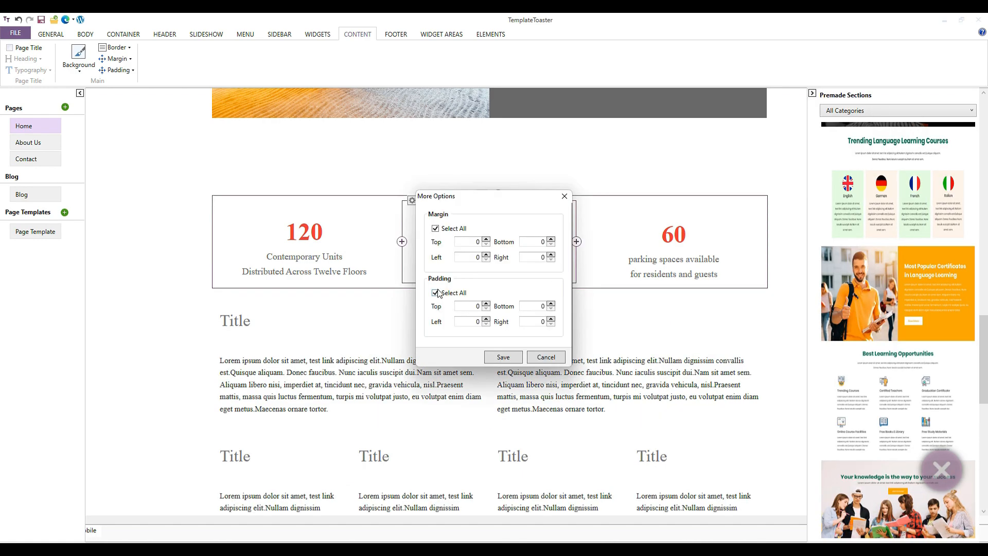
- Link all padding values, set the heading to size 48, and bullet the feature lines
{"action": "left_click", "coordinate": [502, 357]}
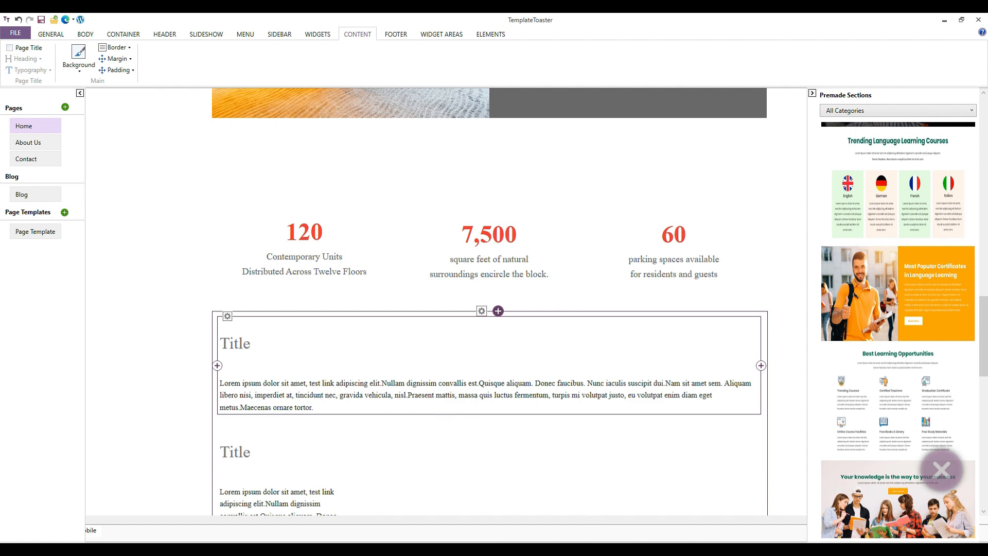
{"action": "double_click", "coordinate": [234, 343]}
{"action": "type", "text": "Considerate towards both the environment and individuals"}
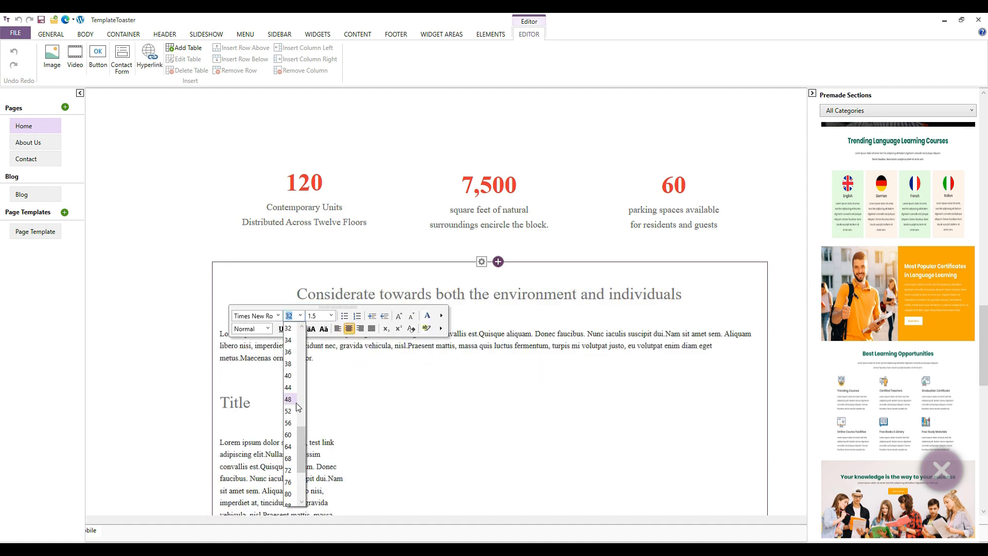
{"action": "left_click", "coordinate": [288, 411]}
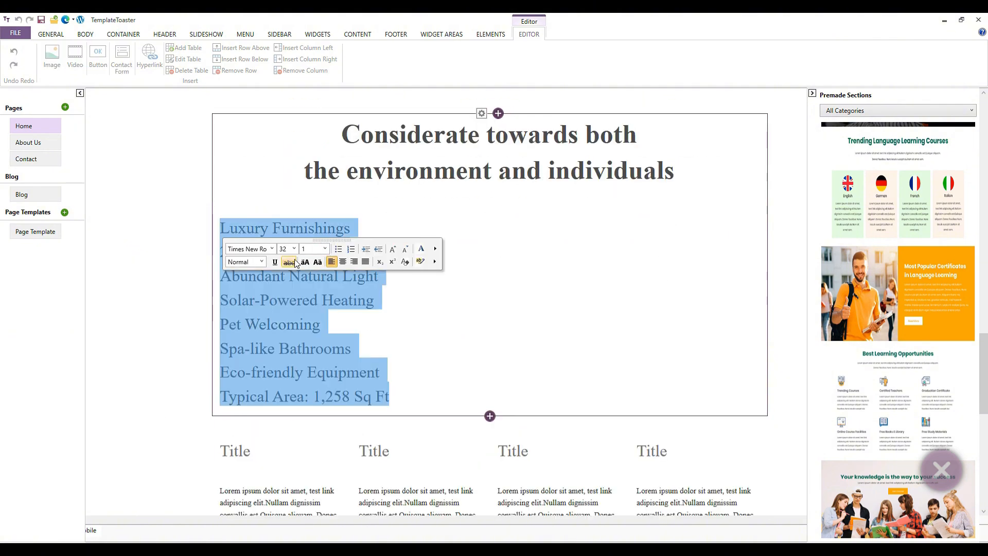
{"action": "left_click", "coordinate": [337, 248]}
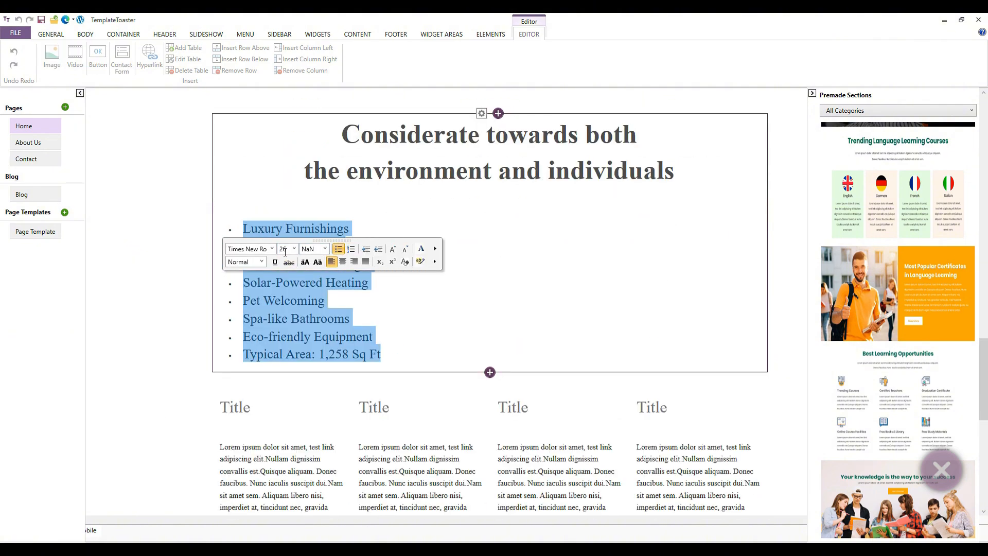
{"action": "left_click", "coordinate": [78, 57]}
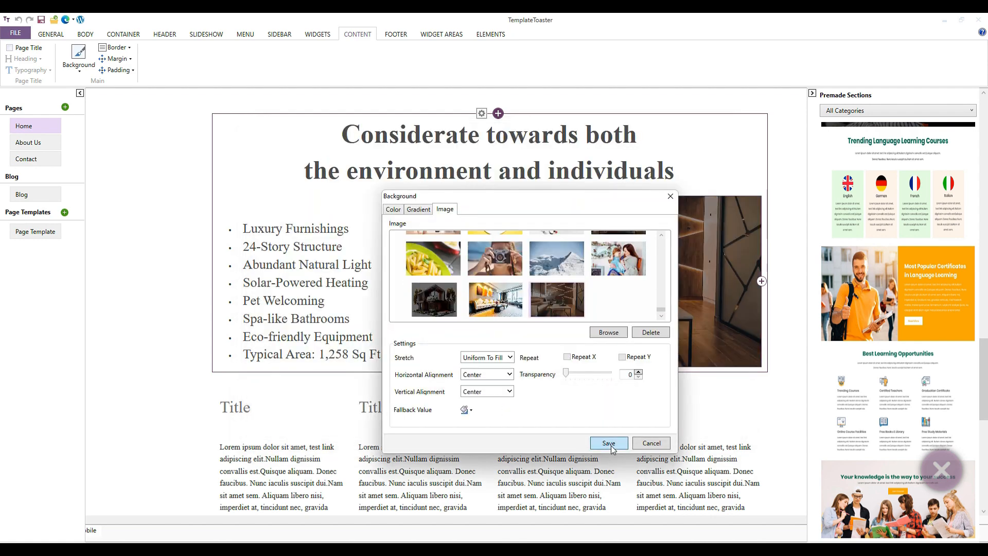
- Apply the dark lounge photo as the right column's background
{"action": "left_click", "coordinate": [607, 443]}
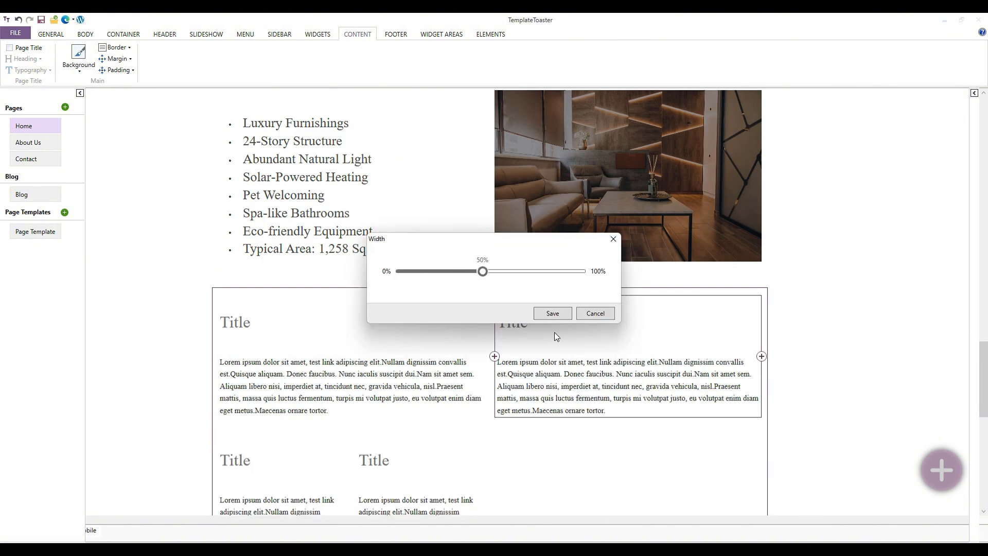
- Set the column to 50% width, restyle the heading, and insert the living room photo
{"action": "left_click", "coordinate": [551, 313]}
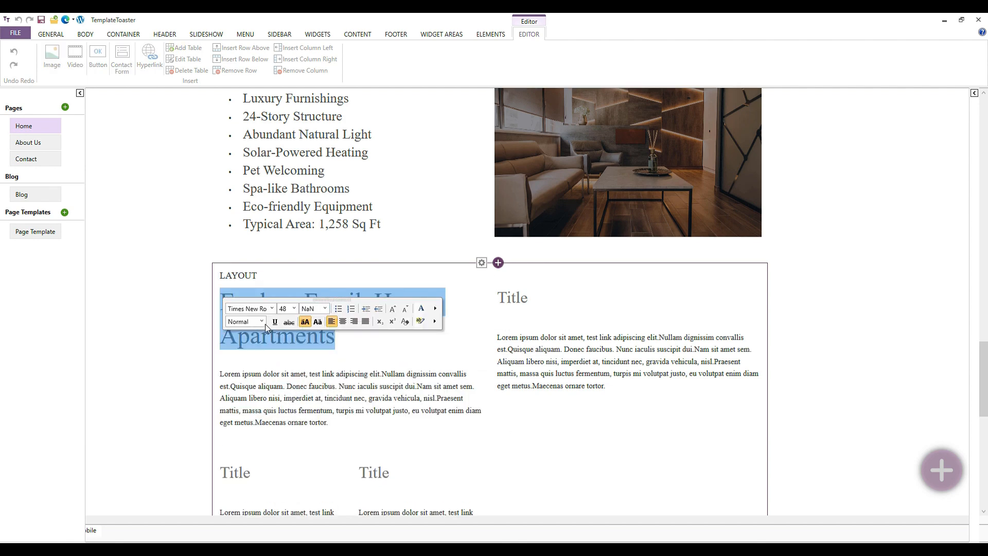
{"action": "left_click", "coordinate": [627, 297]}
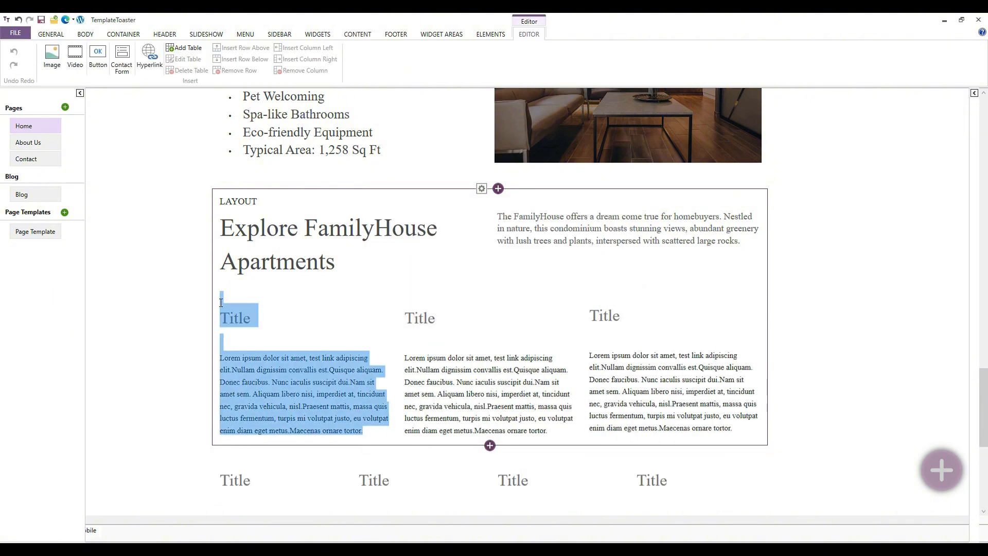
{"action": "left_click", "coordinate": [542, 214]}
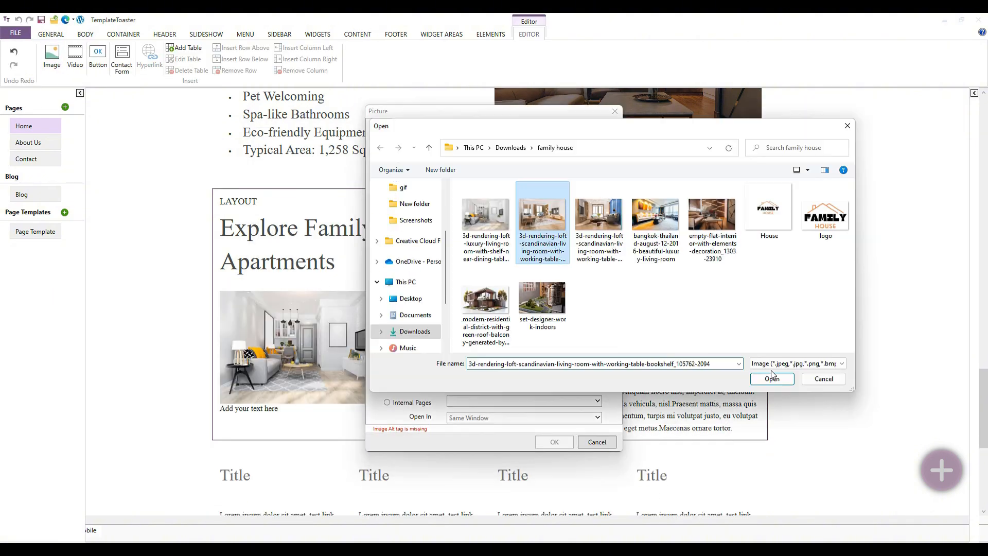
{"action": "left_click", "coordinate": [771, 378]}
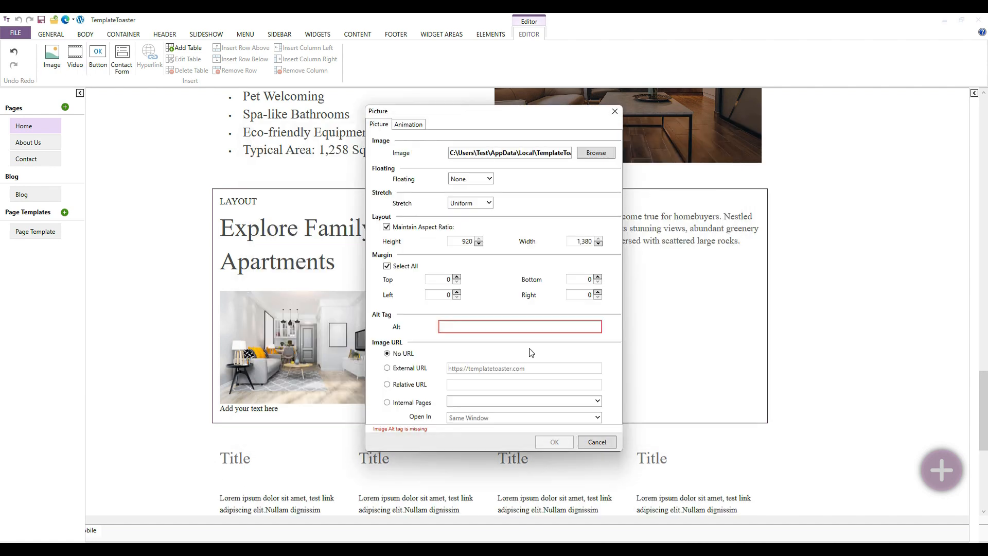
{"action": "left_click", "coordinate": [595, 442]}
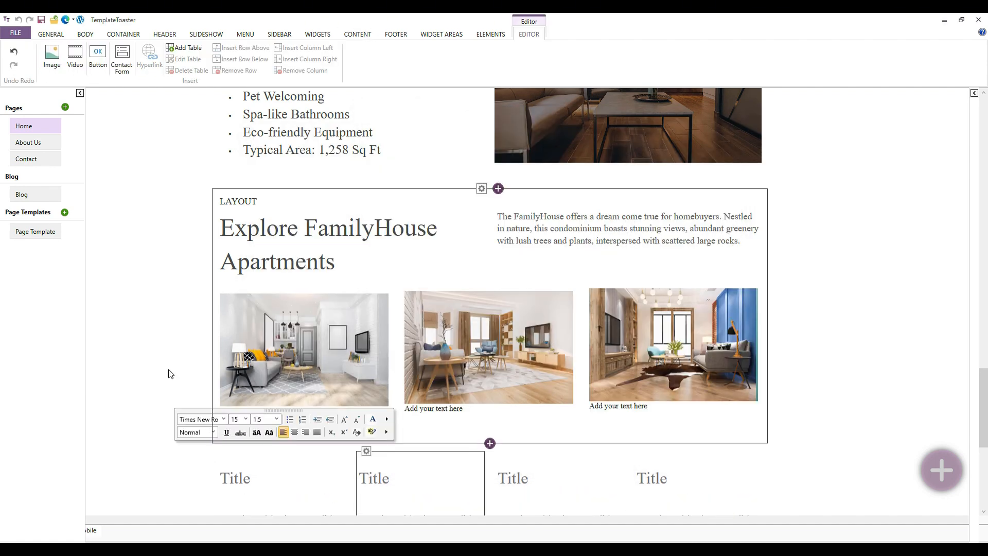
- Give the photo captions a dark colour and edit the 'Three Room Set' and 'Four Room Set' captions
{"action": "left_click", "coordinate": [373, 419]}
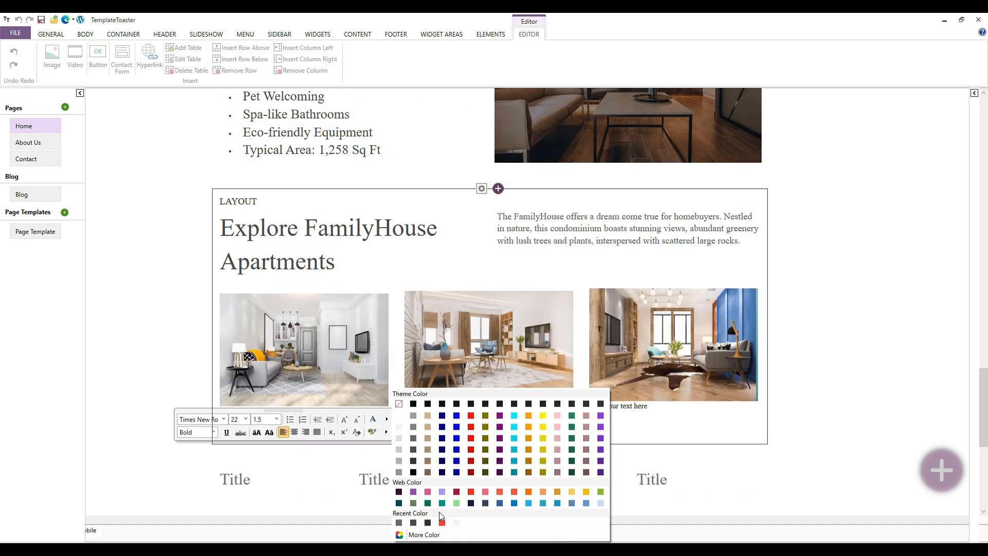
{"action": "left_click", "coordinate": [441, 519]}
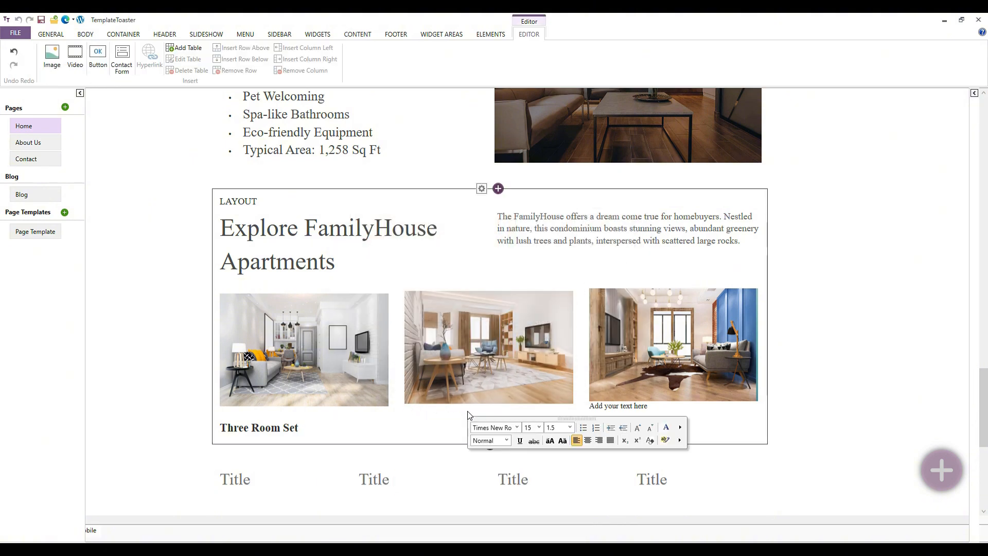
{"action": "left_click", "coordinate": [380, 432]}
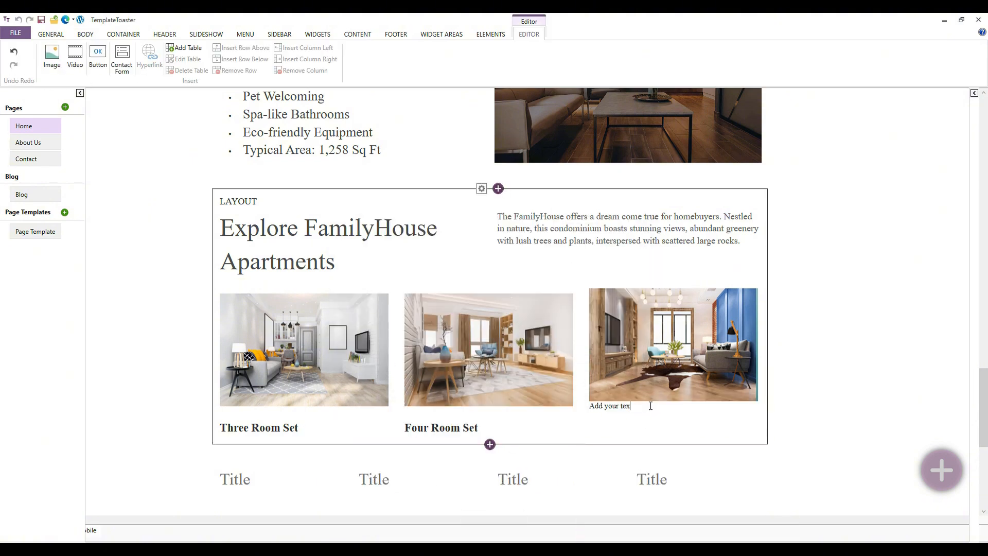
{"action": "left_click", "coordinate": [630, 406]}
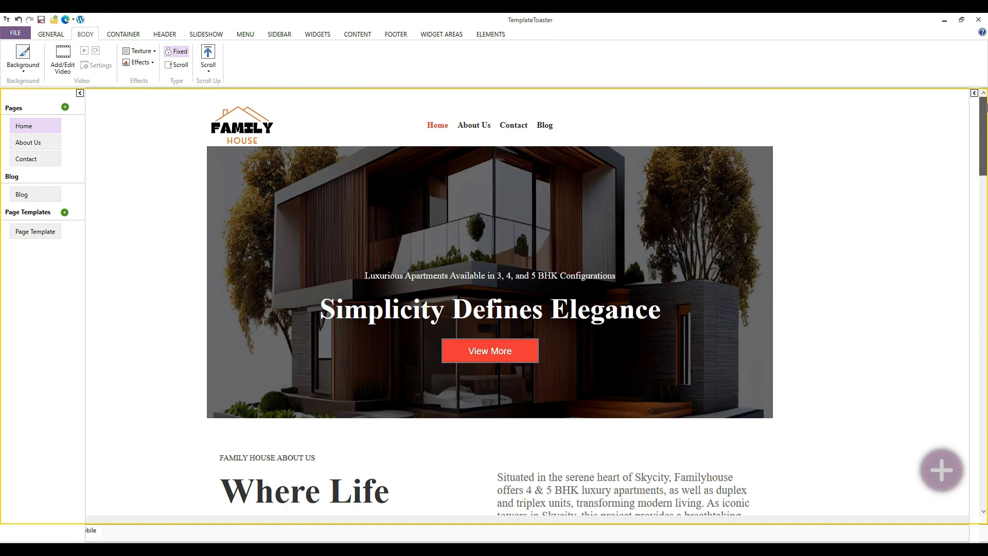
{"action": "scroll", "scroll_direction": "down", "scroll_amount": 3}
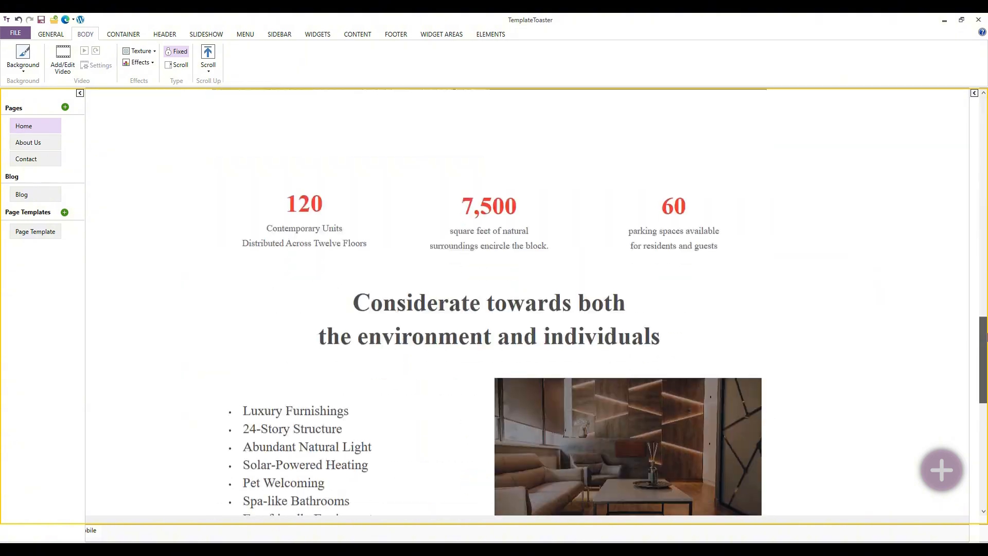
{"action": "scroll", "scroll_direction": "down", "scroll_amount": 3}
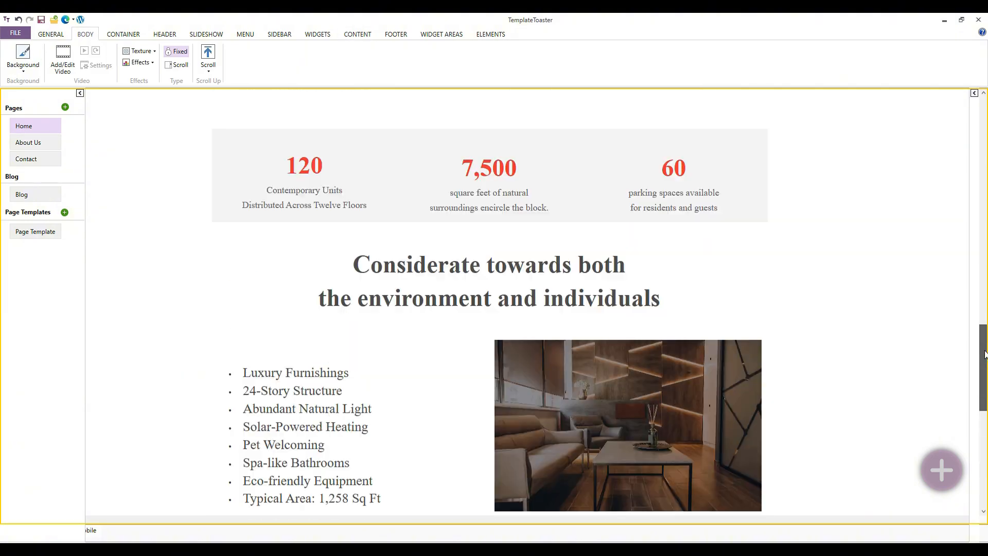
{"action": "scroll", "scroll_direction": "down", "scroll_amount": 3}
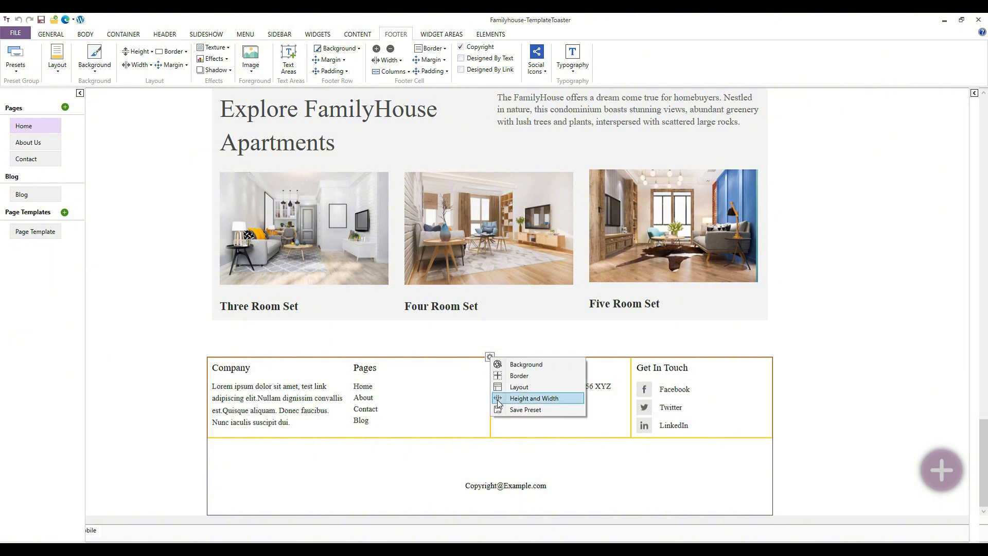
- Set the footer row to height 148 and custom width 1,111, and save
{"action": "left_click", "coordinate": [532, 397]}
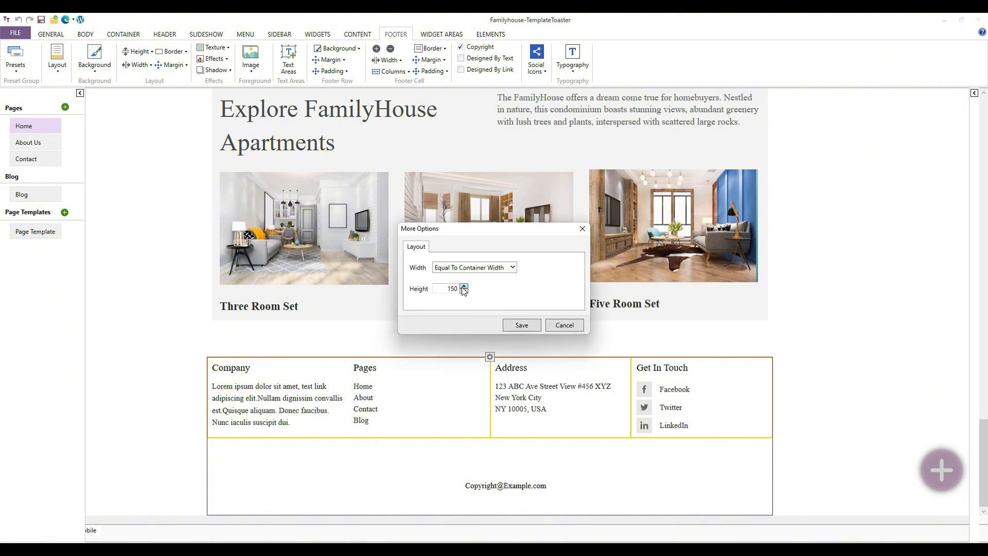
{"action": "left_click", "coordinate": [464, 291]}
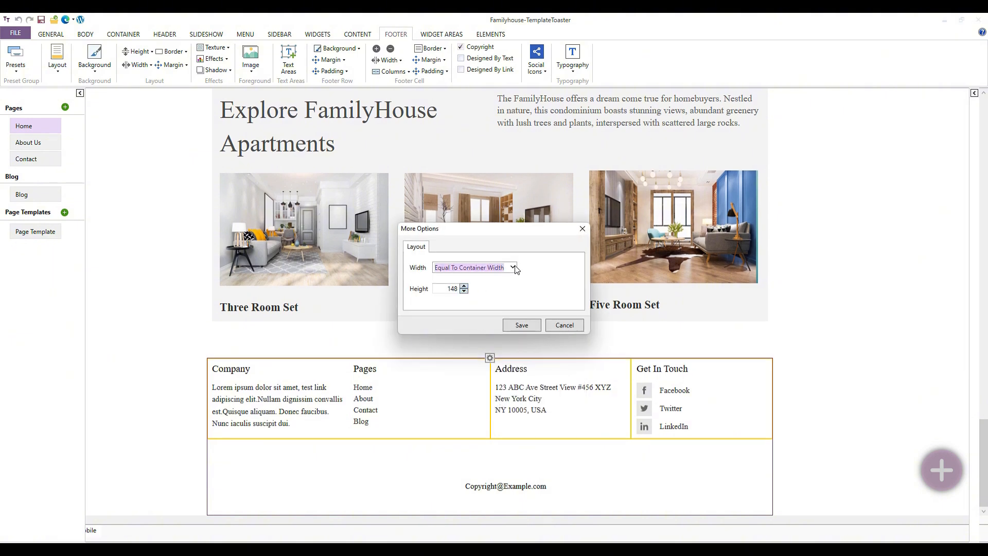
{"action": "left_click", "coordinate": [513, 267]}
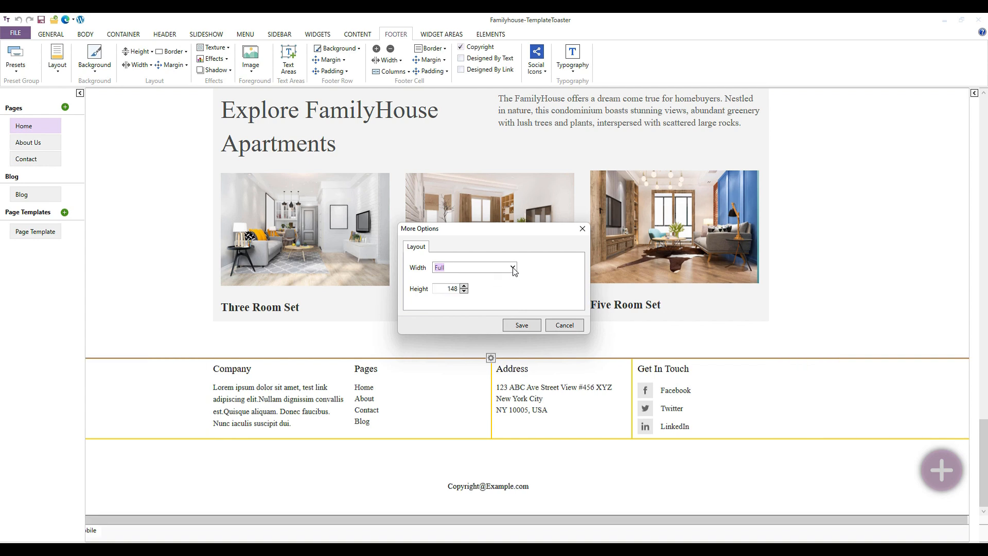
{"action": "left_click", "coordinate": [511, 266]}
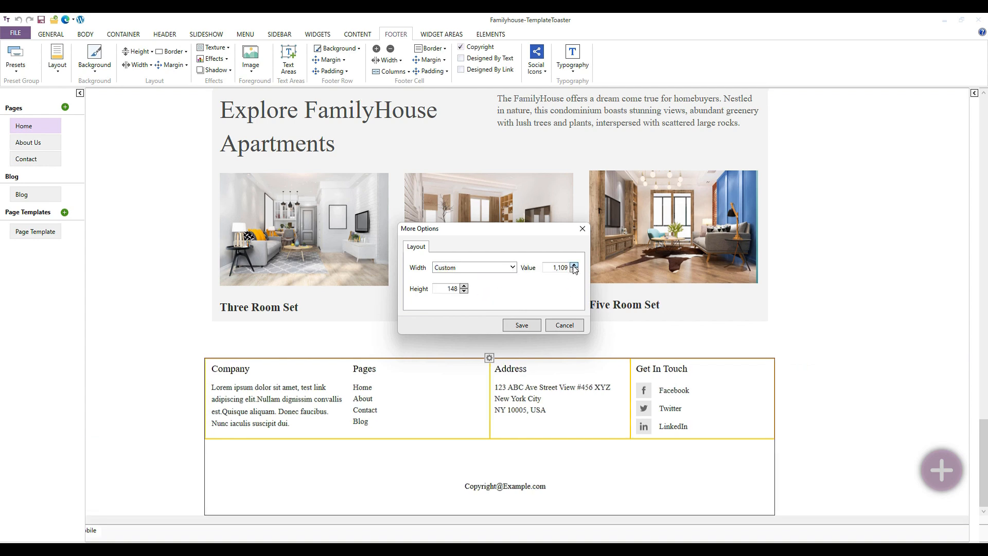
{"action": "left_click", "coordinate": [573, 264]}
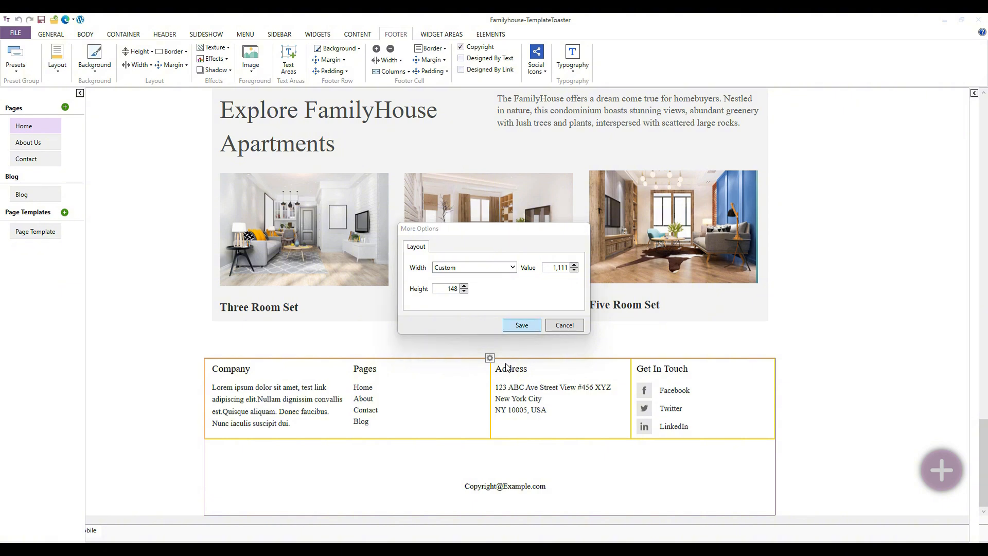
{"action": "left_click", "coordinate": [521, 325]}
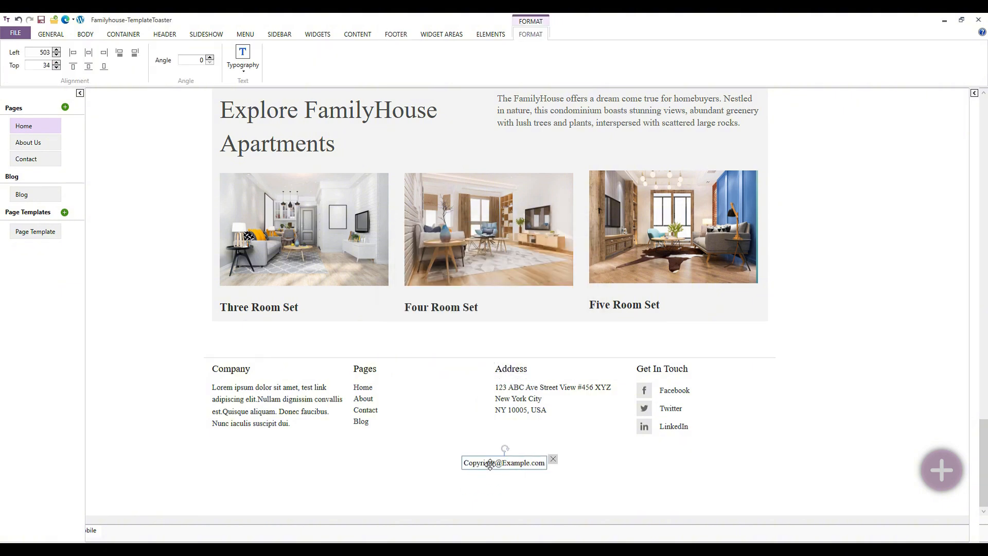
{"action": "left_click", "coordinate": [407, 434]}
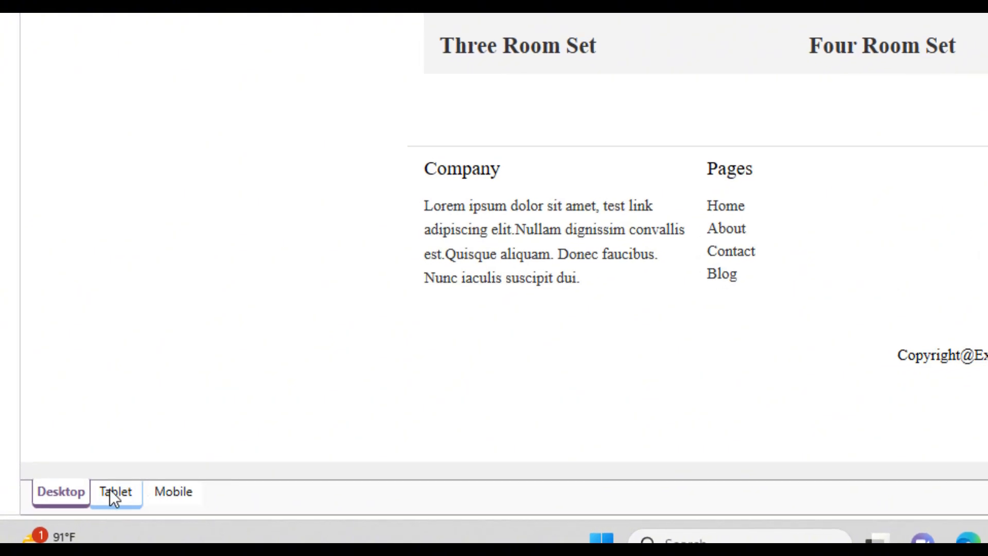
- In tablet view, lower the about-us heading's font scale and set the statistics row to 85%
{"action": "left_click", "coordinate": [115, 492]}
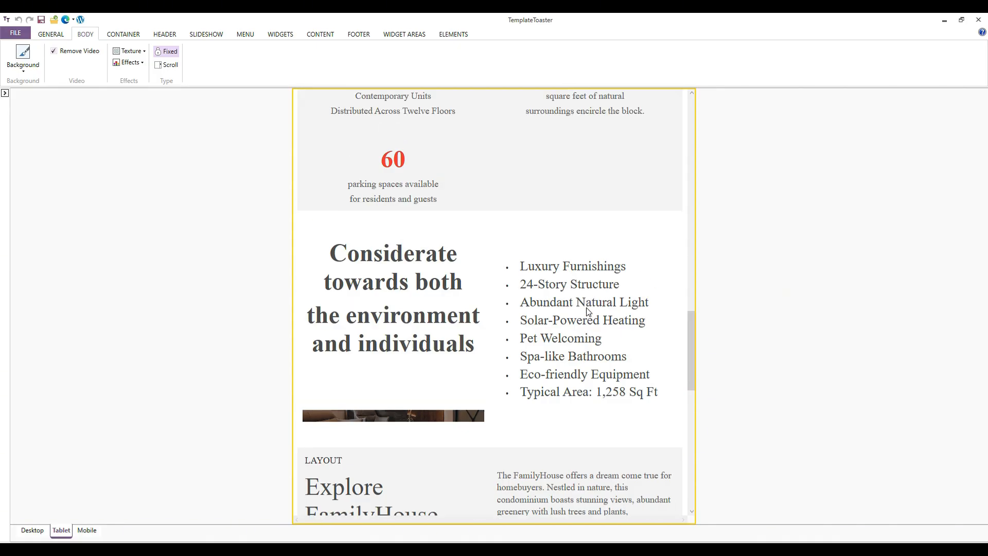
{"action": "scroll", "scroll_direction": "up", "scroll_amount": 3}
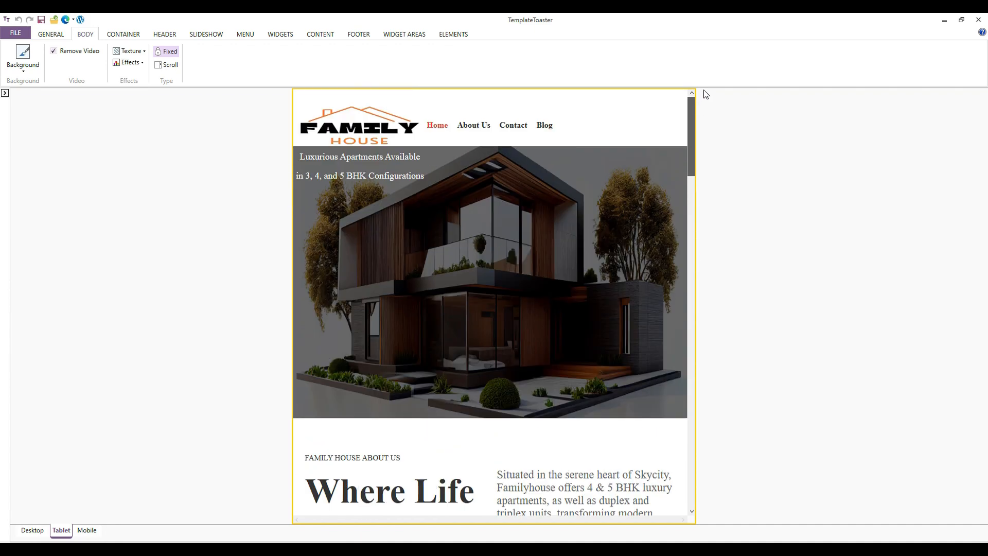
{"action": "left_click", "coordinate": [357, 123]}
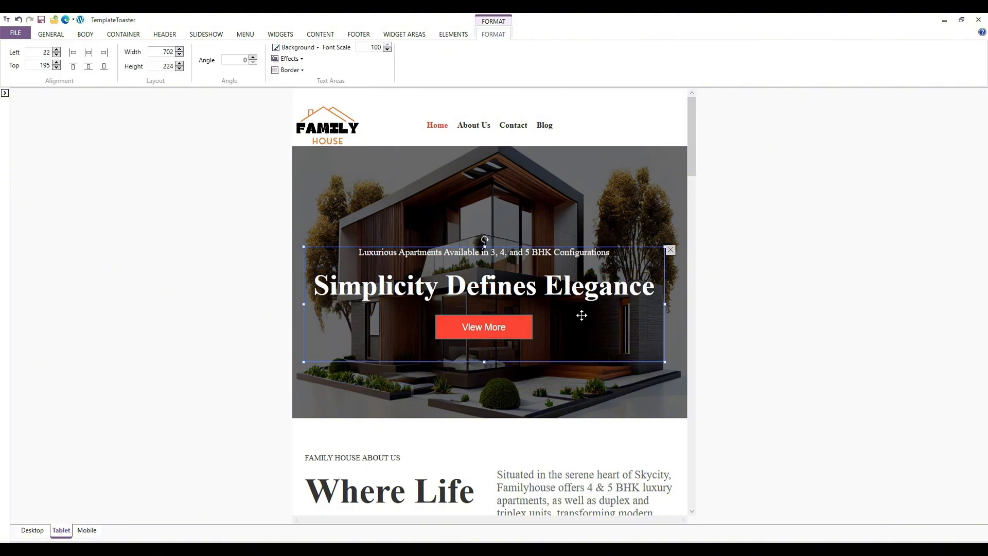
{"action": "left_click", "coordinate": [337, 47]}
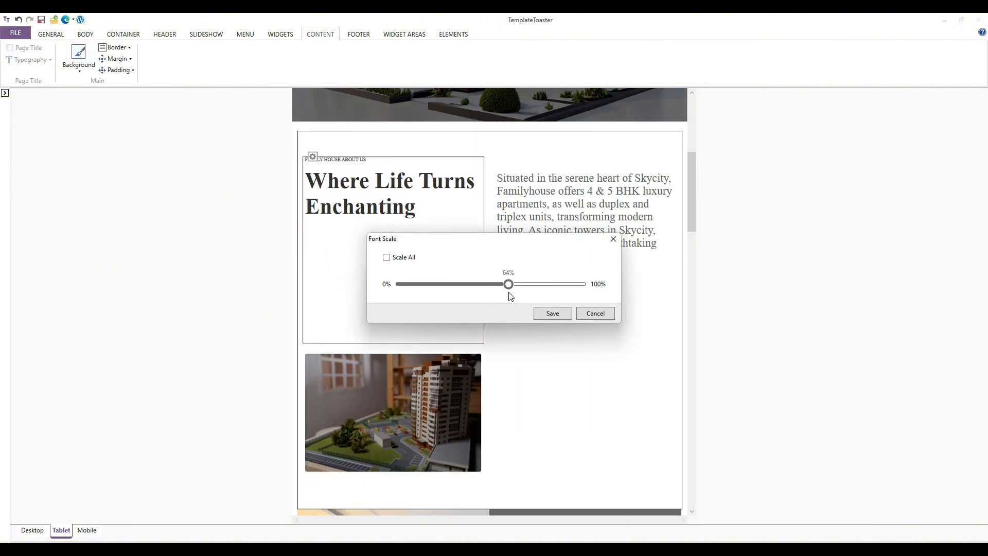
{"action": "left_click", "coordinate": [550, 313]}
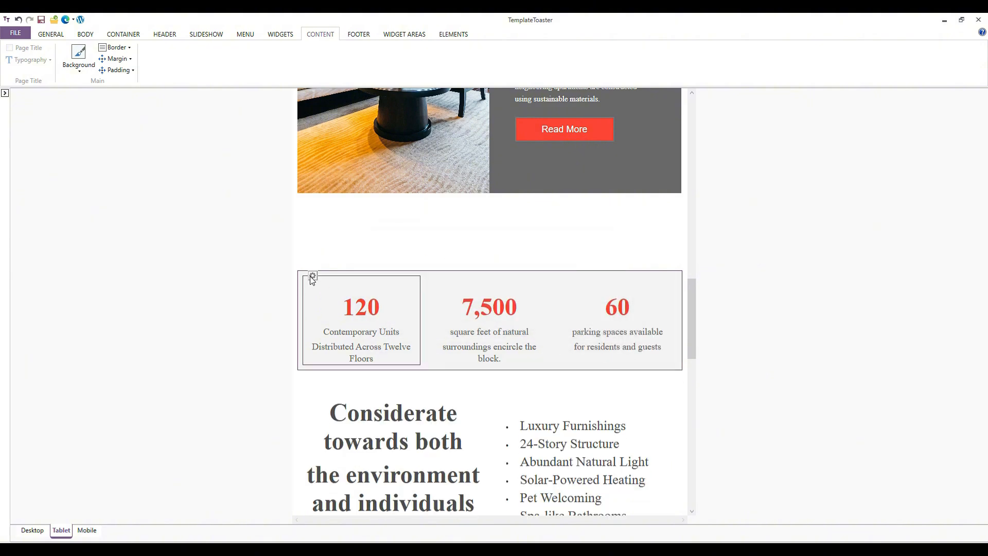
{"action": "left_click", "coordinate": [312, 278]}
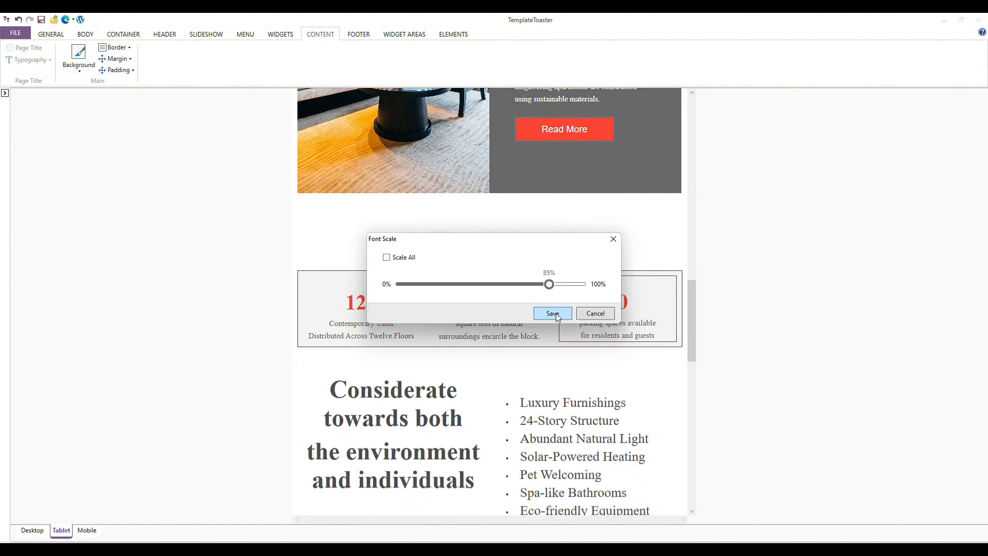
{"action": "left_click", "coordinate": [551, 313]}
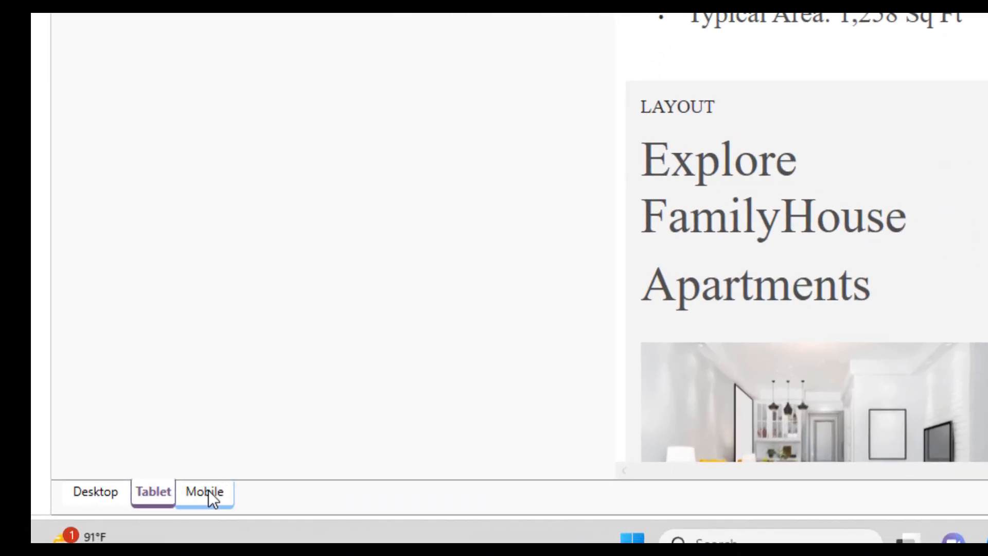
- In mobile view, change the facilities block's top margin and set the feature list font scale to 100%
{"action": "left_click", "coordinate": [202, 492]}
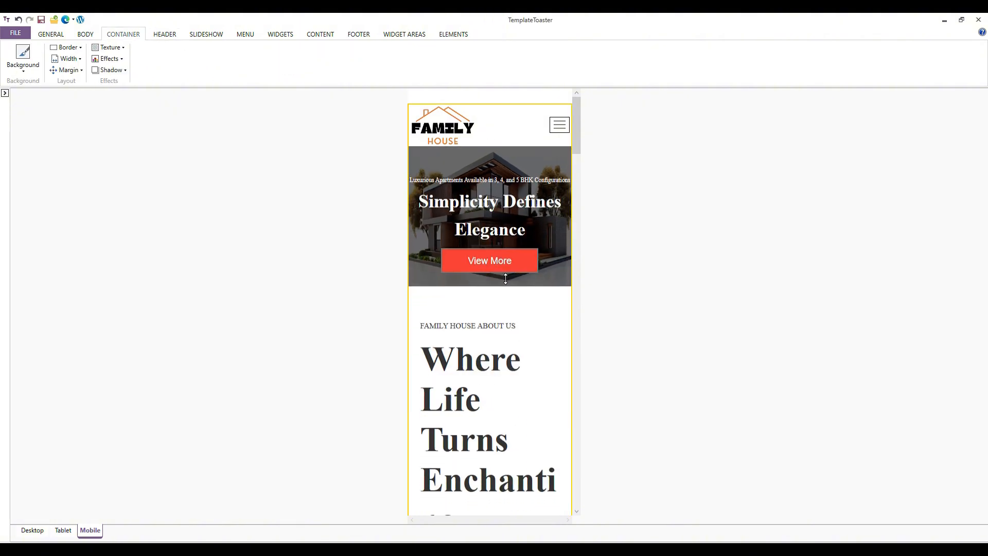
{"action": "left_click", "coordinate": [320, 34]}
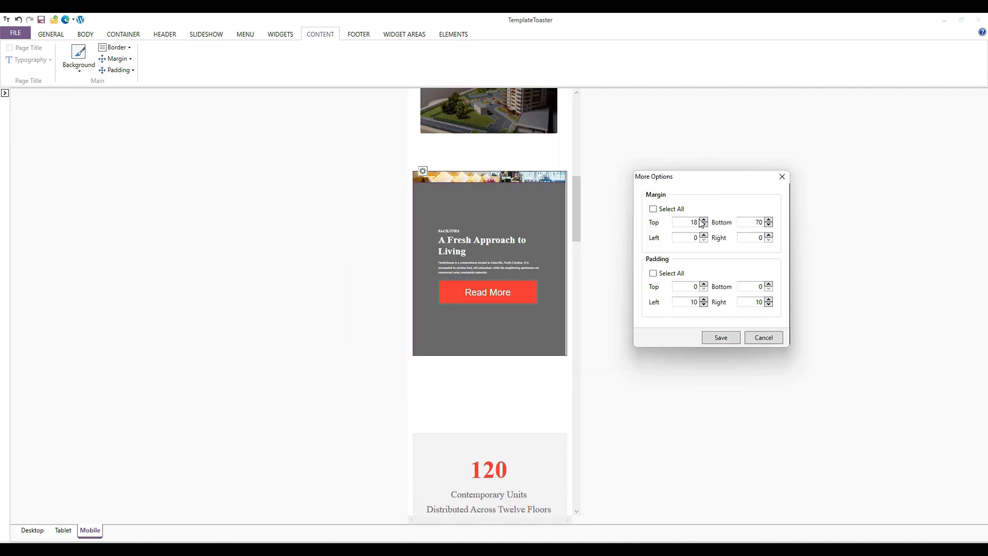
{"action": "left_click", "coordinate": [719, 337]}
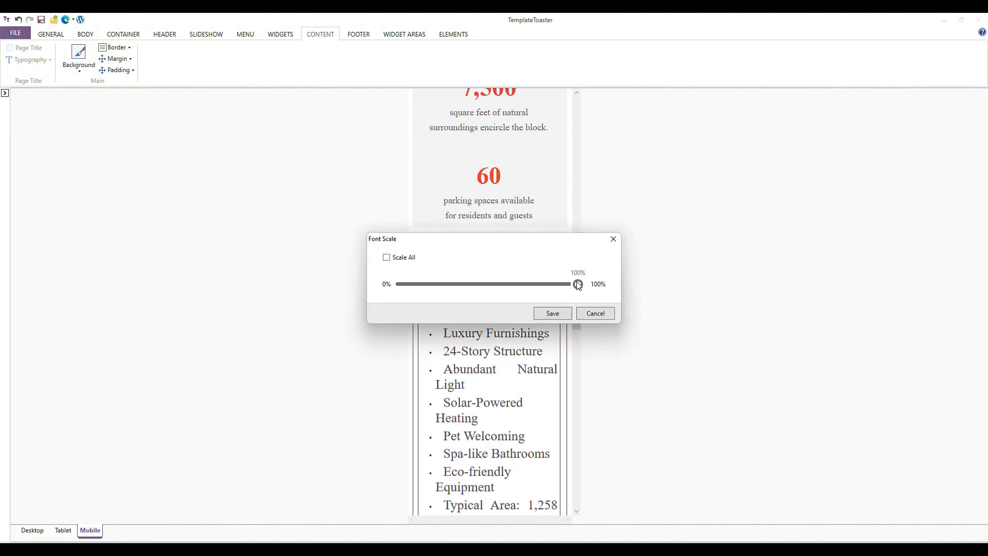
{"action": "left_click", "coordinate": [551, 313]}
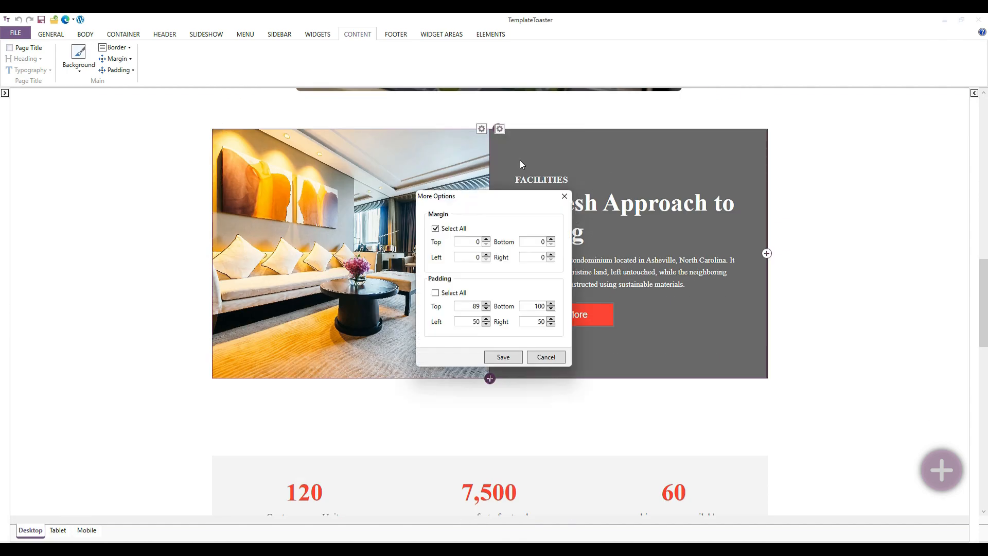
- In desktop view, save the facilities block spacing and adjust the features section padding
{"action": "left_click", "coordinate": [435, 292]}
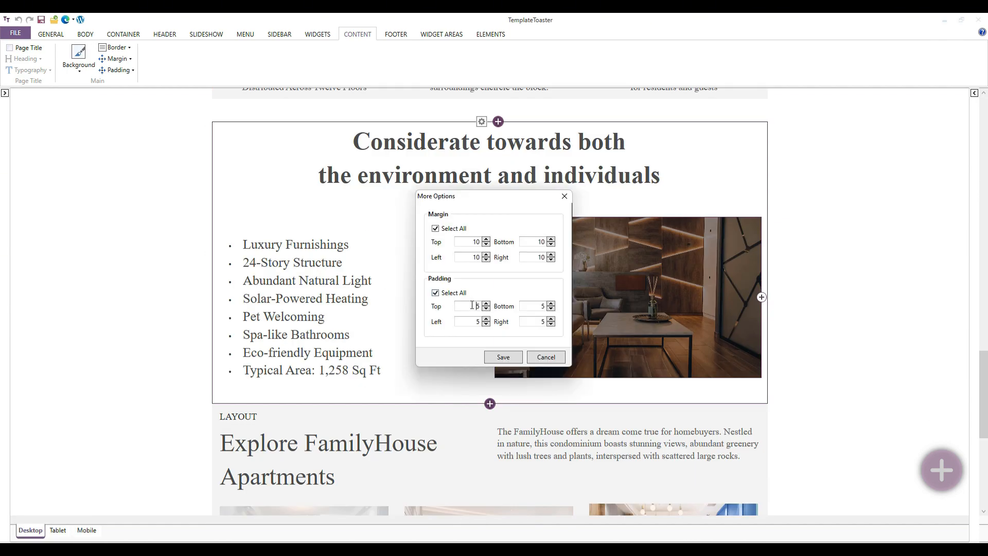
{"action": "left_click", "coordinate": [62, 529]}
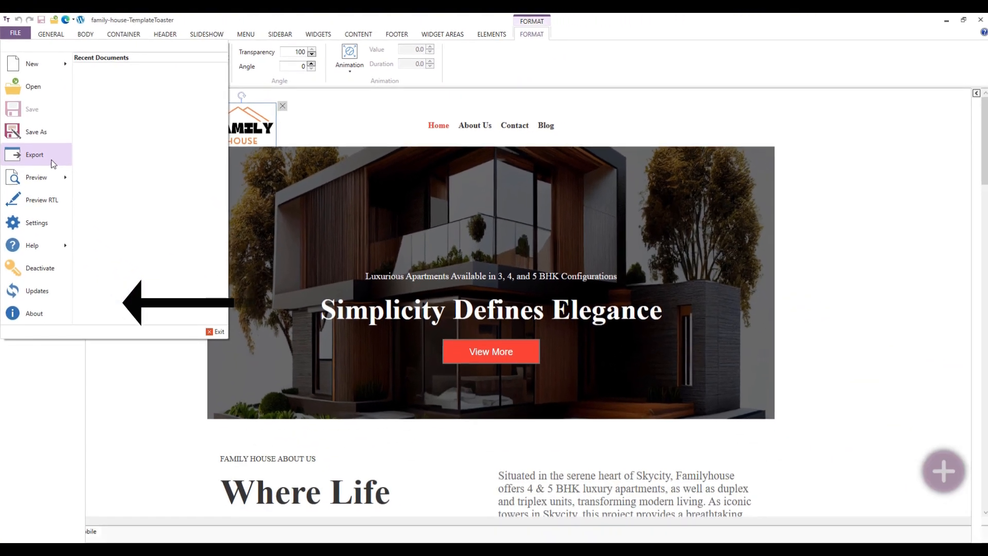
- Export the theme as a Bootstrap 5 zip named family-house to the Desktop
{"action": "left_click", "coordinate": [34, 154]}
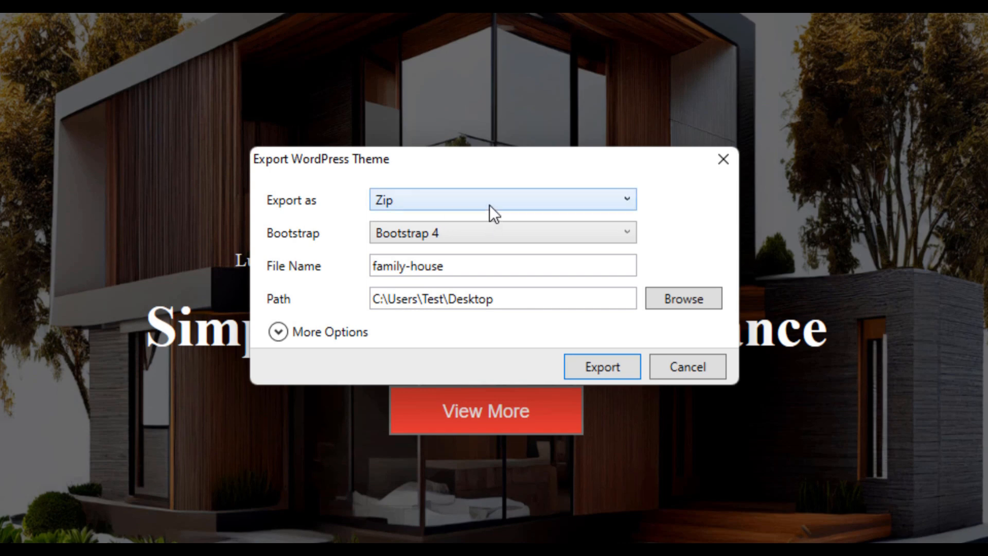
{"action": "mouse_move", "coordinate": [497, 224]}
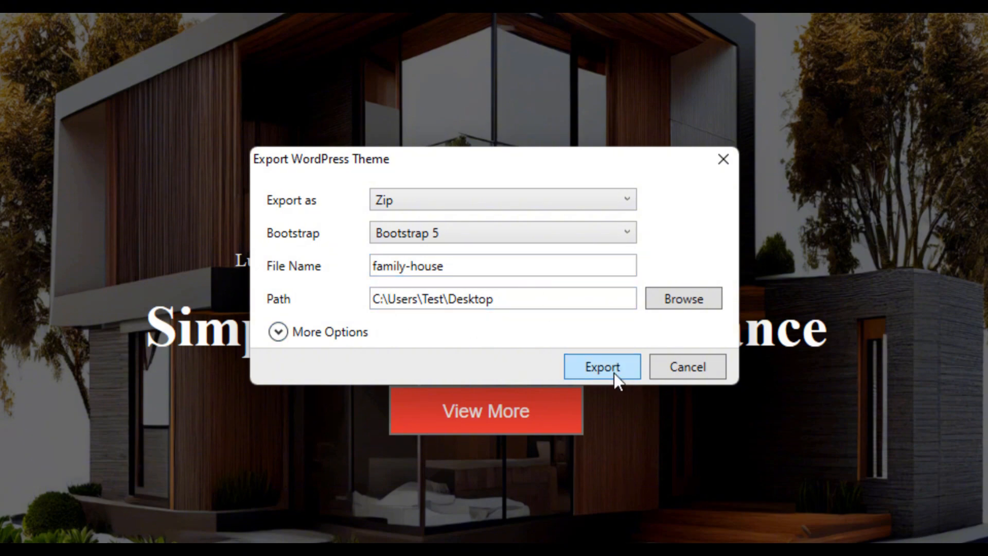
{"action": "left_click", "coordinate": [600, 366]}
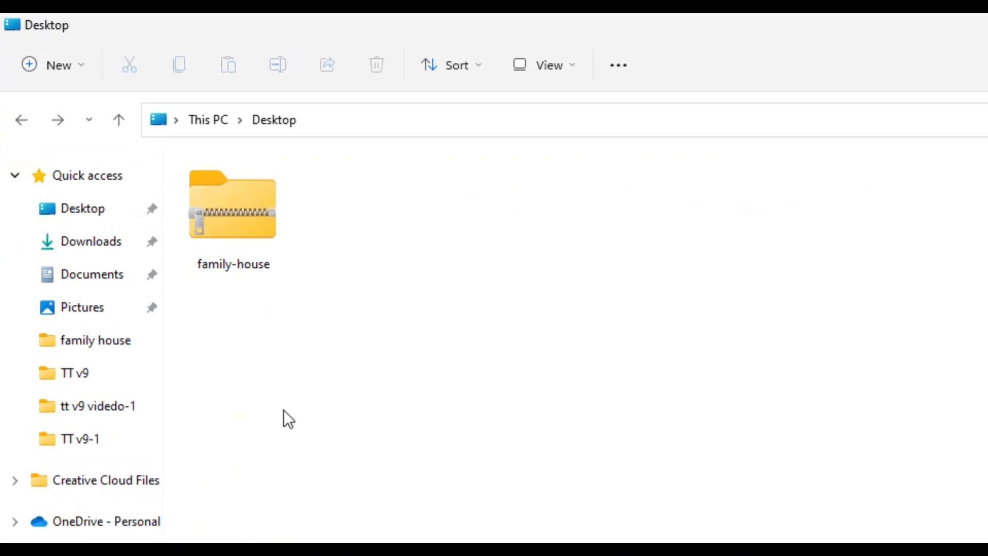
- Open the family-house zip on the Desktop and scroll through its theme folders and PHP files
{"action": "double_click", "coordinate": [232, 204]}
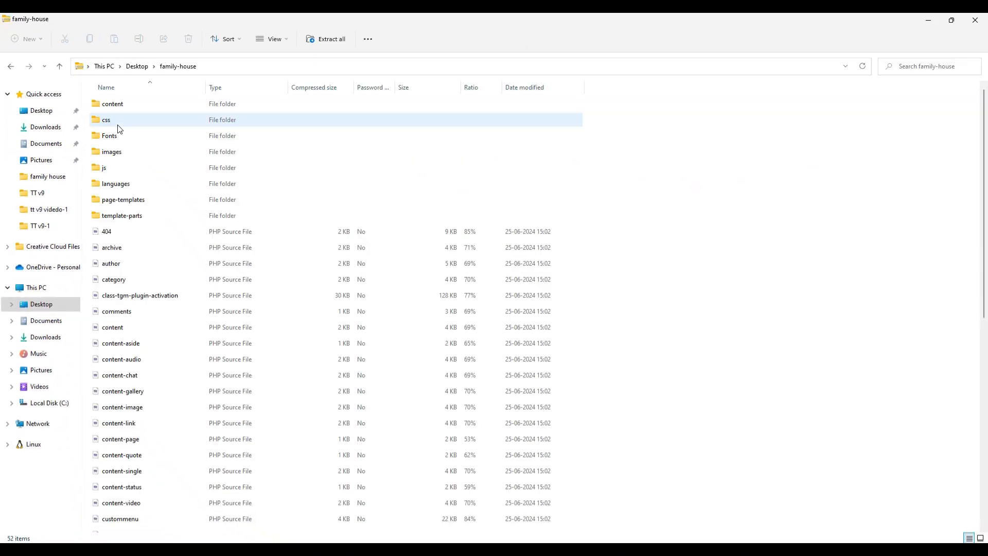
{"action": "scroll", "scroll_direction": "down", "scroll_amount": 3}
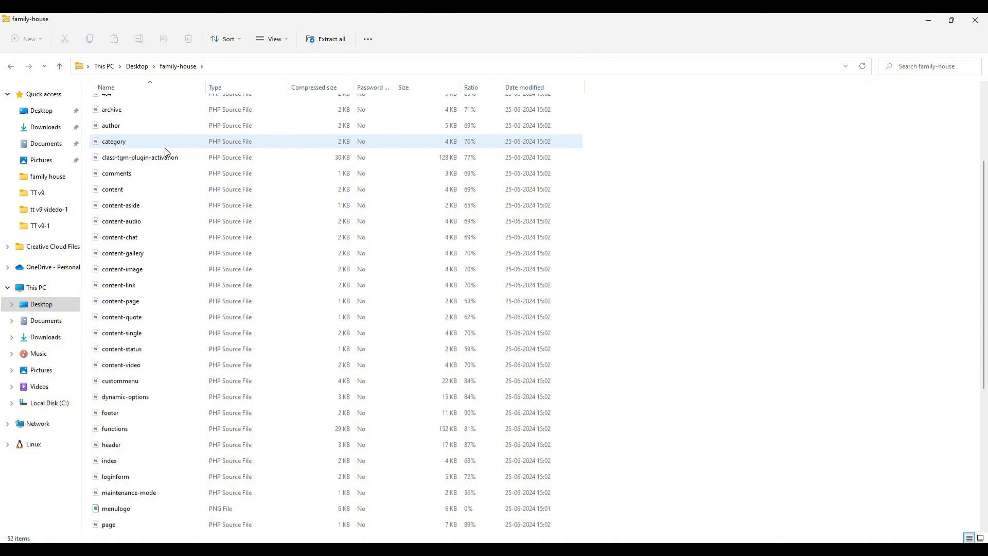
{"action": "scroll", "scroll_direction": "up", "scroll_amount": 3}
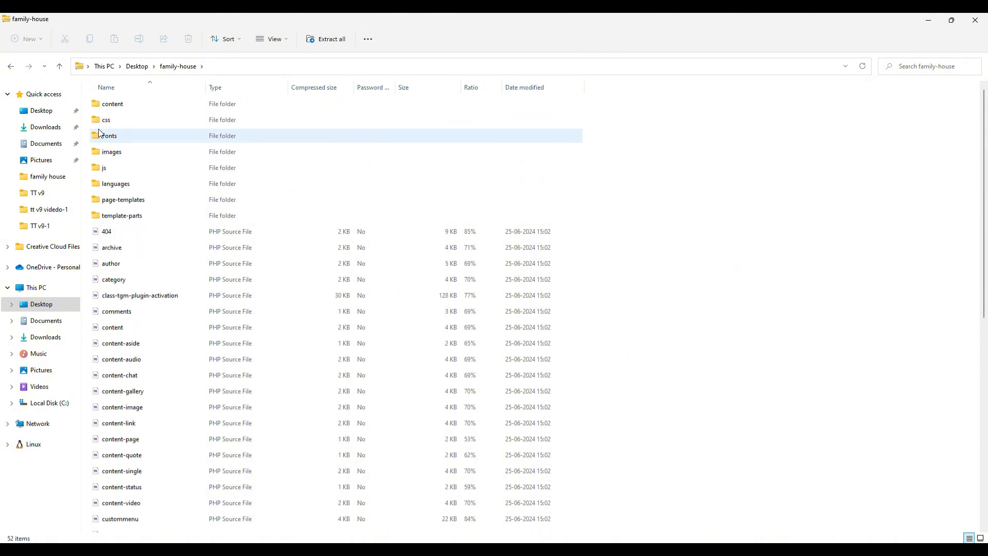